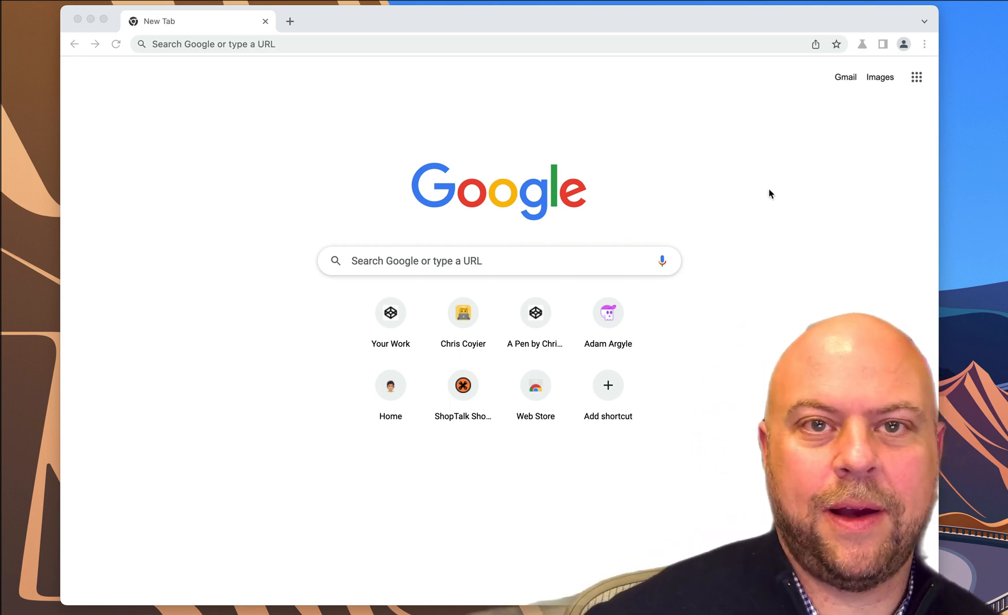
- Start a brand-new blank pen via pen.new
text(pen.new)
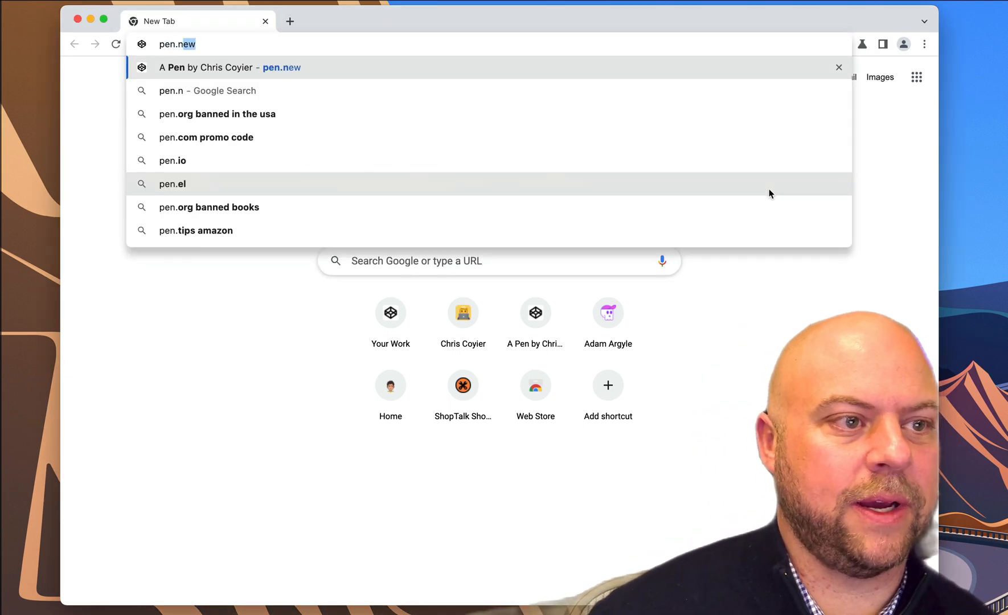
click(223, 67)
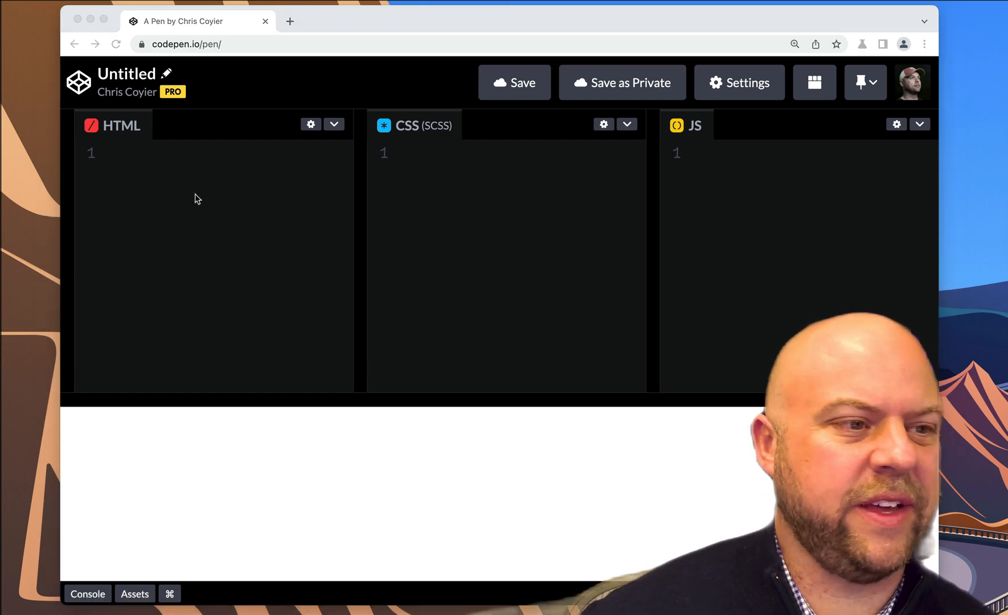
- Begin the blockquote markup for the Russell quote in the HTML editor
text(blo)
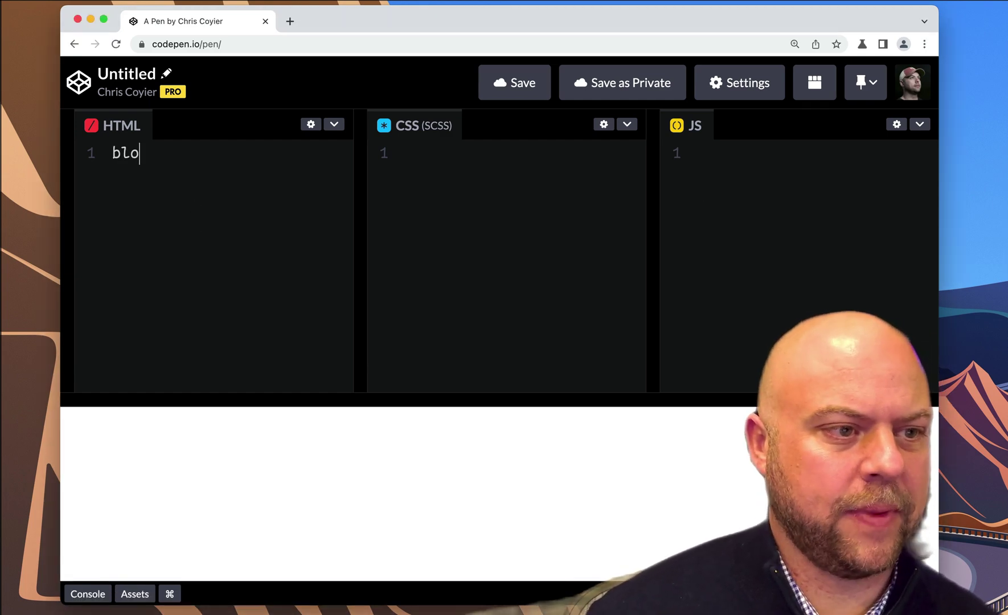
text(ckquote>)
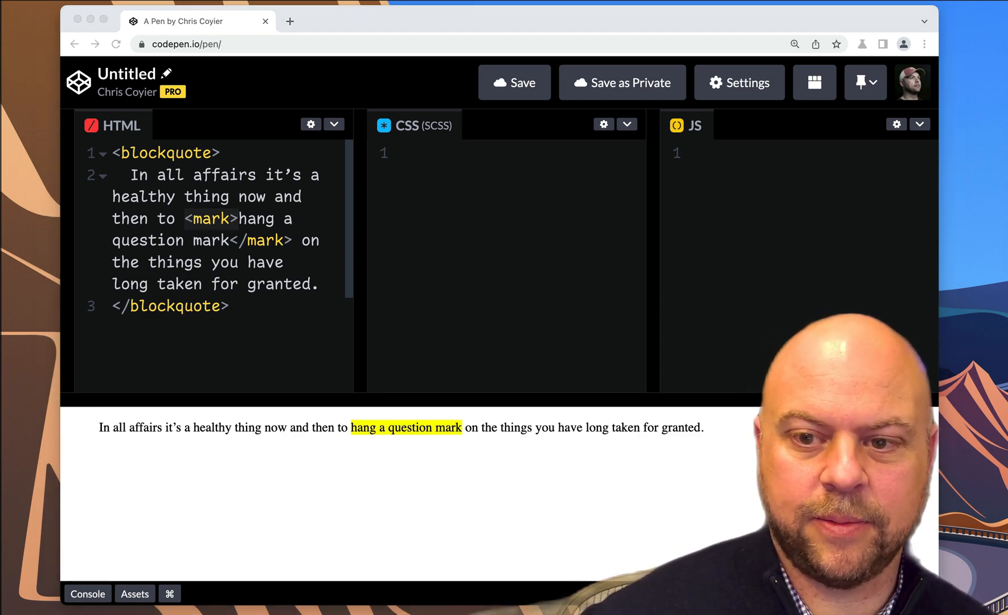
mouse_move(651, 308)
text(<cite>Bertrand Russell</cite>)
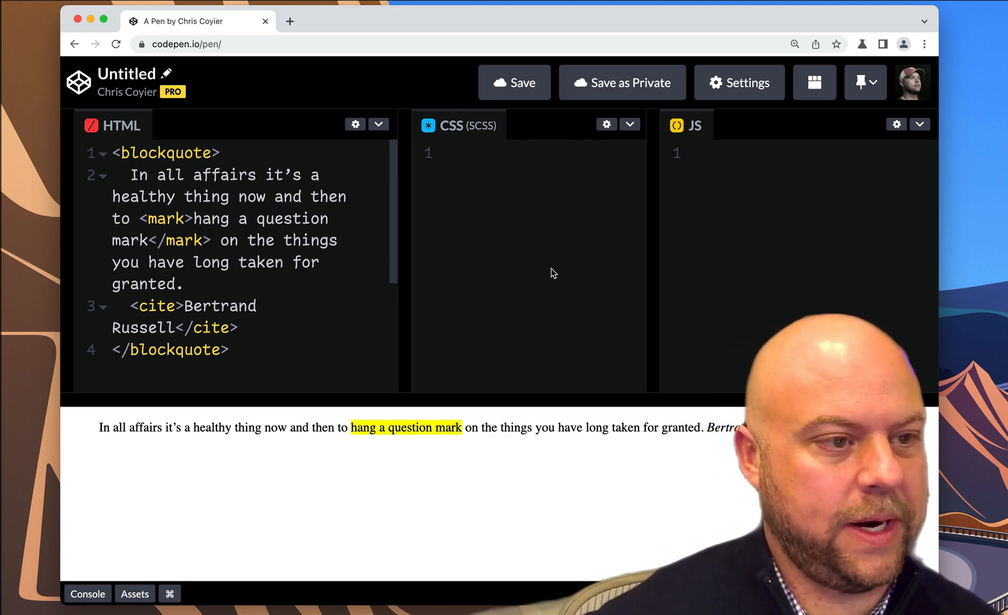
mouse_move(321, 271)
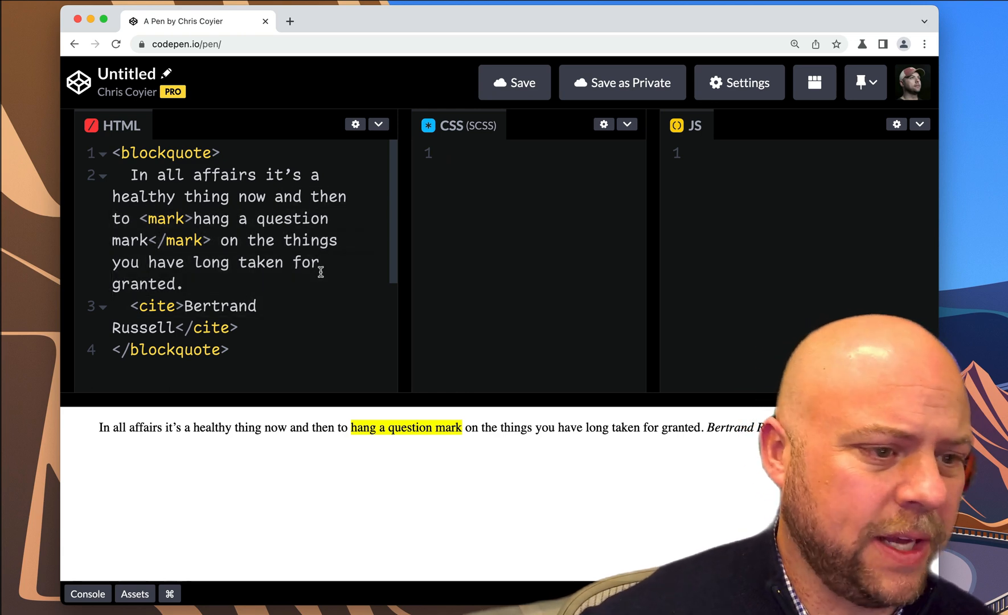
drag(329, 427, 470, 427)
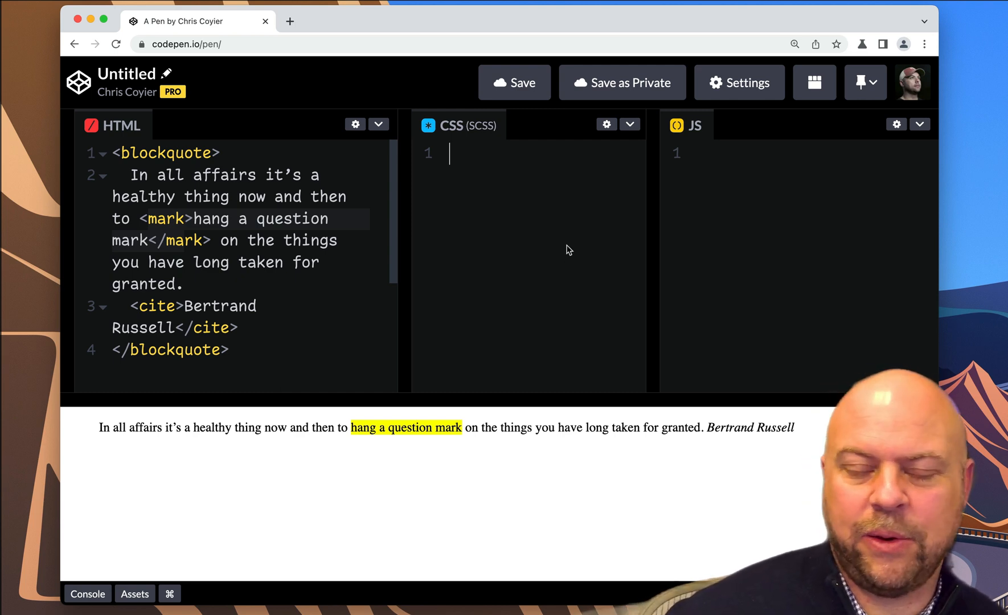
mouse_move(654, 235)
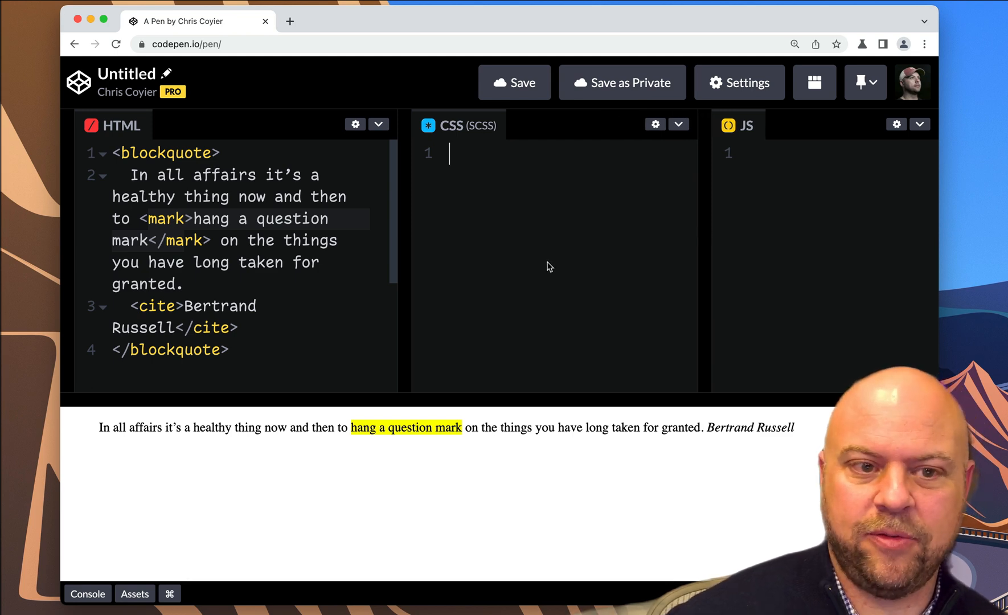
- Style body as a full-height grid that centers its content
text(myCente)
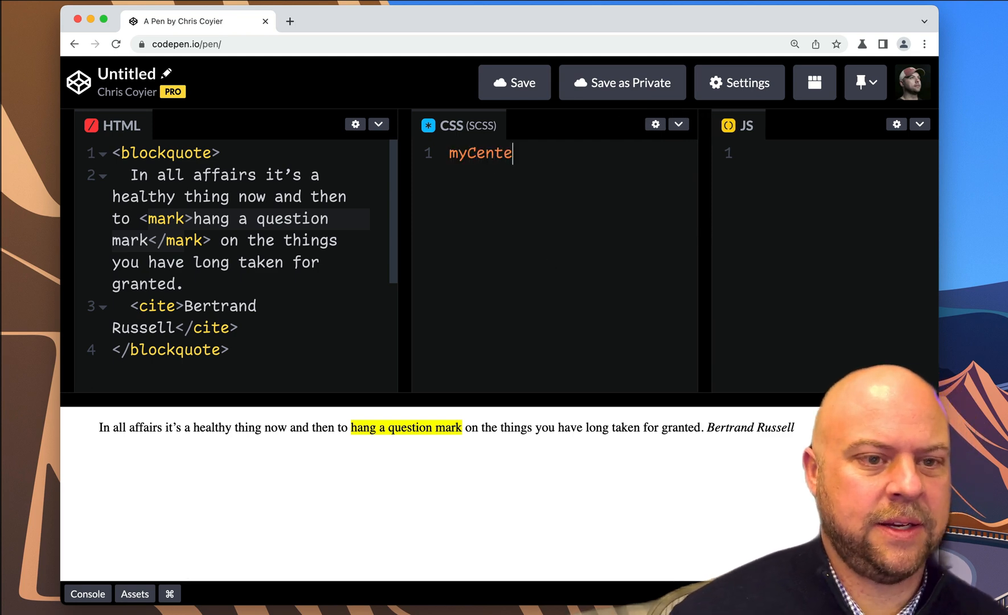
text(body {)
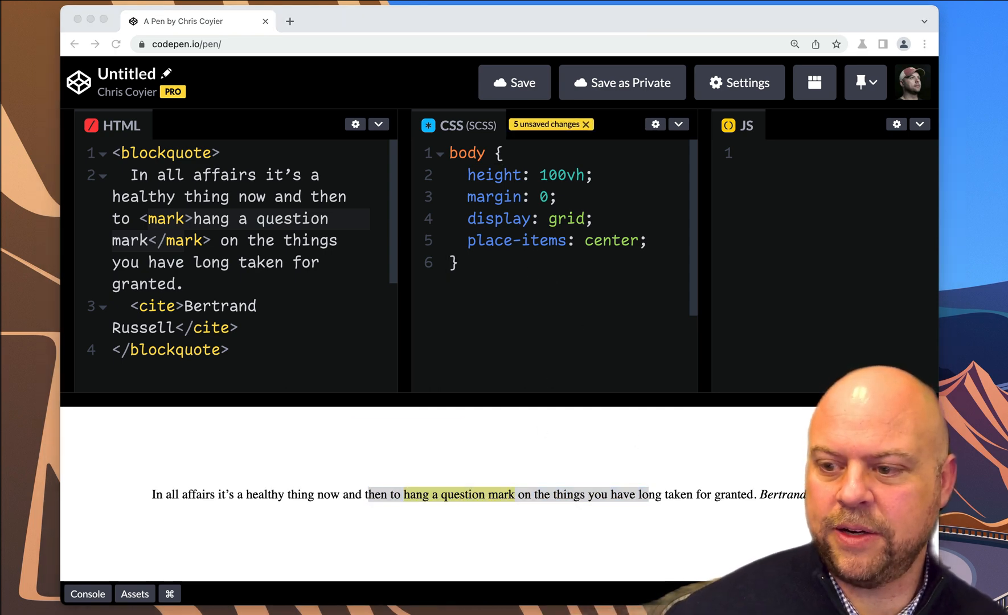
mouse_move(284, 283)
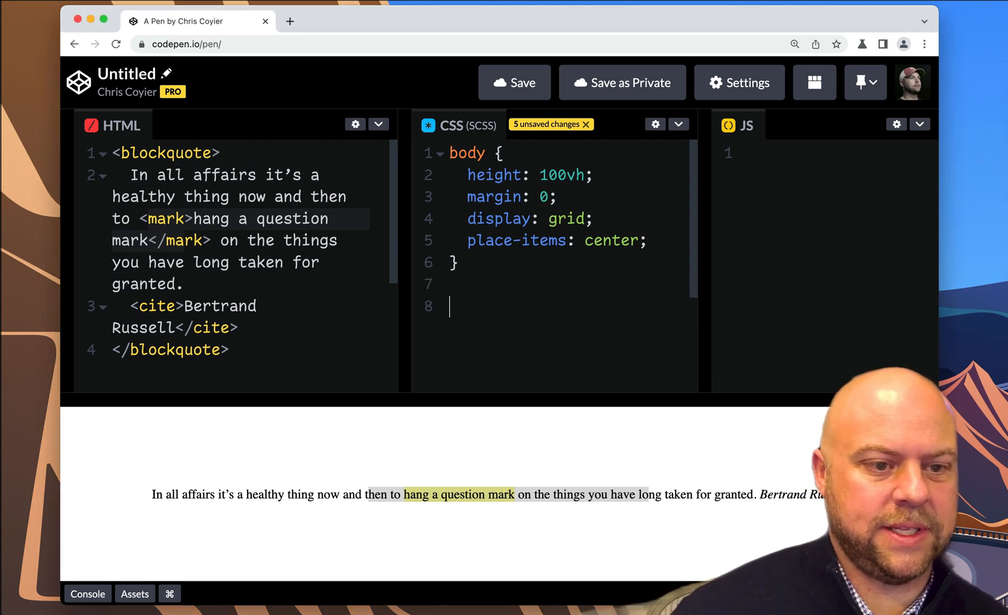
- Limit the blockquote's line length with max-inline-size: 40ch
text(blockquote {)
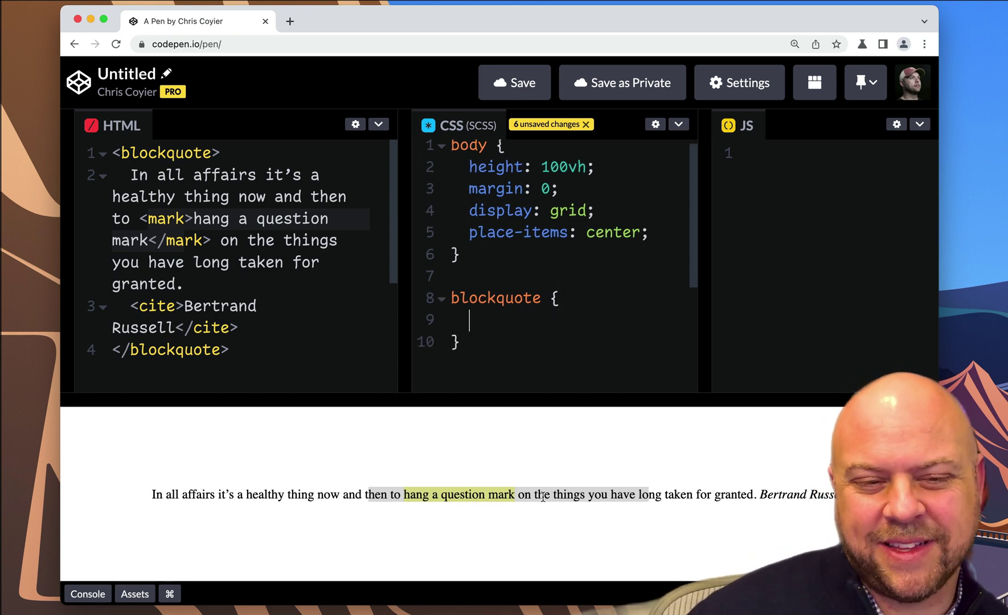
text(max-in)
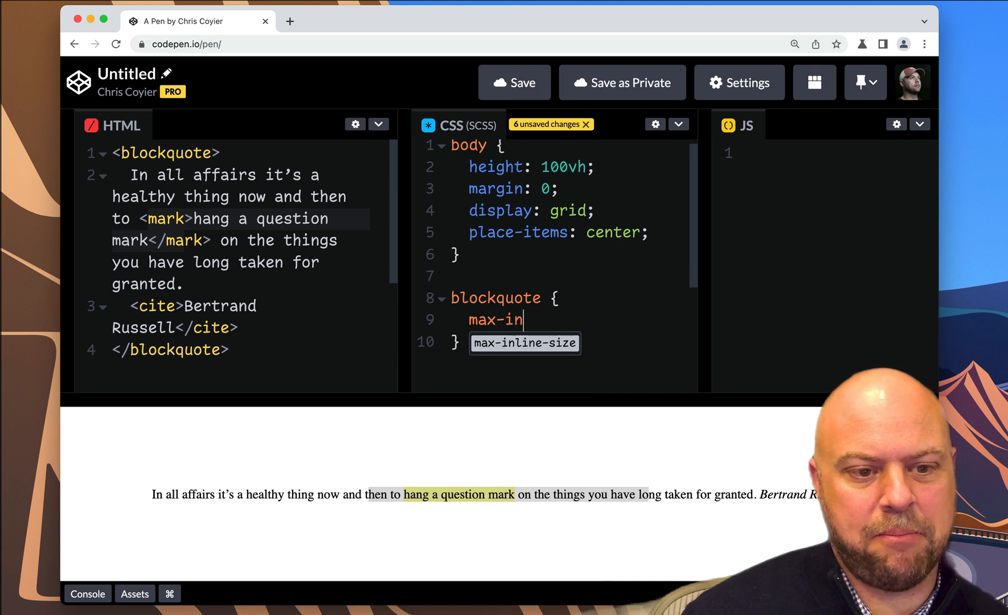
text(line-size:)
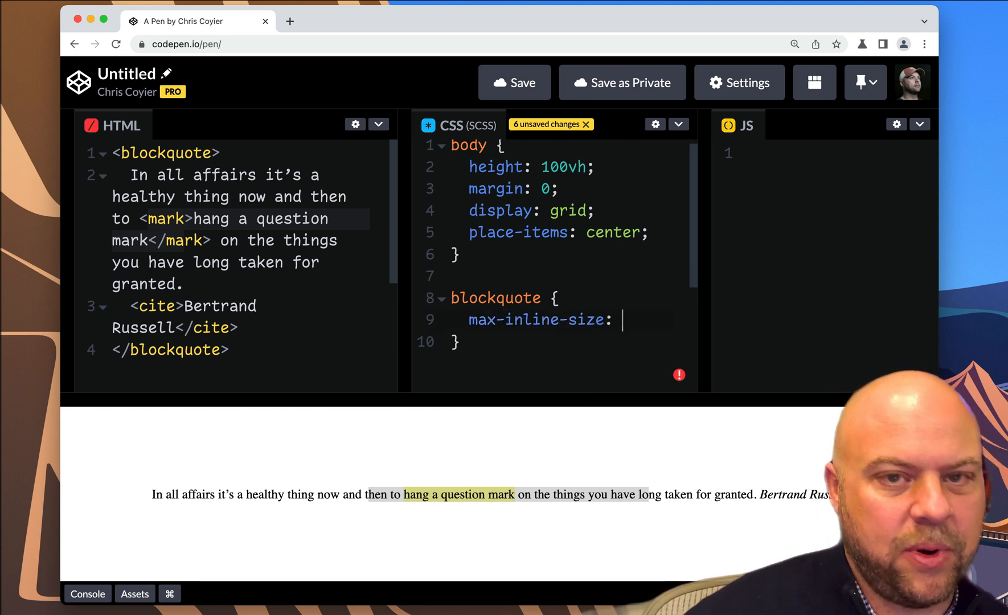
text(40)
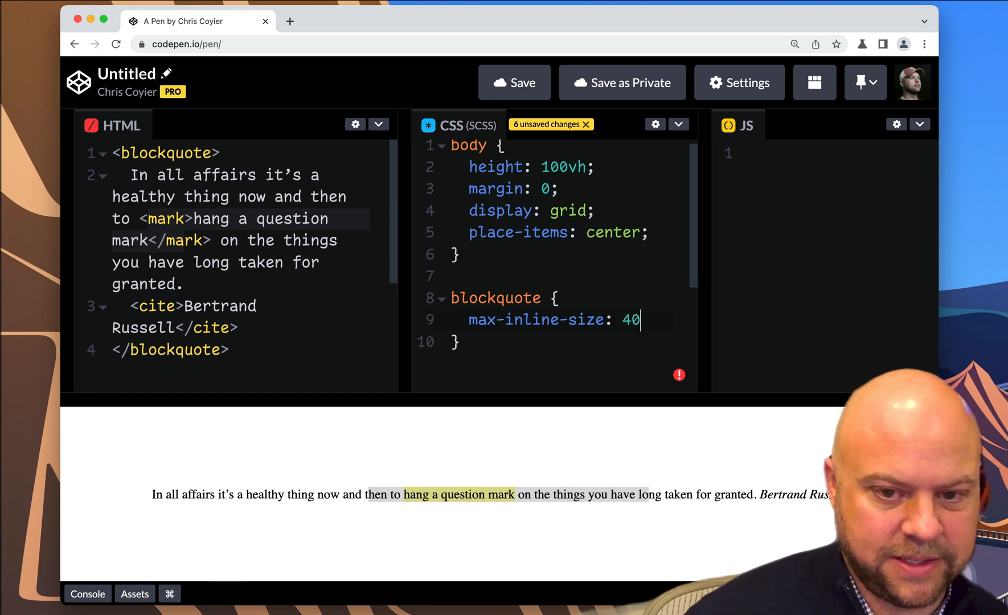
text(ch;)
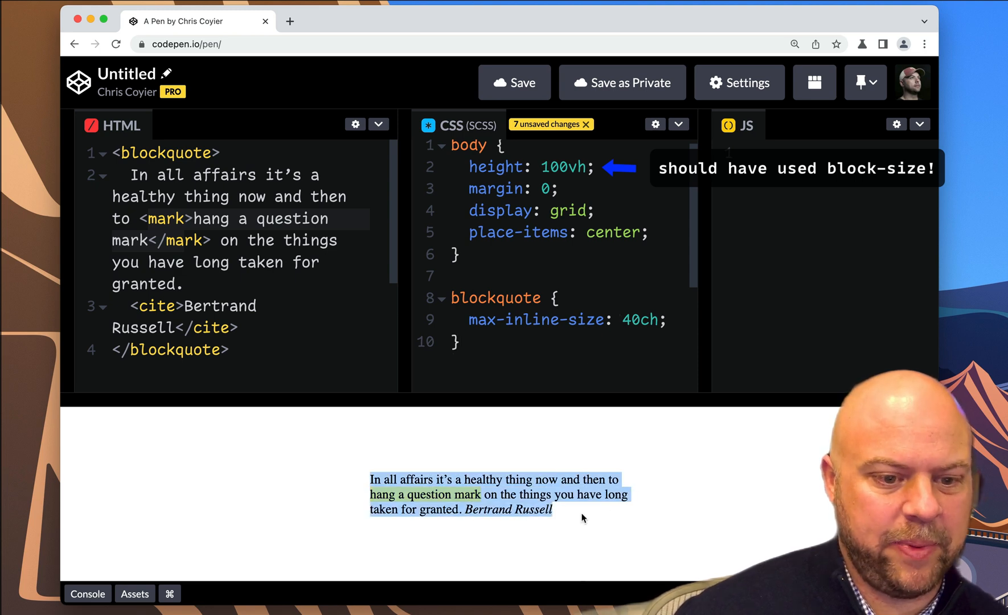
- Give body the shorthand font: 900 2rem/1.3 system-ui, sans-serif
text(f)
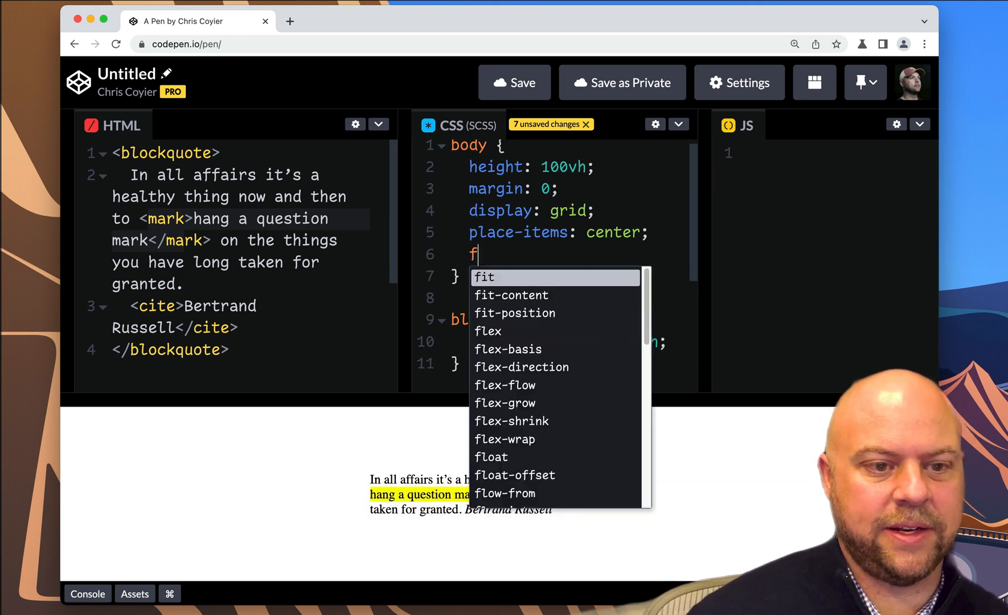
text(ont: 900 2r)
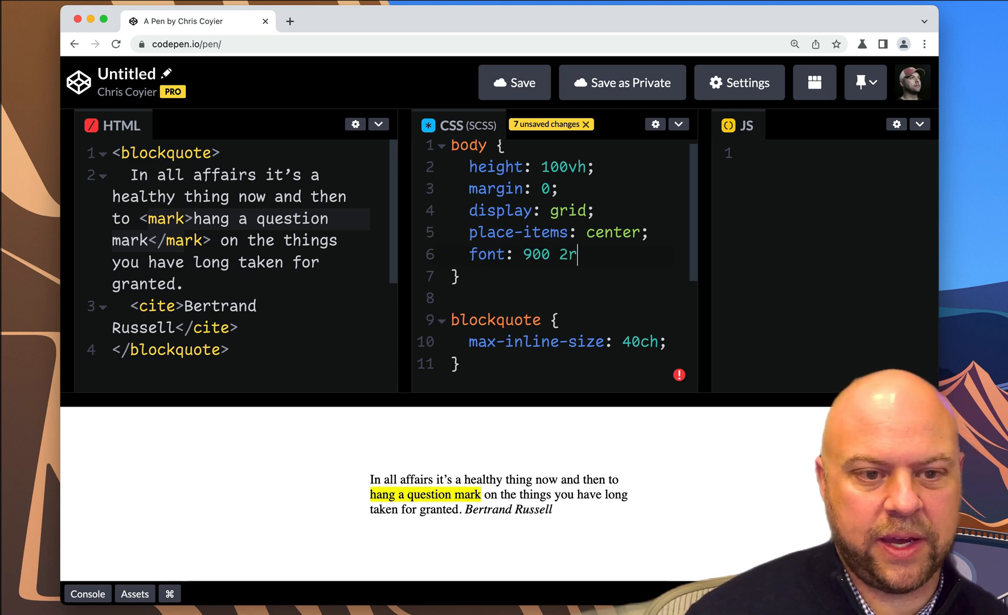
text(em/1.3 system-ui, sans-serif;)
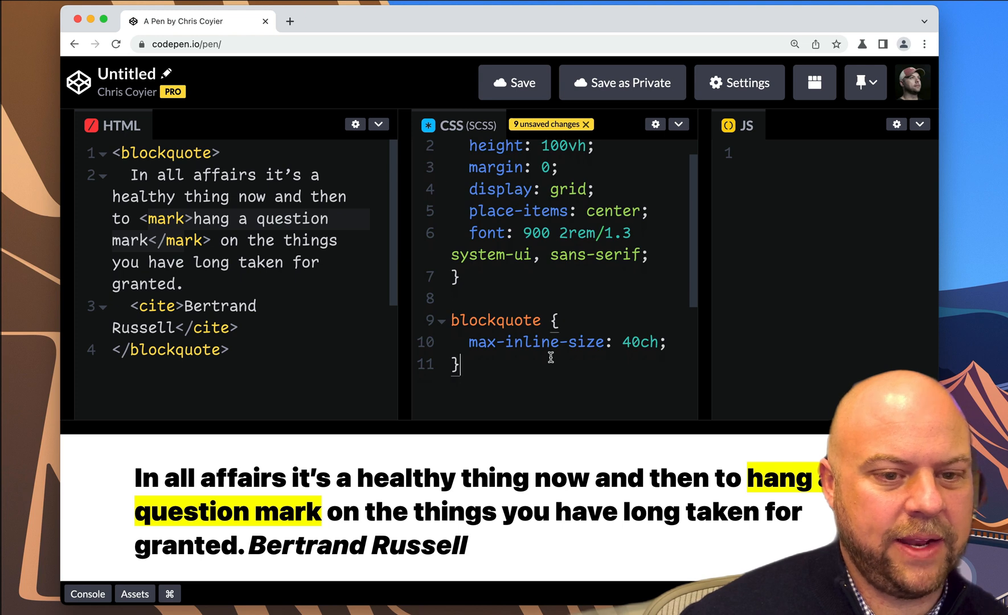
mouse_move(636, 144)
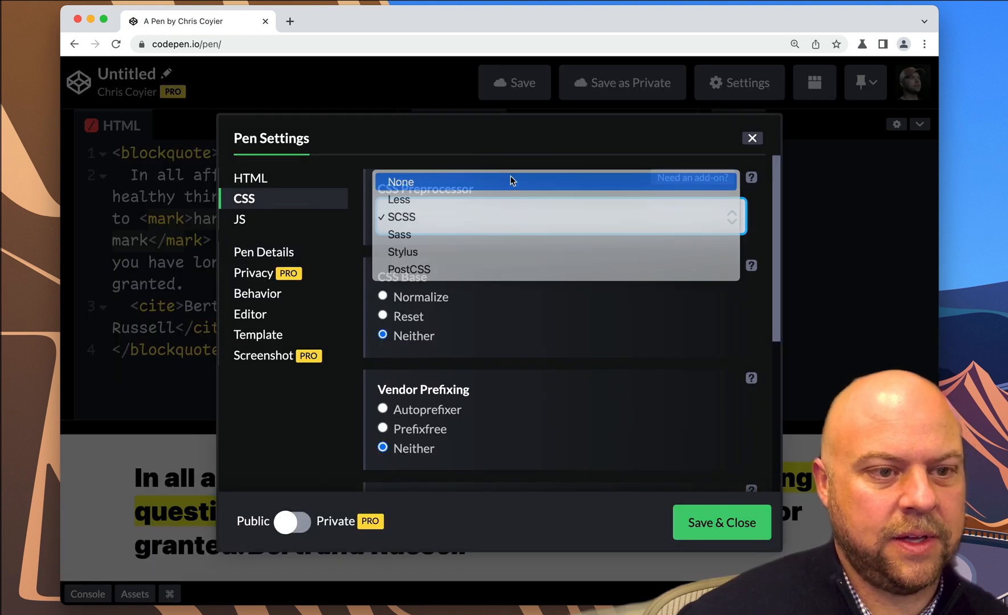
- Set the CSS preprocessor to None and make cite display: block
click(752, 138)
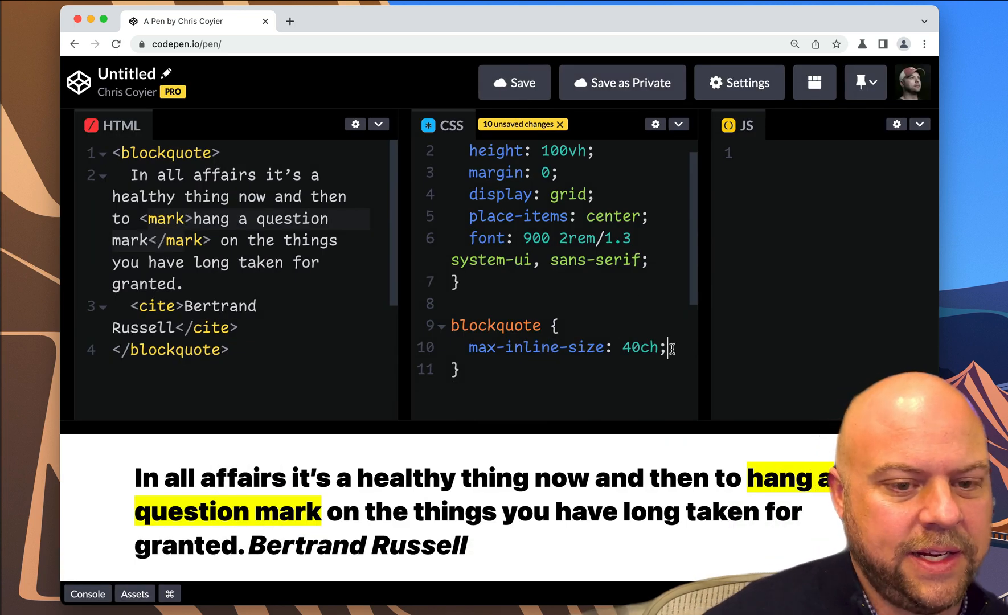
key(Enter)
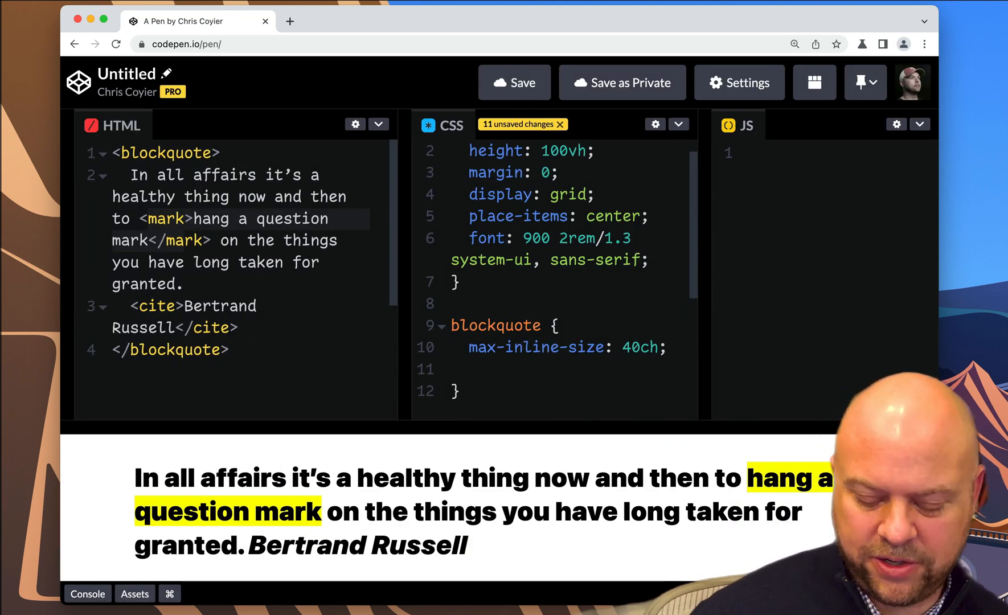
text(:)
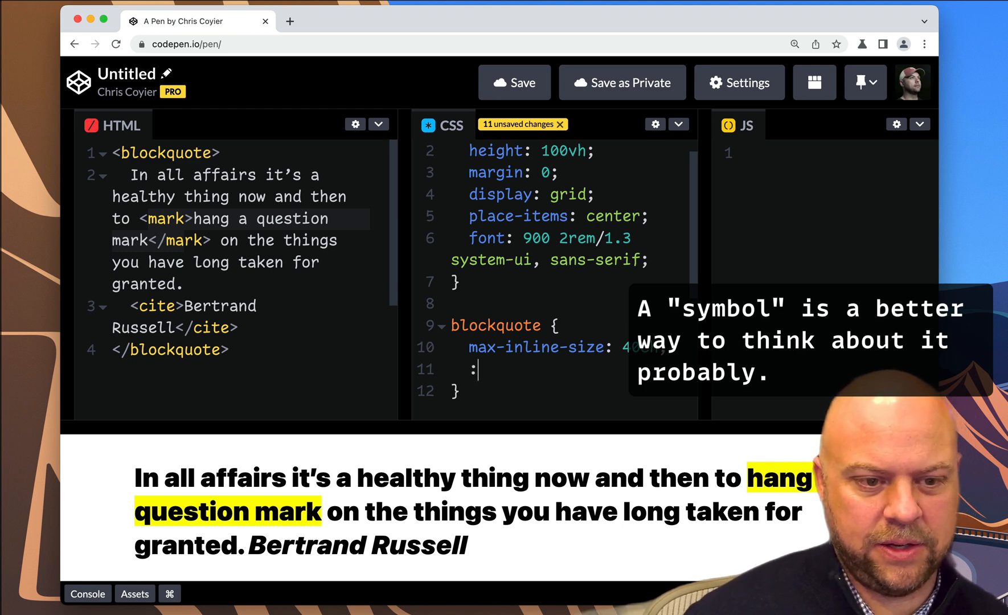
text(cite {)
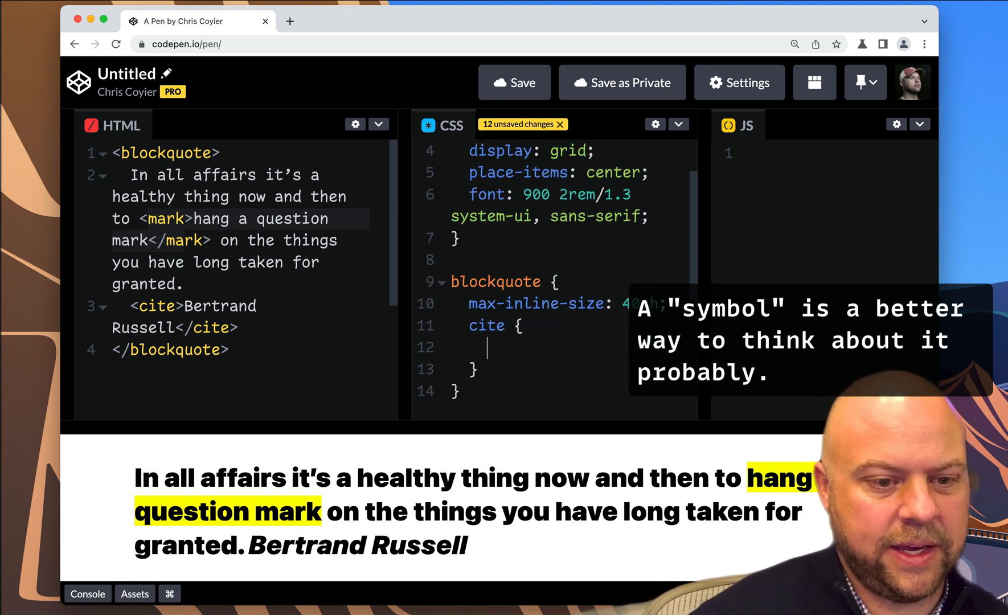
text(40ch;)
text(d)
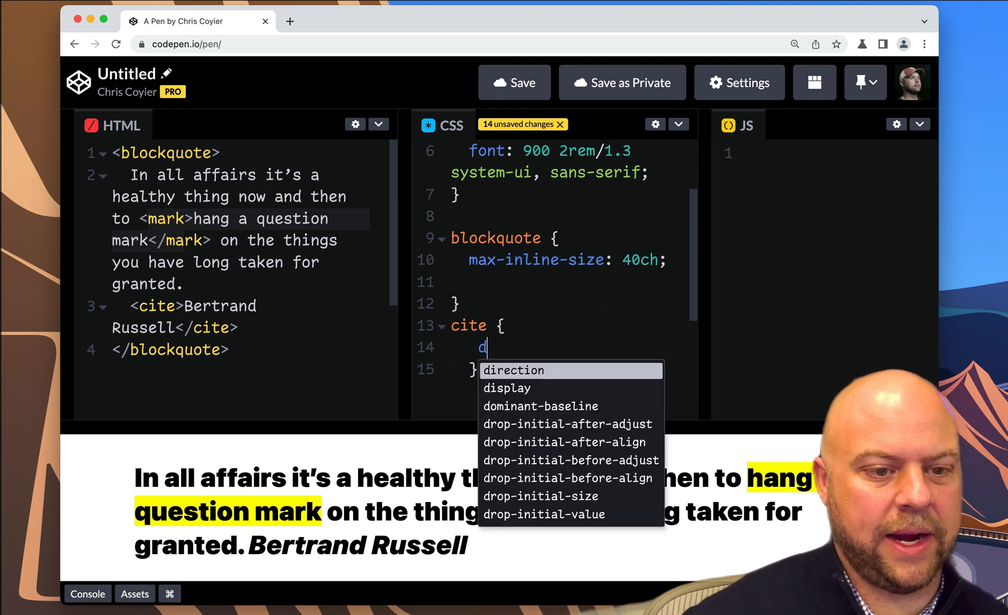
text(isplay: block;)
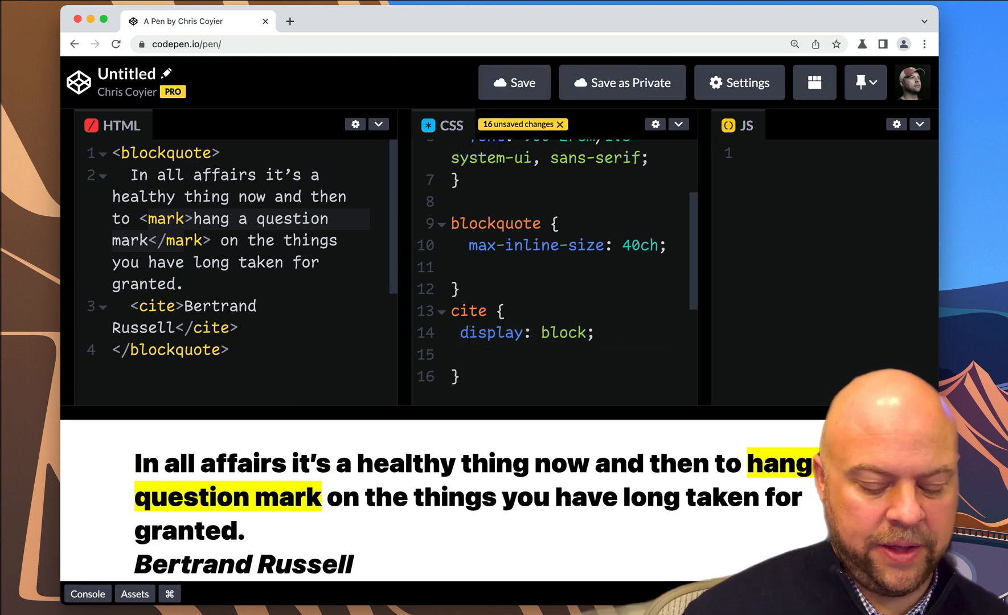
- Add a nested &::before rule on cite with content "—"
text(&::befof)
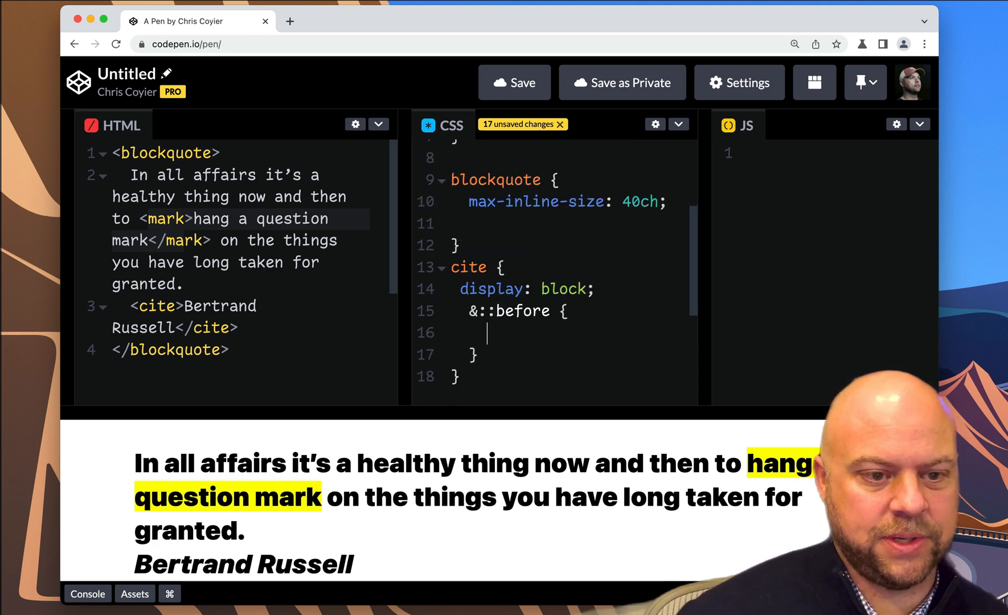
text(content: "")
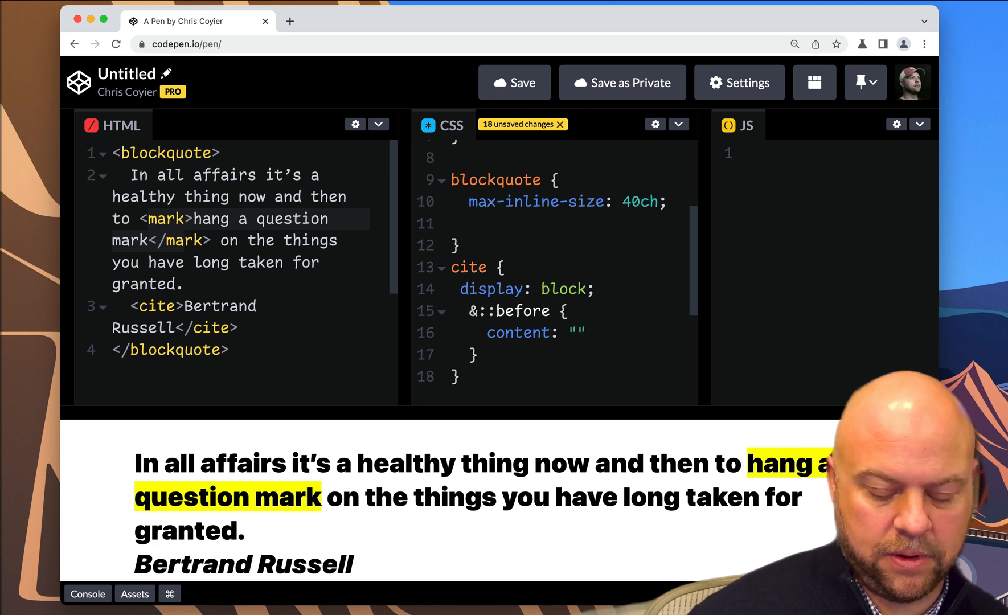
text(—)
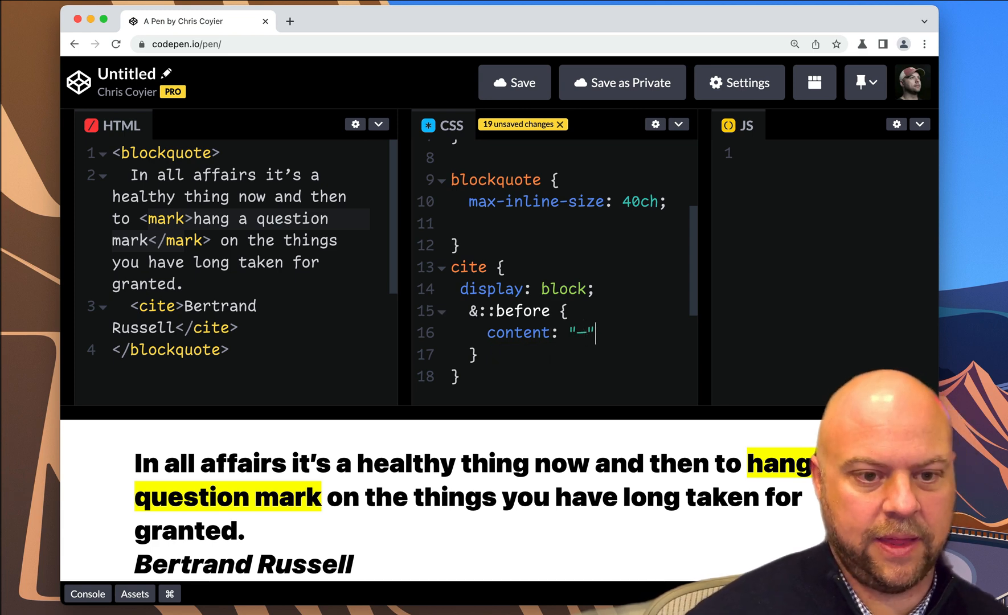
text(;)
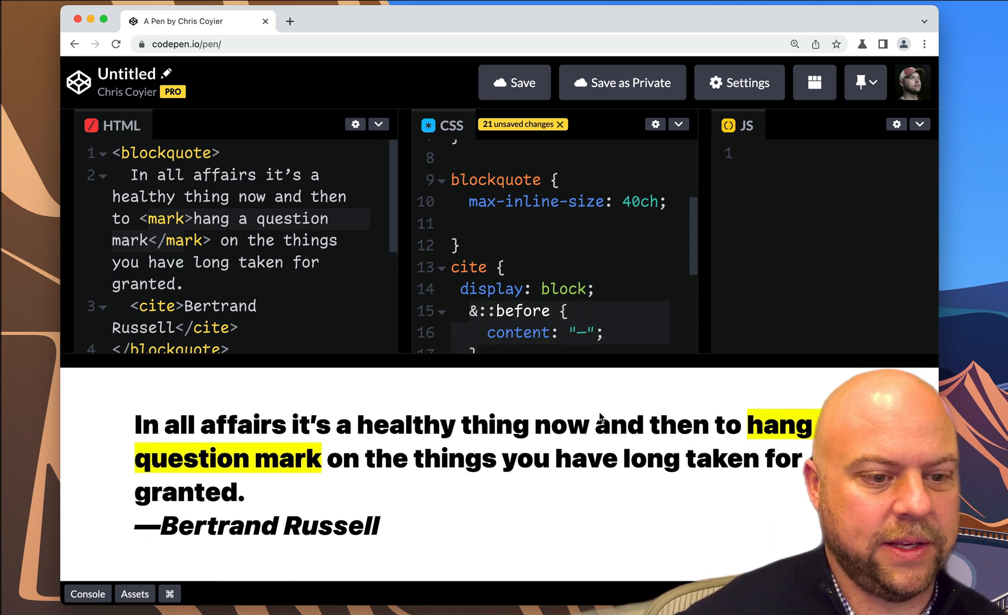
mouse_move(538, 287)
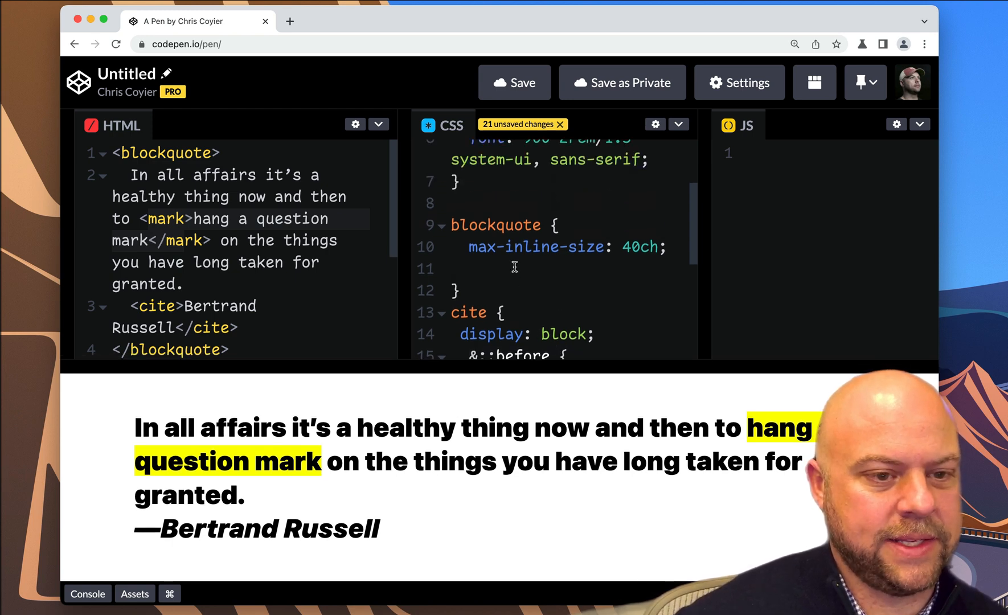
- Try an :is(cite) rule with a red background, then select and remove it
text(:is)
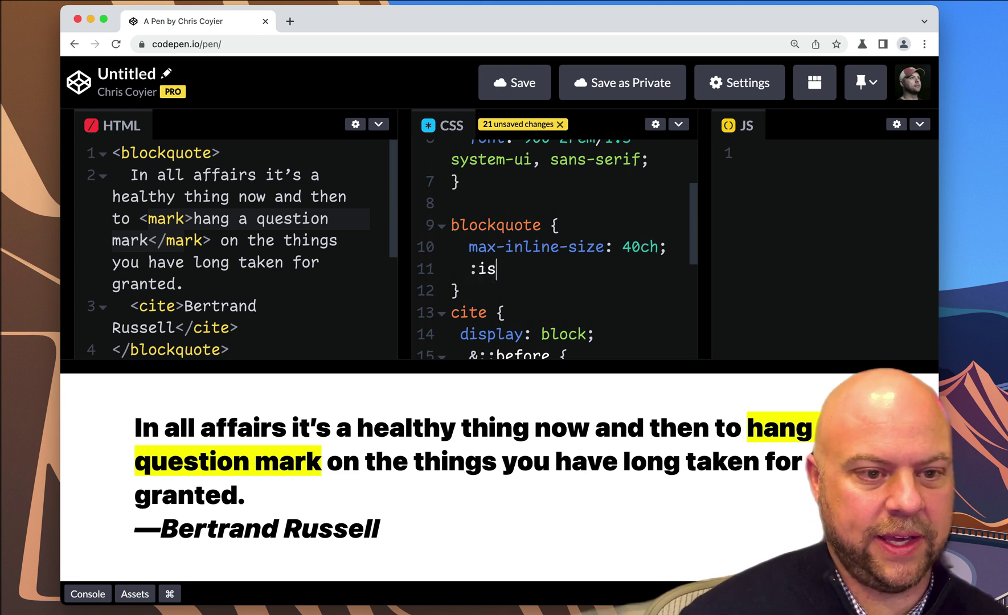
text((cite) {)
text(background)
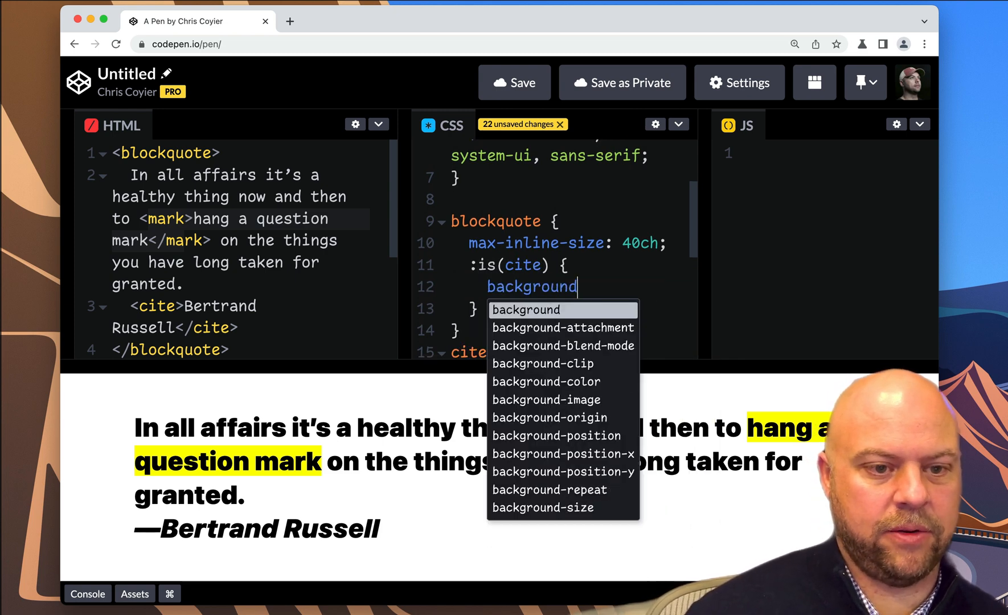
text(: red;)
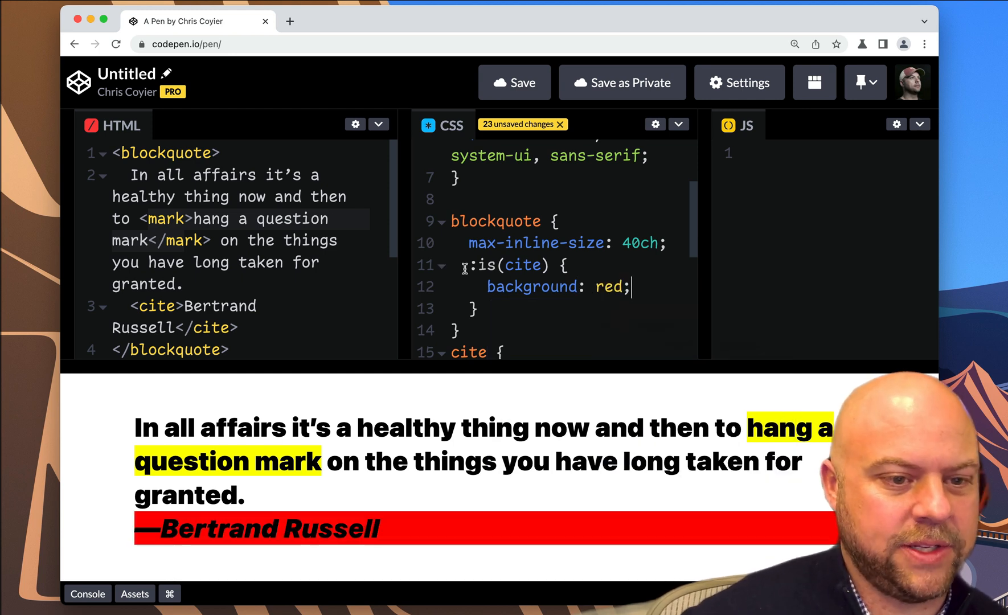
drag(461, 267, 476, 309)
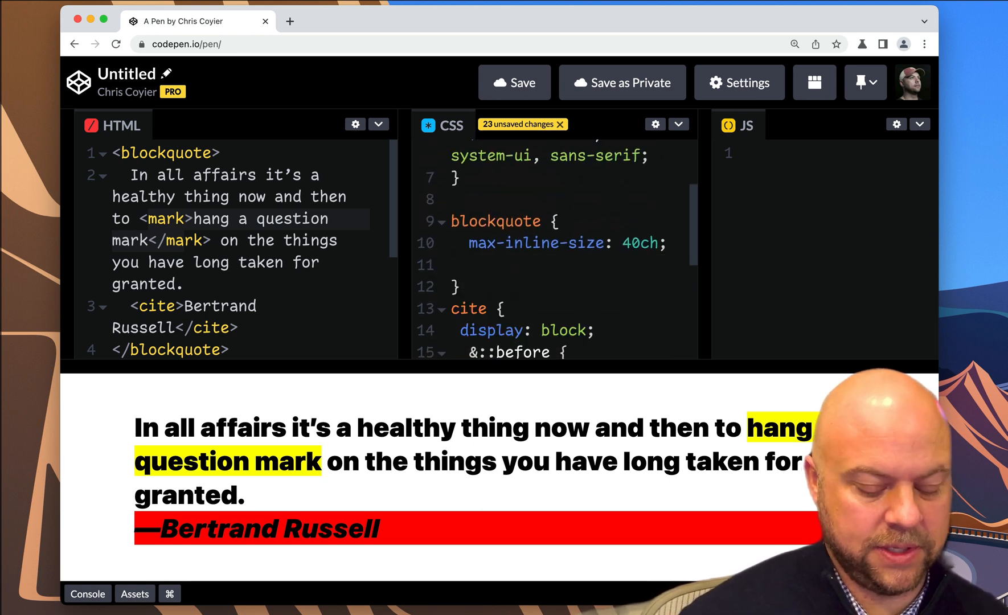
- Nest the cite styles inside blockquote as & cite, testing with red
text(& cite {)
text(background:)
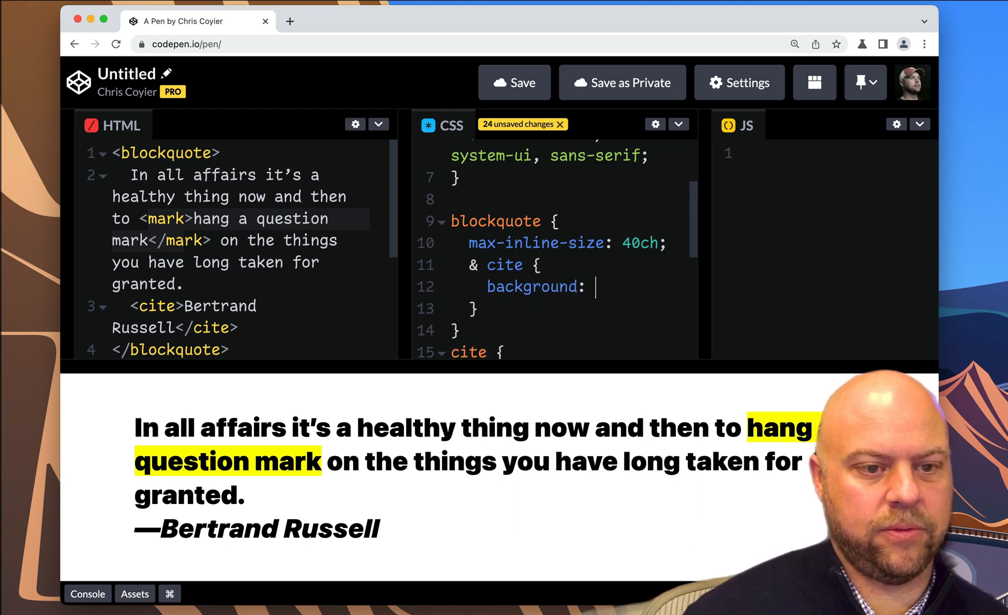
text(red)
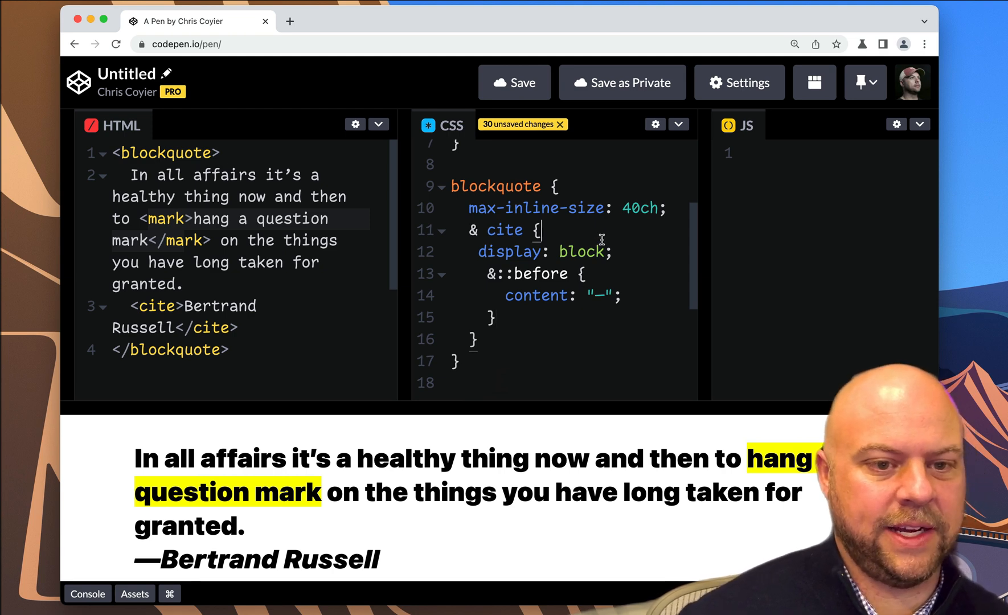
- Give the nested cite text-indent: 3ch, opacity: 0.5 and font-weight: 300
text(text-din)
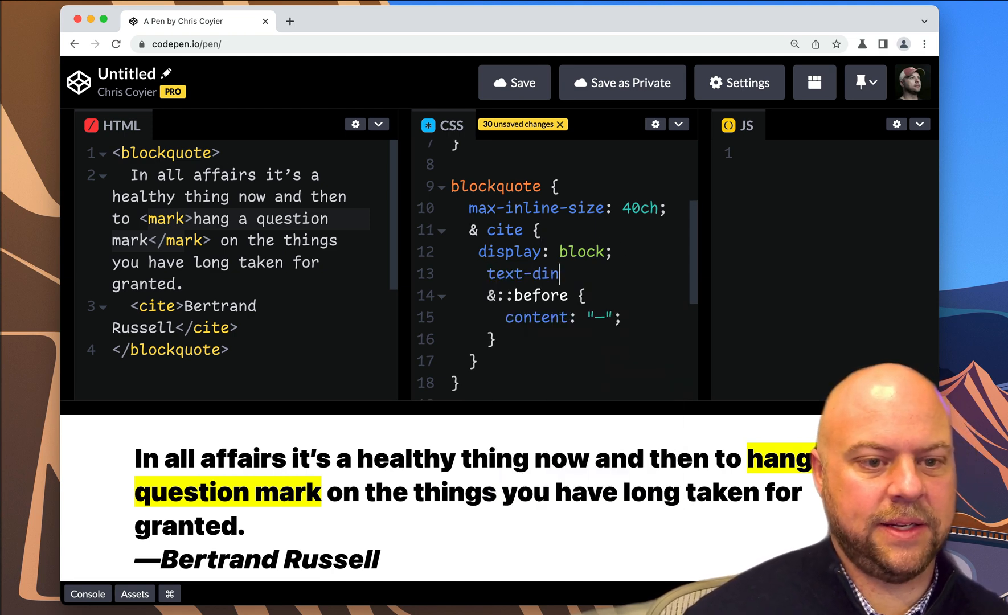
text(dent)
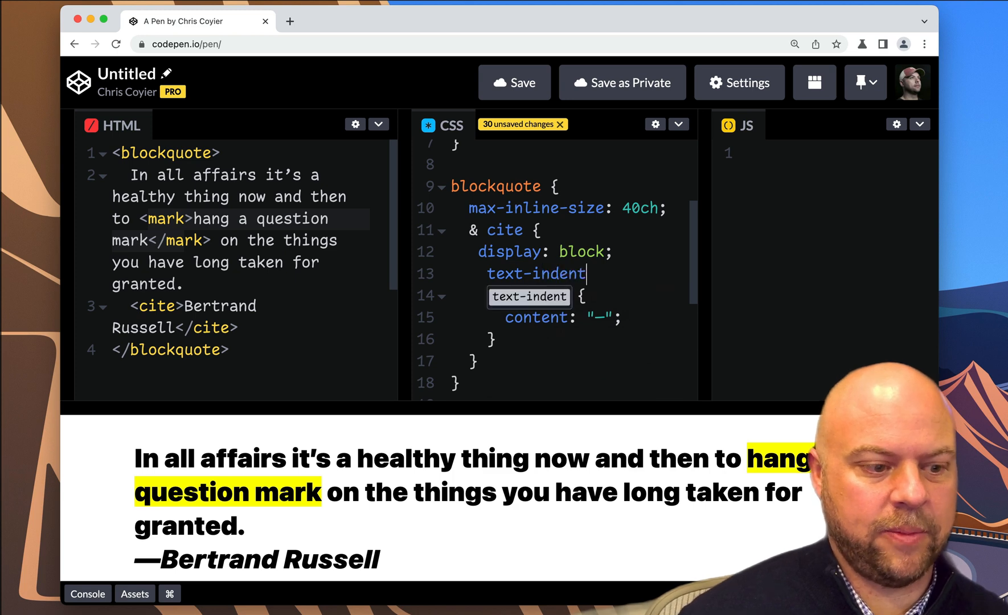
text(: 3ch;)
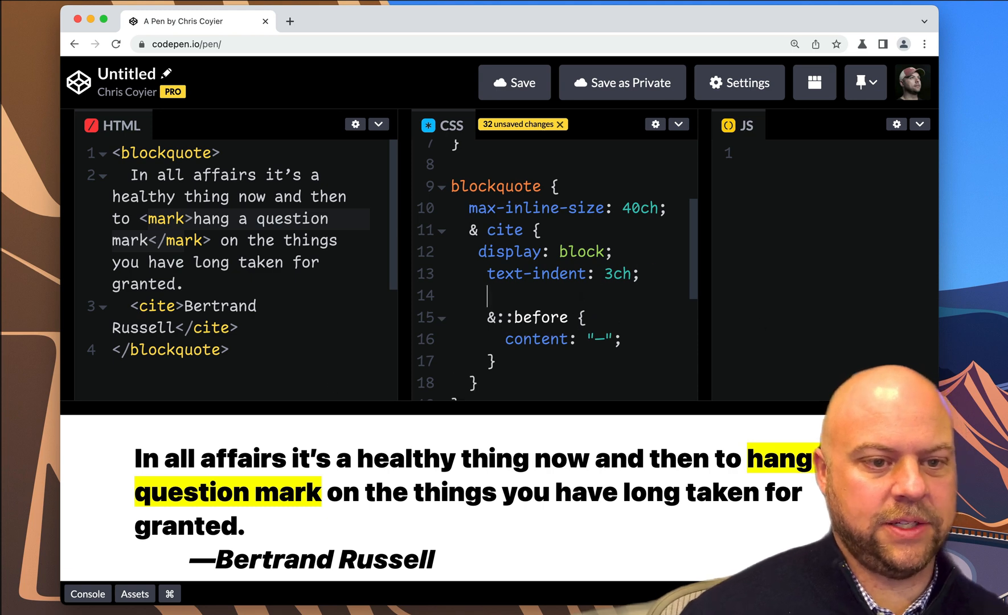
text(opacity:)
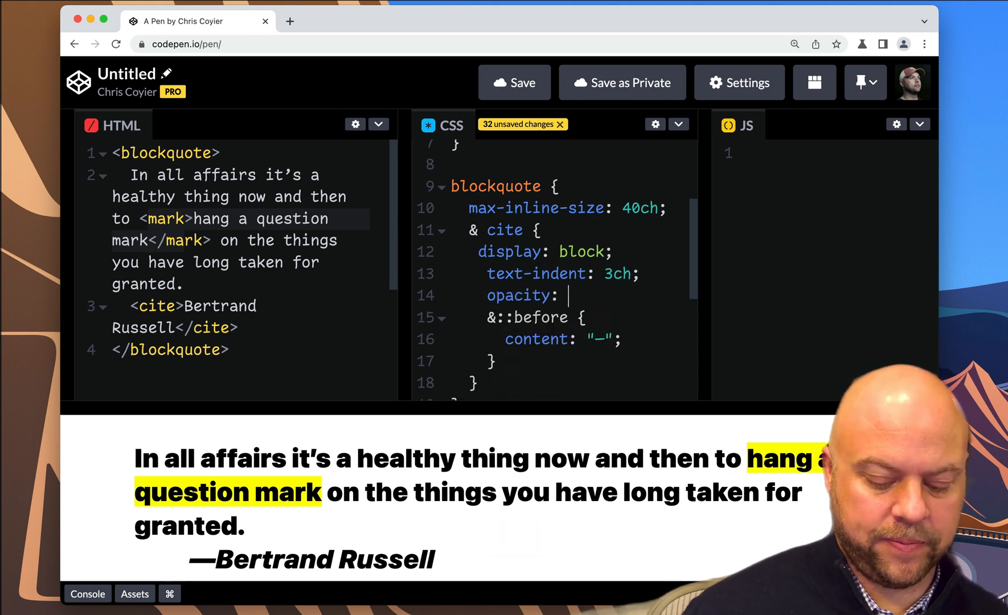
text(0.5;)
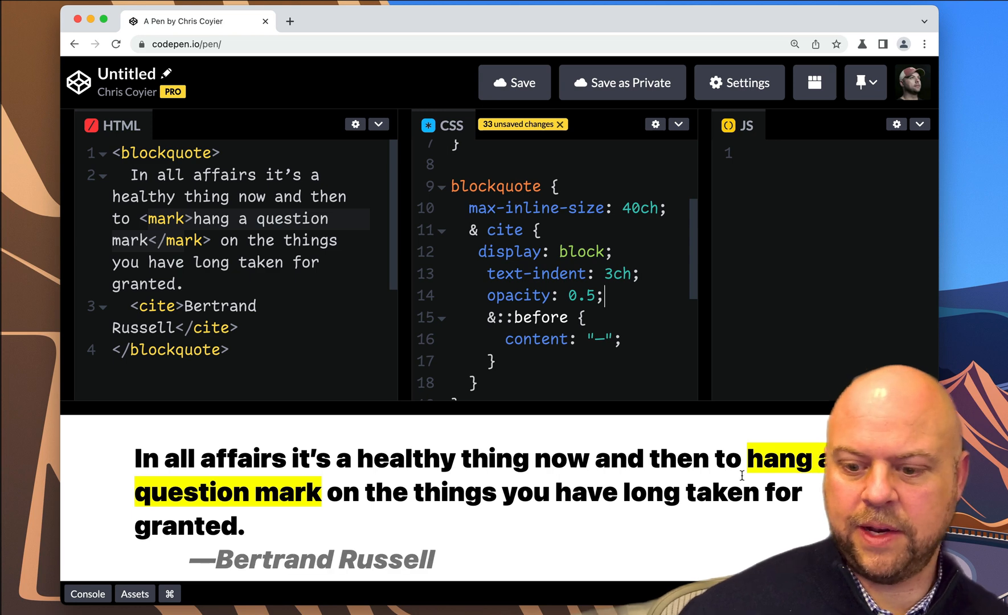
key(Enter)
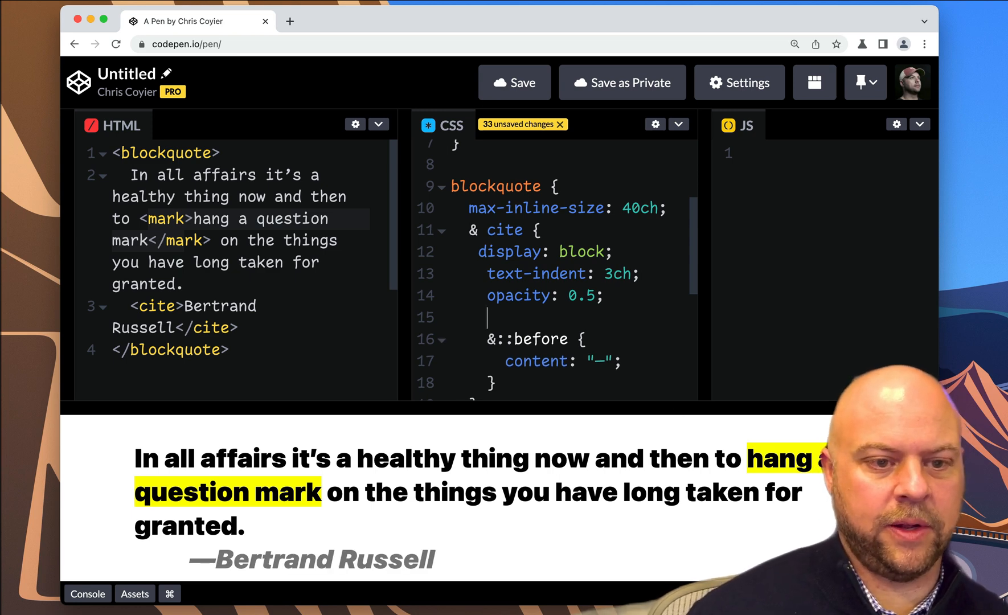
text(font-weight:)
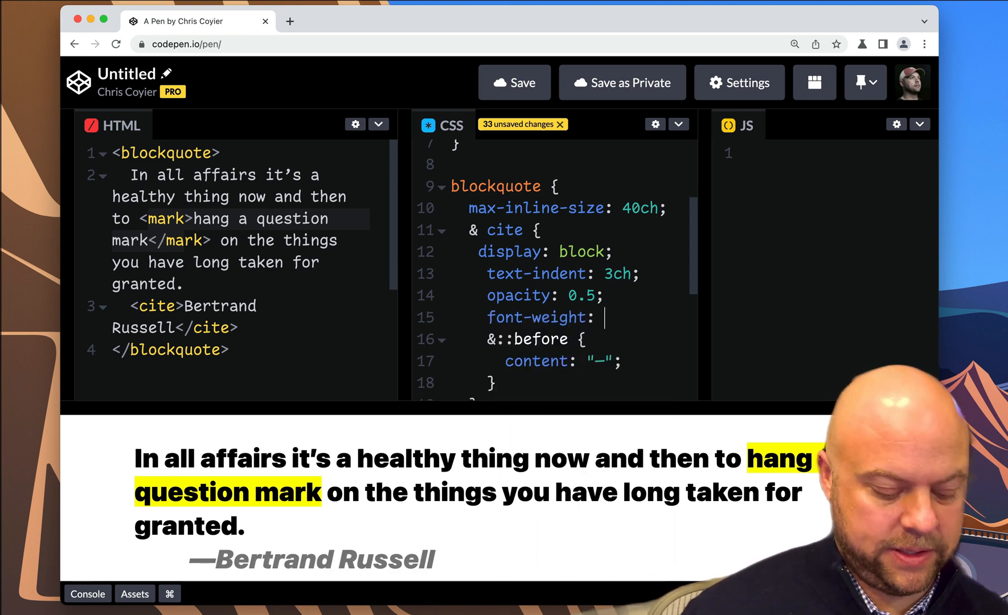
text(300;)
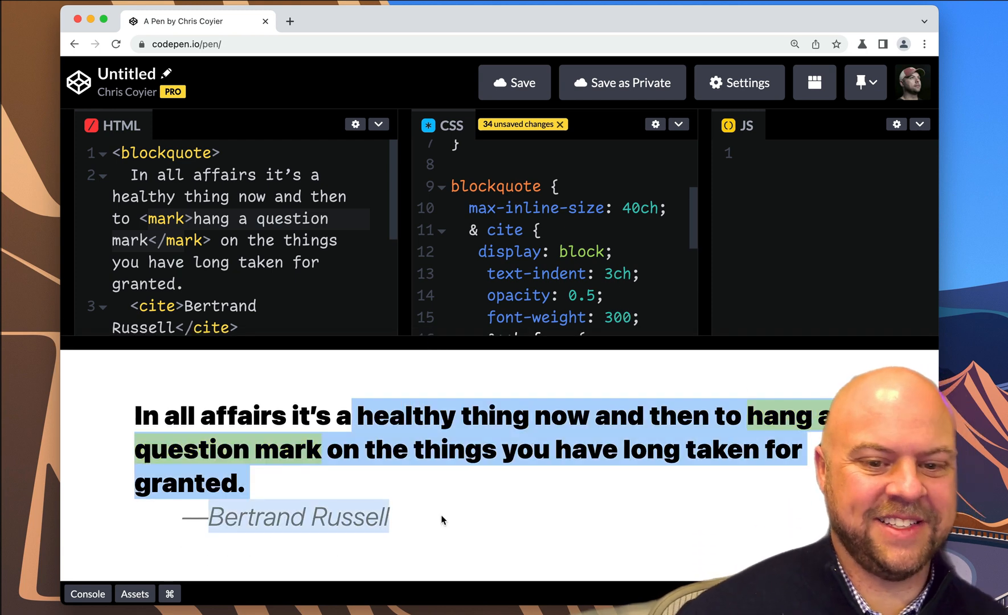
click(296, 461)
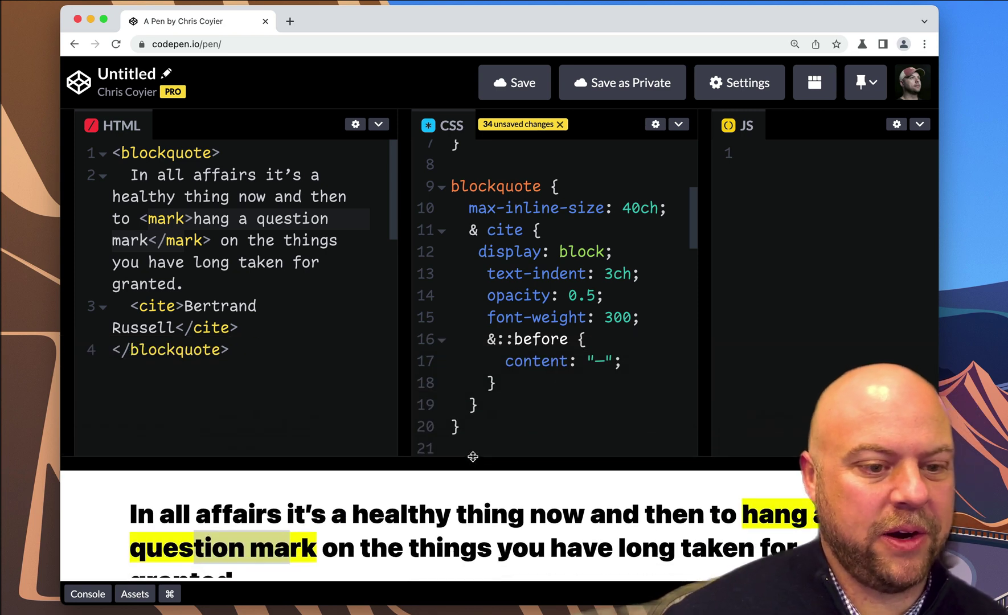
- Add a mark rule with background: none and begin a text-decoration declaration
text(mark)
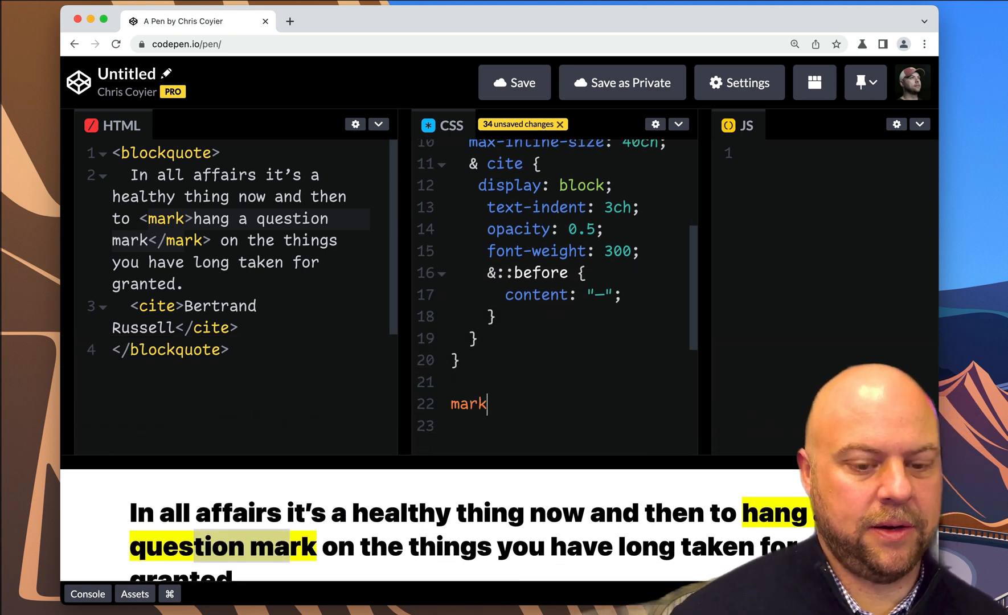
text({)
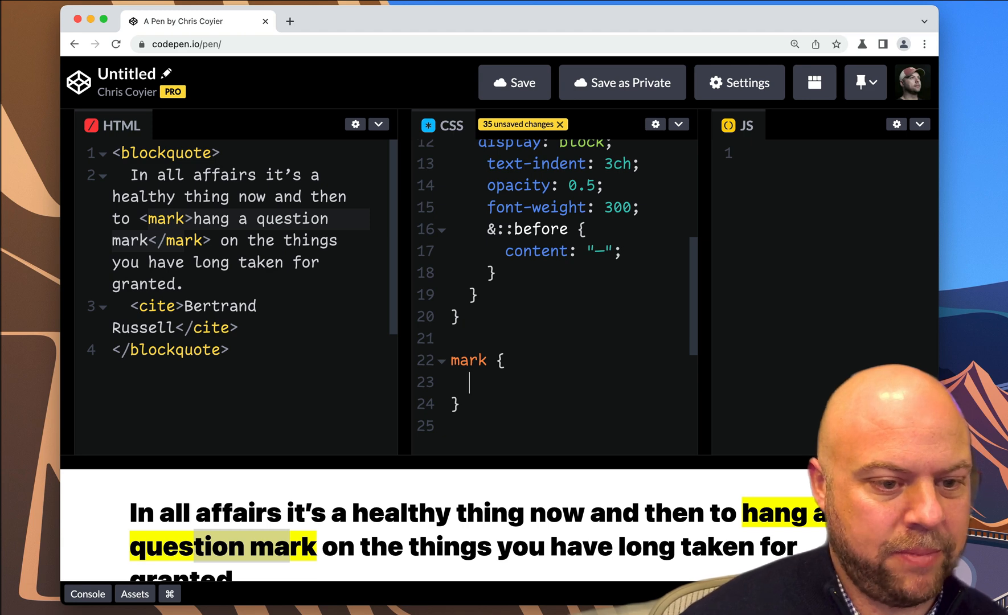
text(background: red;)
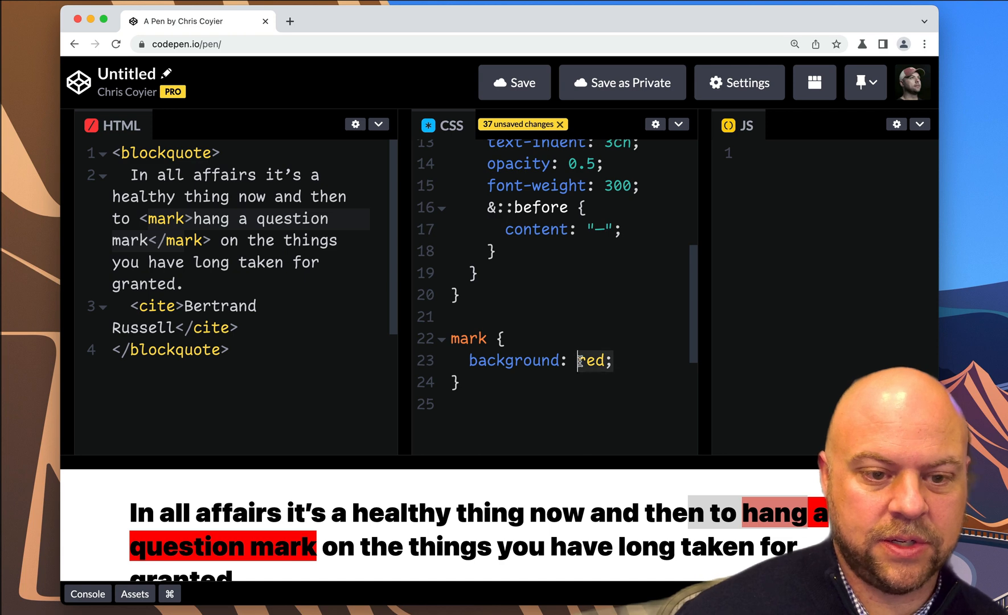
text(none)
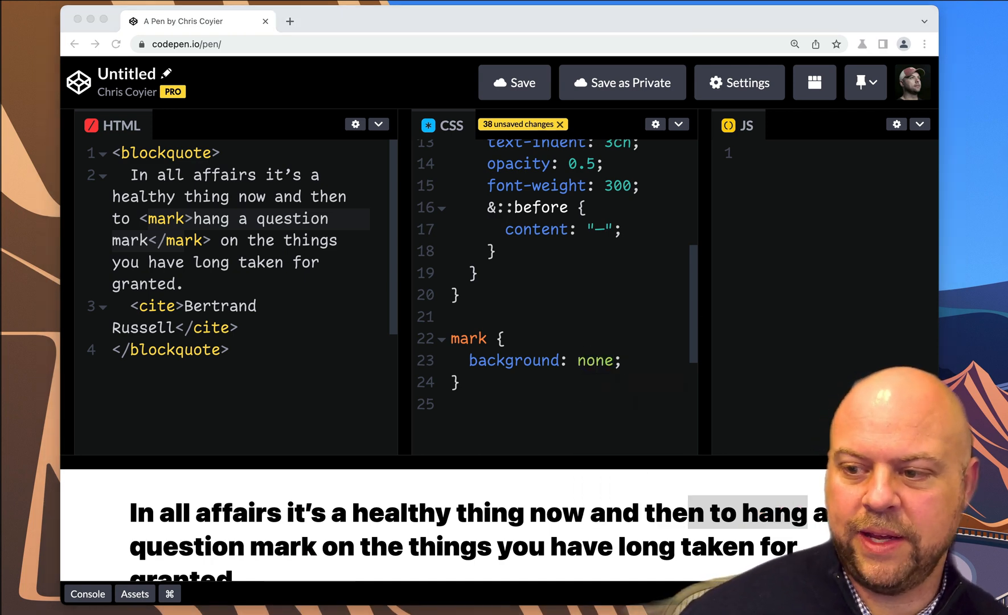
click(624, 360)
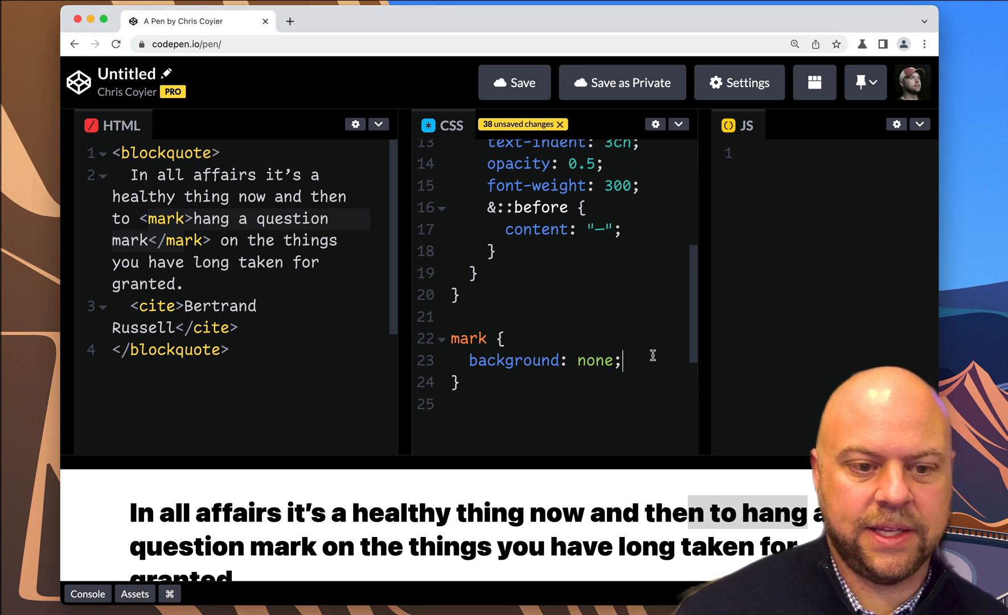
text(text-decoration:)
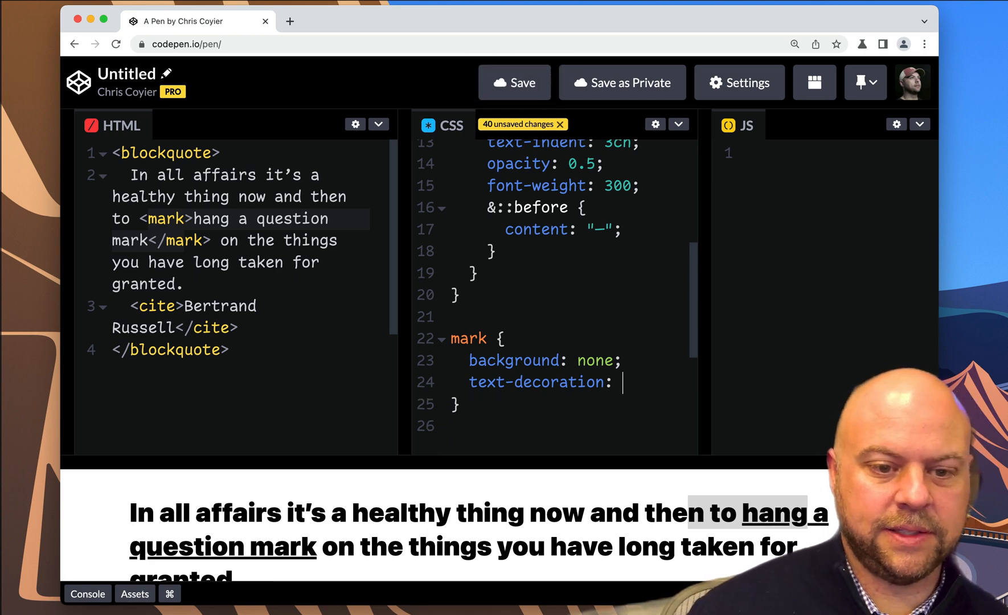
- Set mark to text-decoration-line: line-through with text-decoration-color: yellow
key(Backspace)
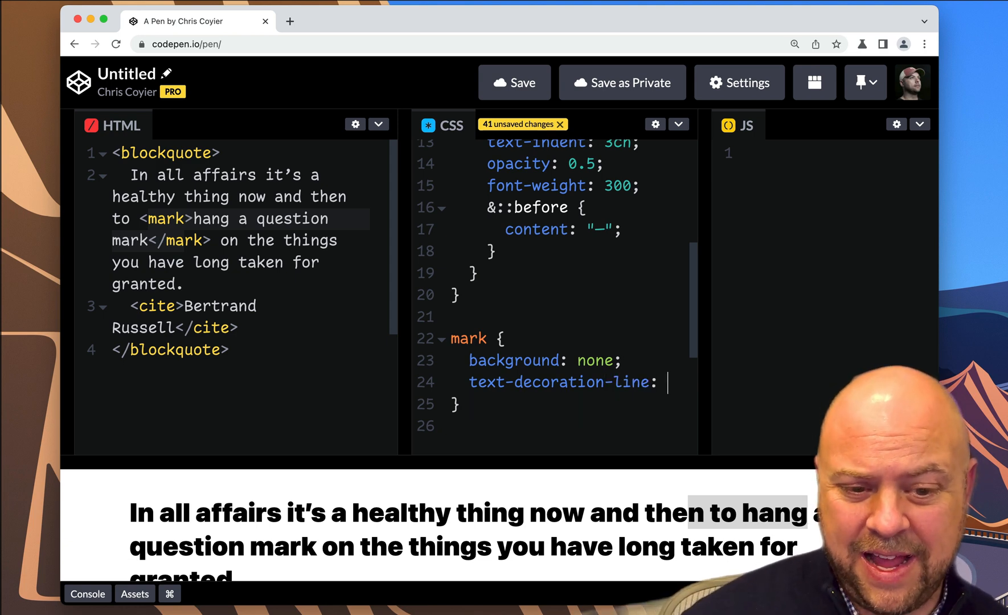
text(line-through;)
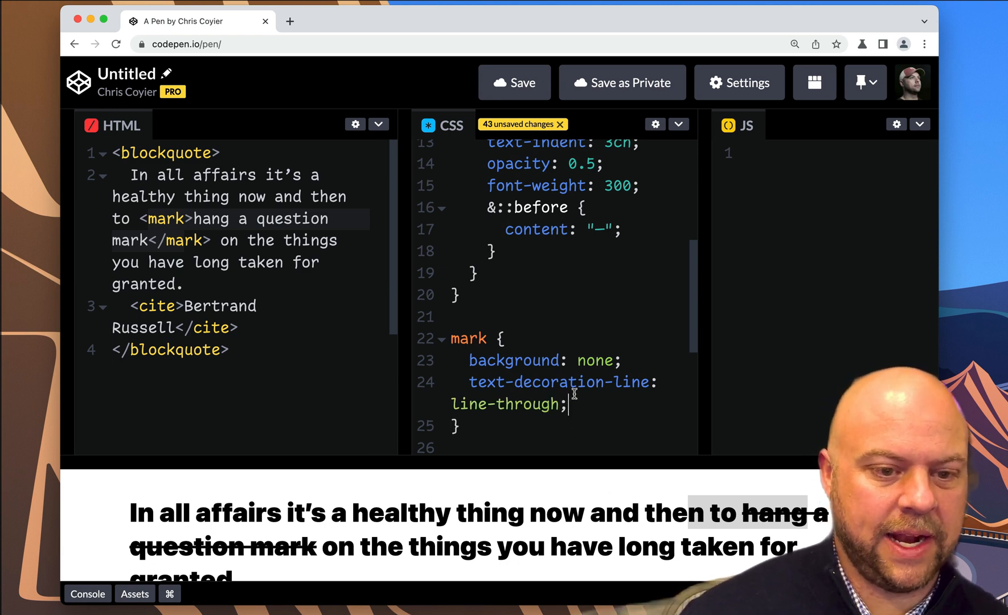
scroll(down, 3)
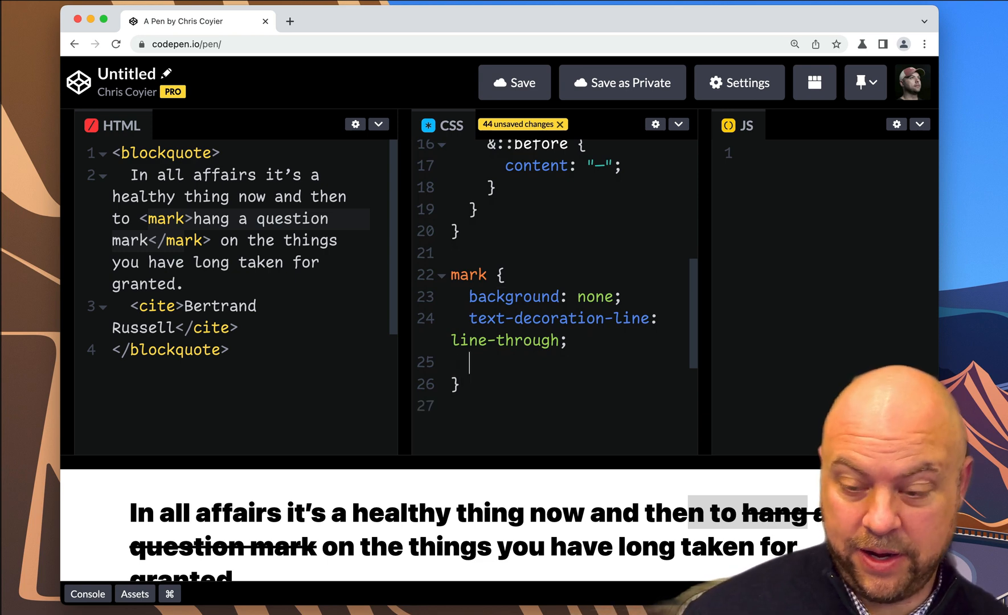
text(text-decoration-co)
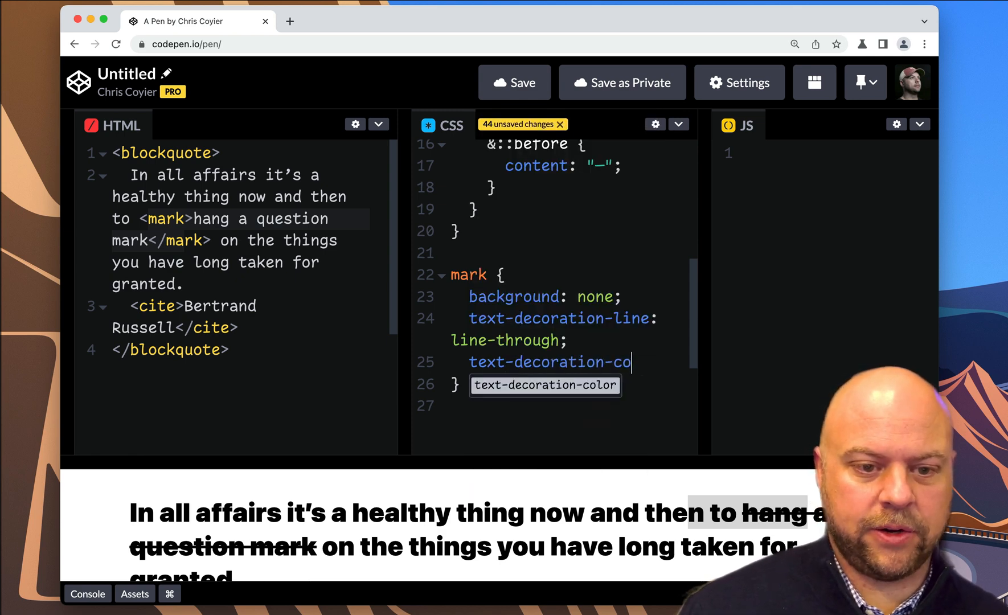
text(lor:)
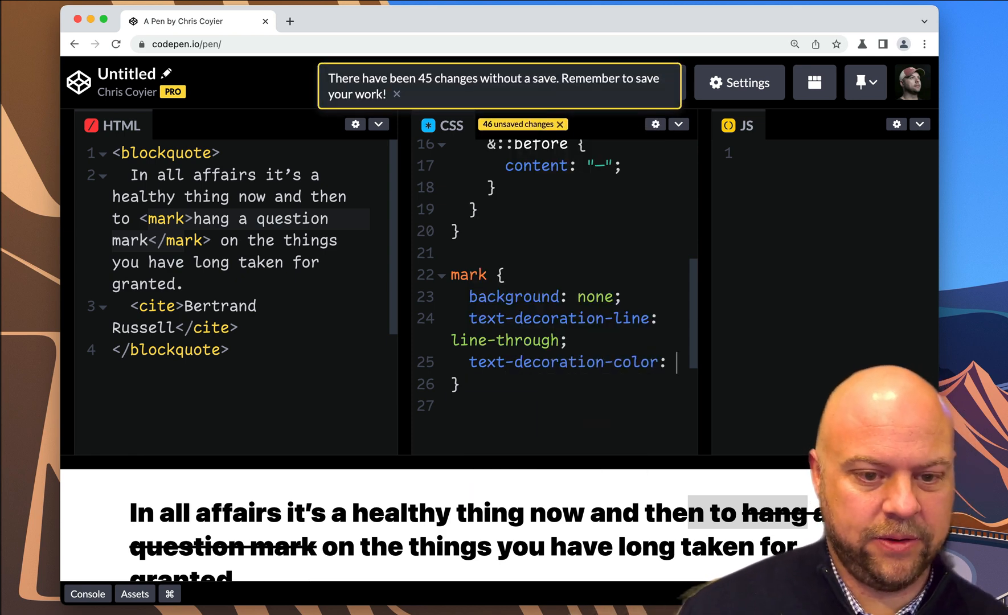
text(yellow;)
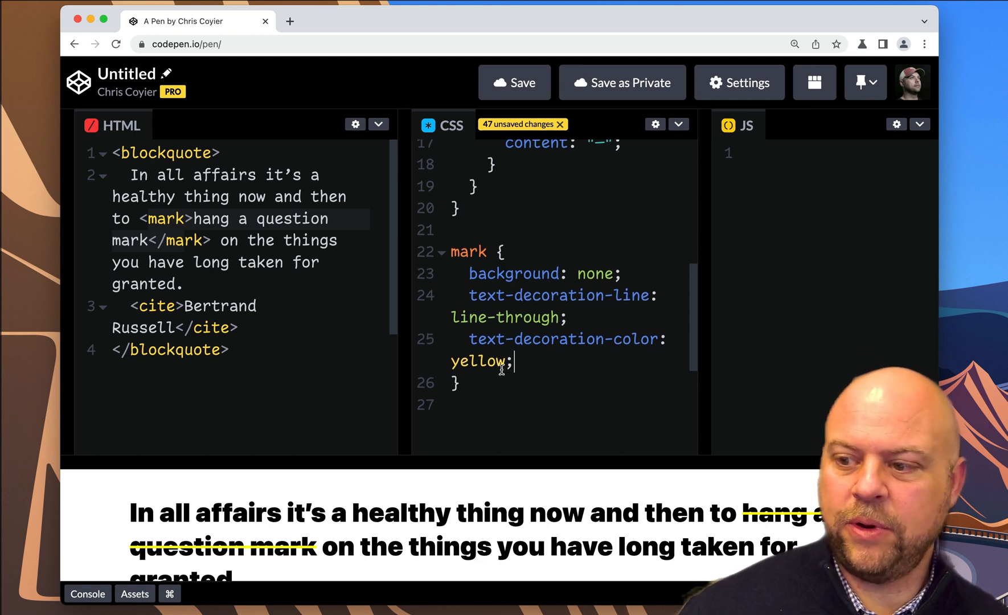
- Search for an OKLCH color picker in a new tab to reach oklch.com
click(407, 20)
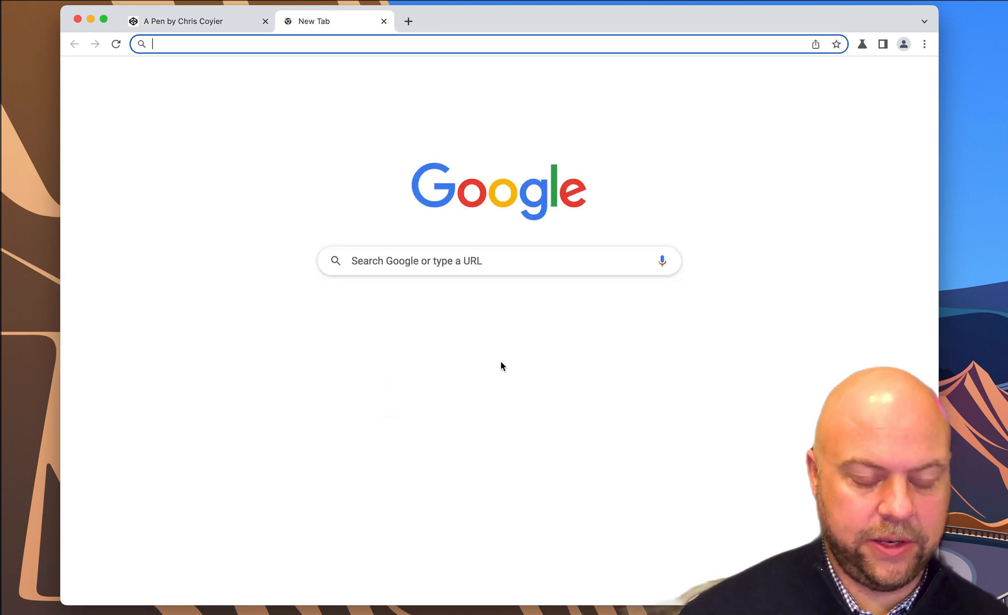
text(oklch.)
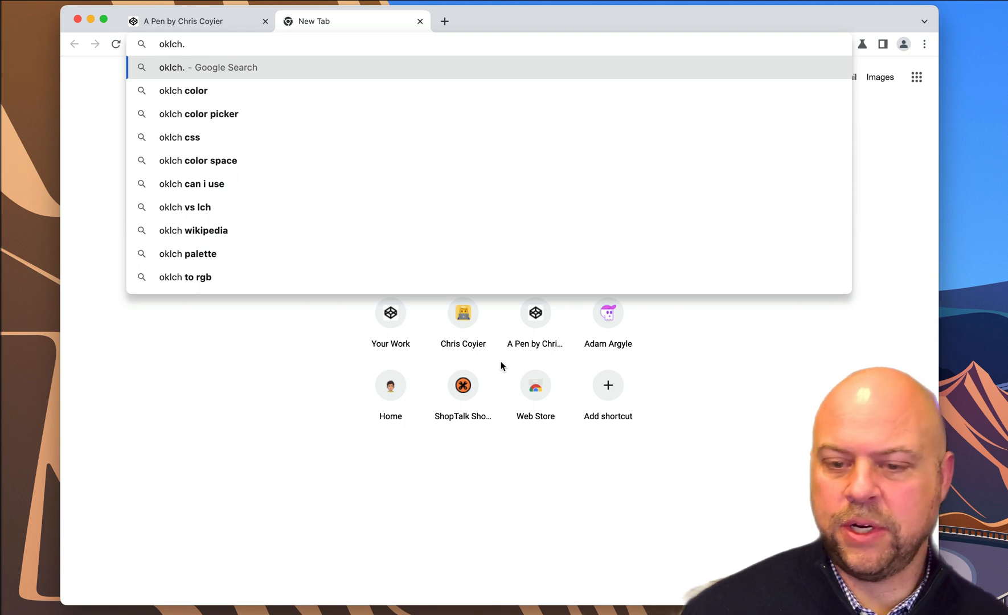
click(199, 114)
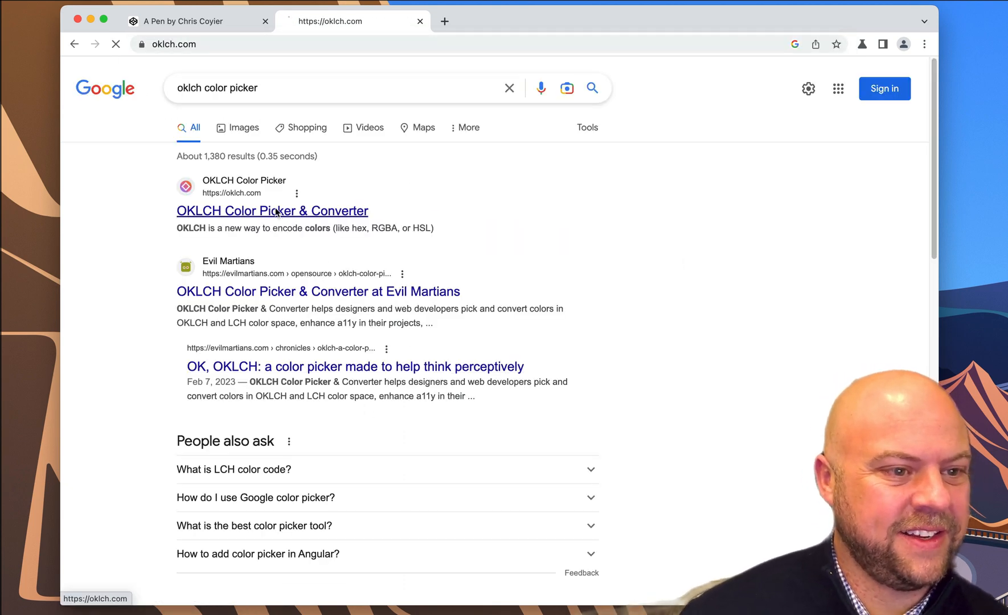
- Drag hue, lightness and chroma to a vivid yellow, oklch(95.15% 0.229 108.53), then return to the pen
click(271, 211)
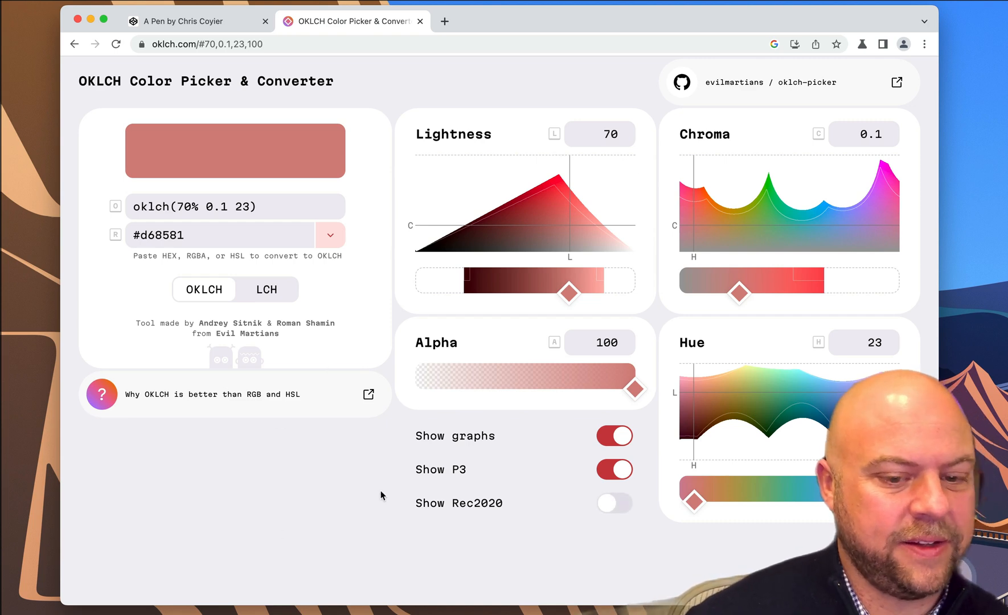
mouse_move(282, 156)
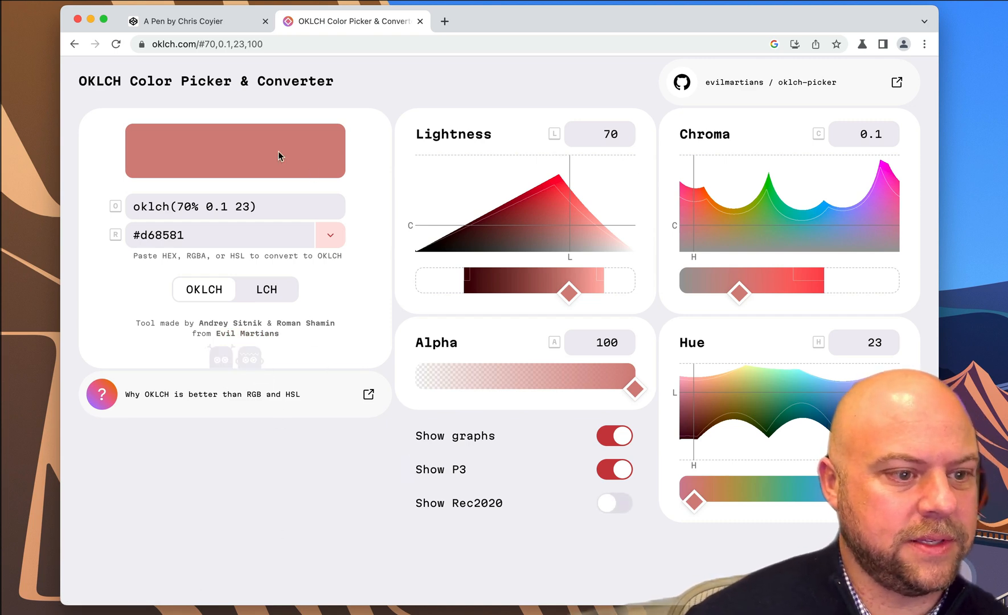
mouse_move(688, 245)
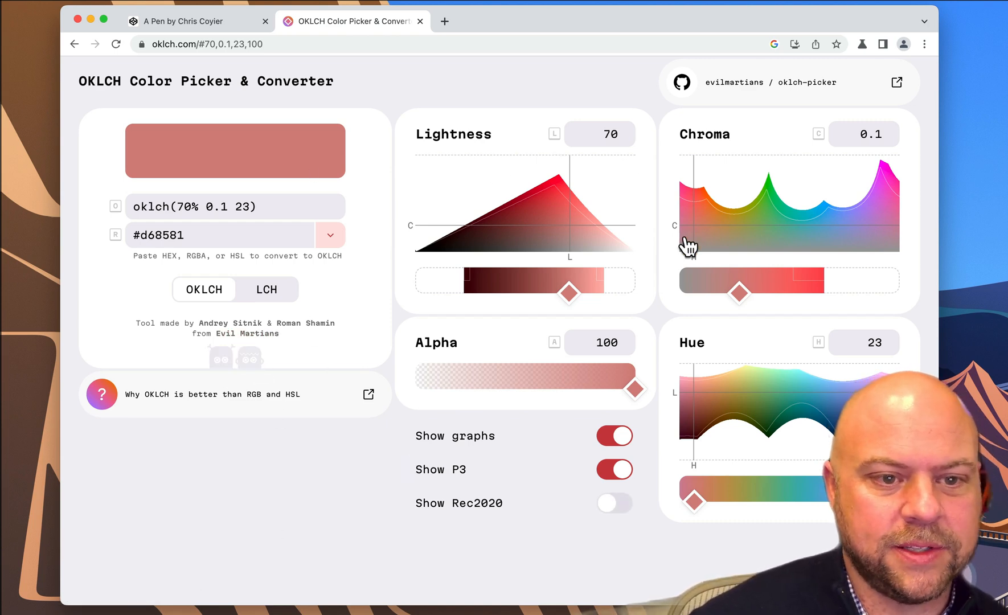
mouse_move(715, 235)
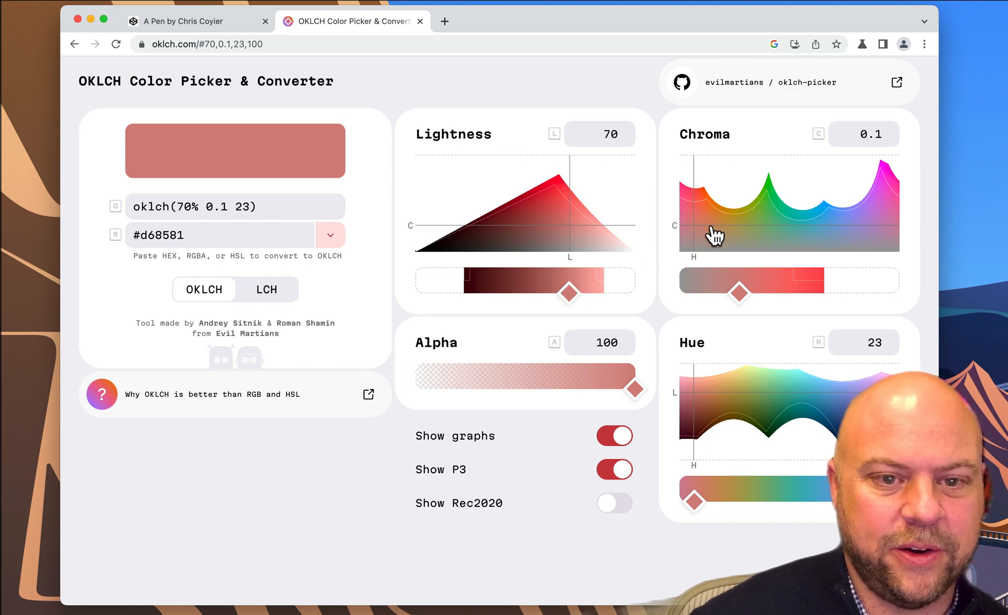
drag(739, 292, 720, 501)
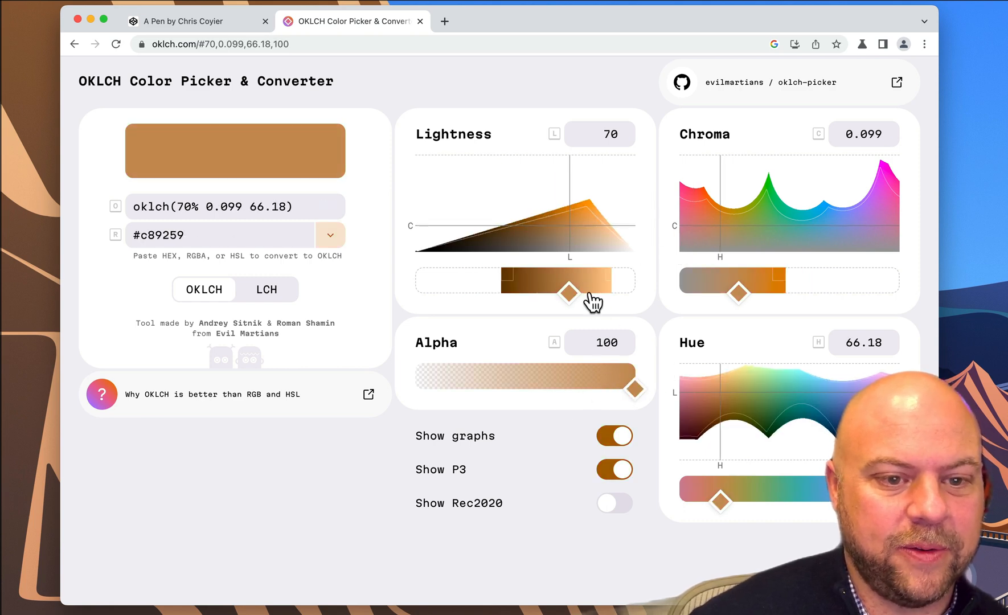
drag(569, 293, 591, 293)
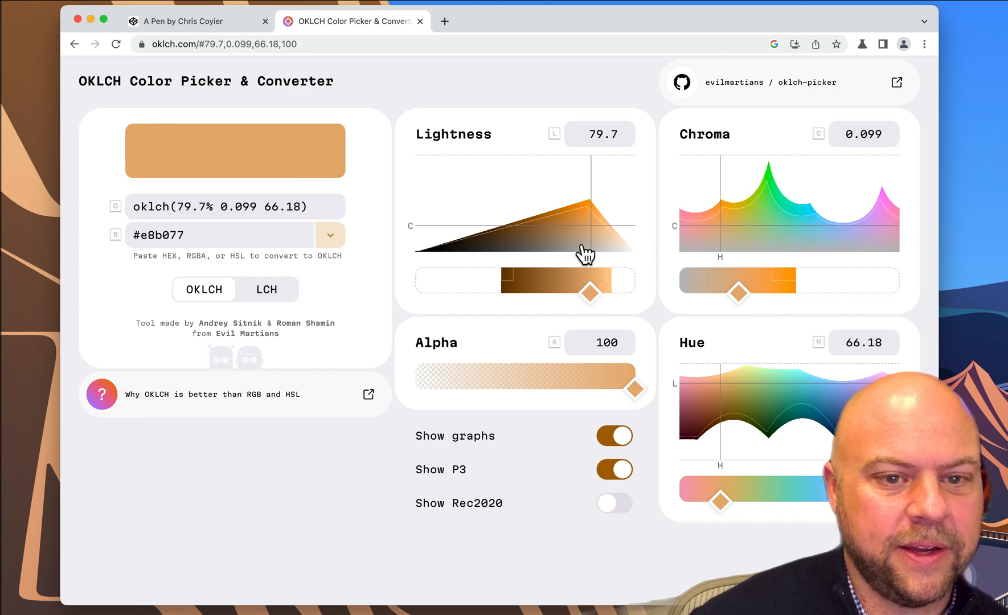
drag(738, 280, 764, 280)
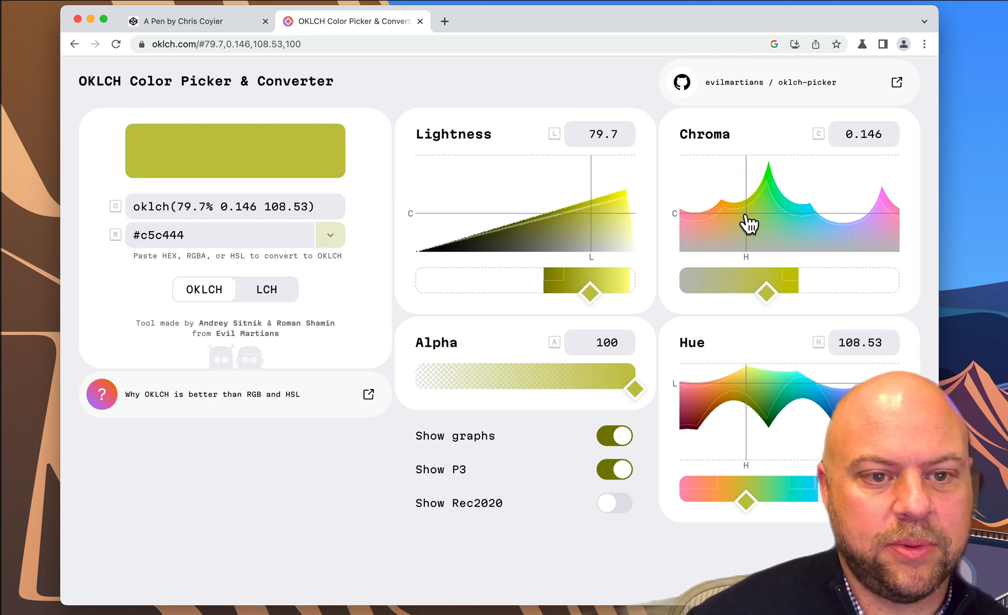
drag(590, 293, 624, 293)
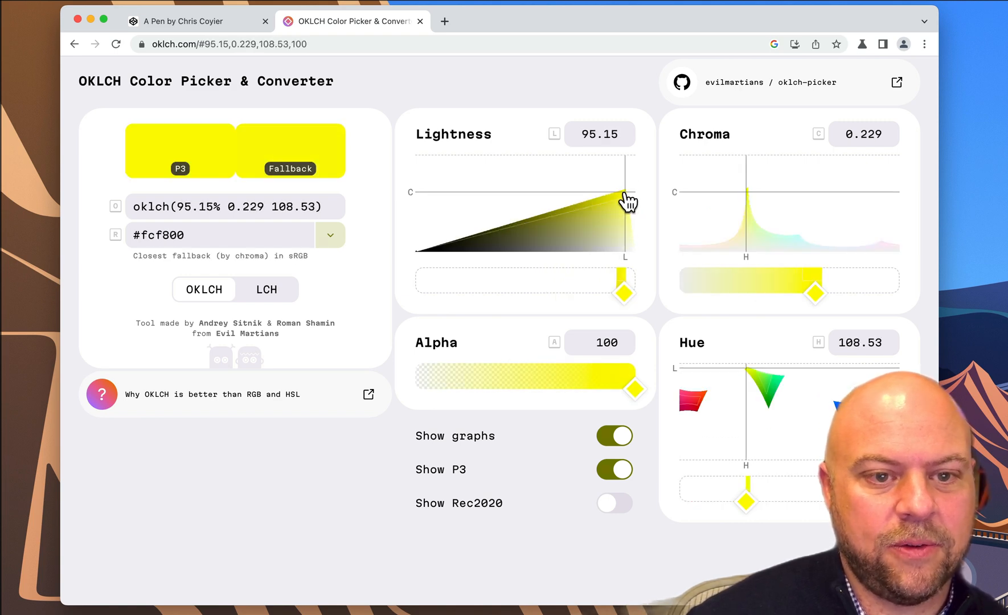
mouse_move(198, 185)
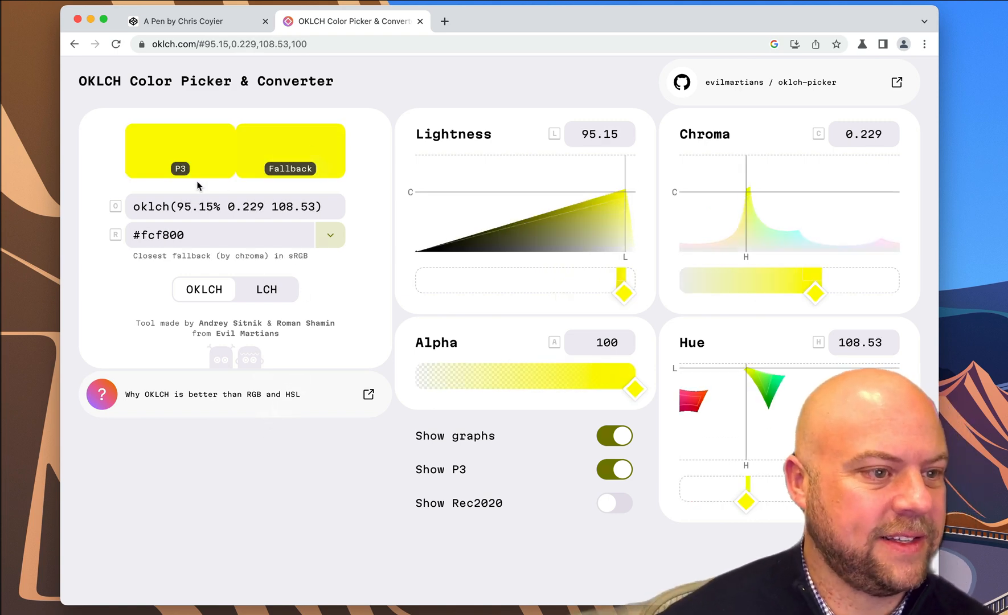
click(194, 20)
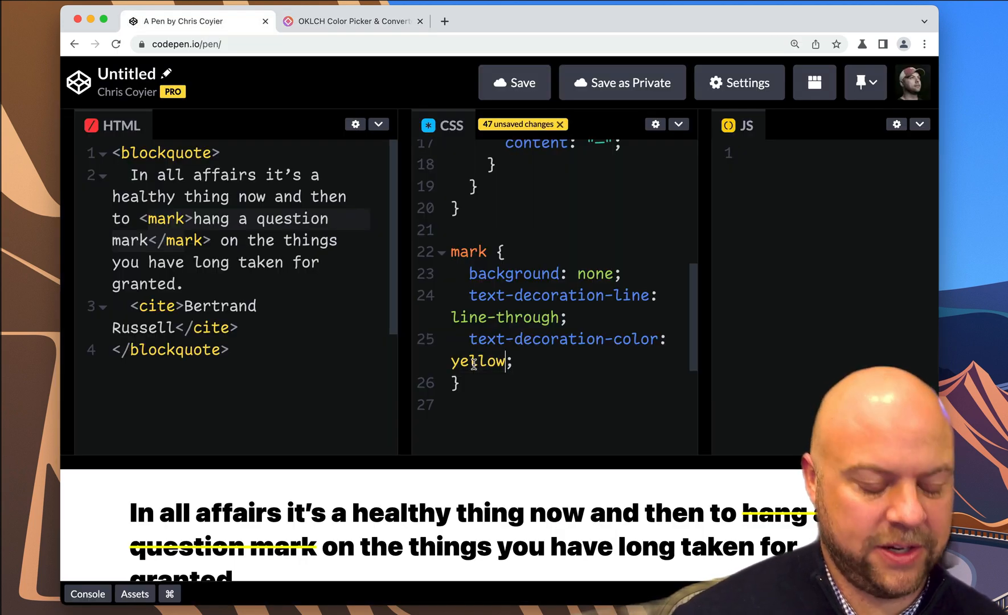
- Replace 'yellow' in text-decoration-color with the copied oklch value at / 0.5 opacity
click(351, 21)
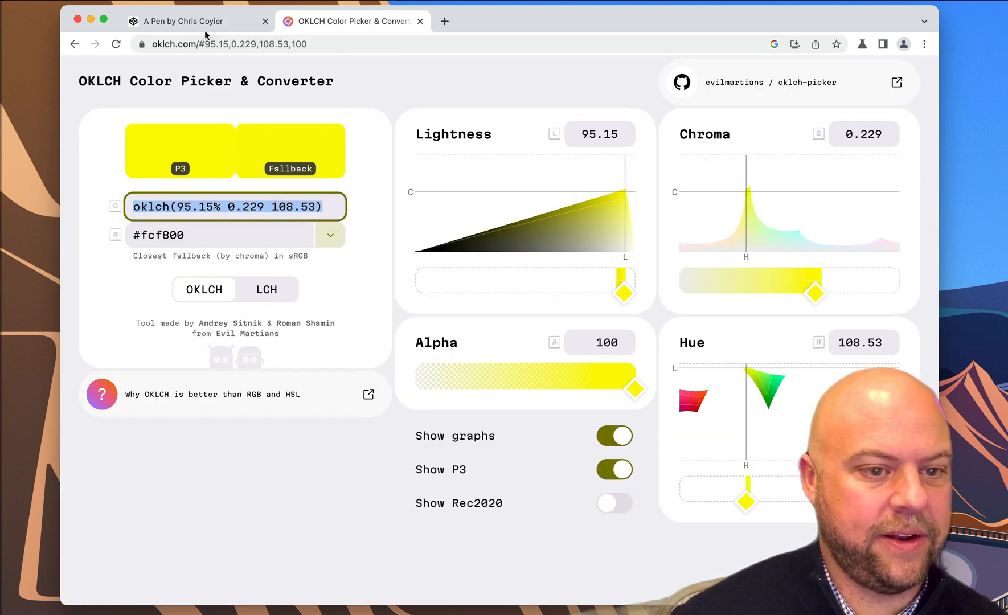
click(188, 20)
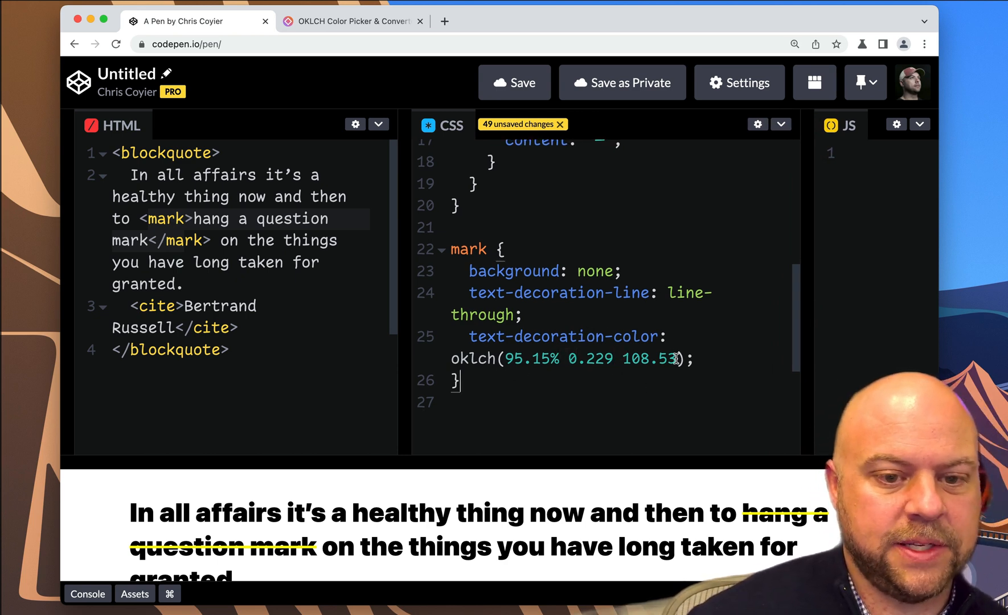
text(/)
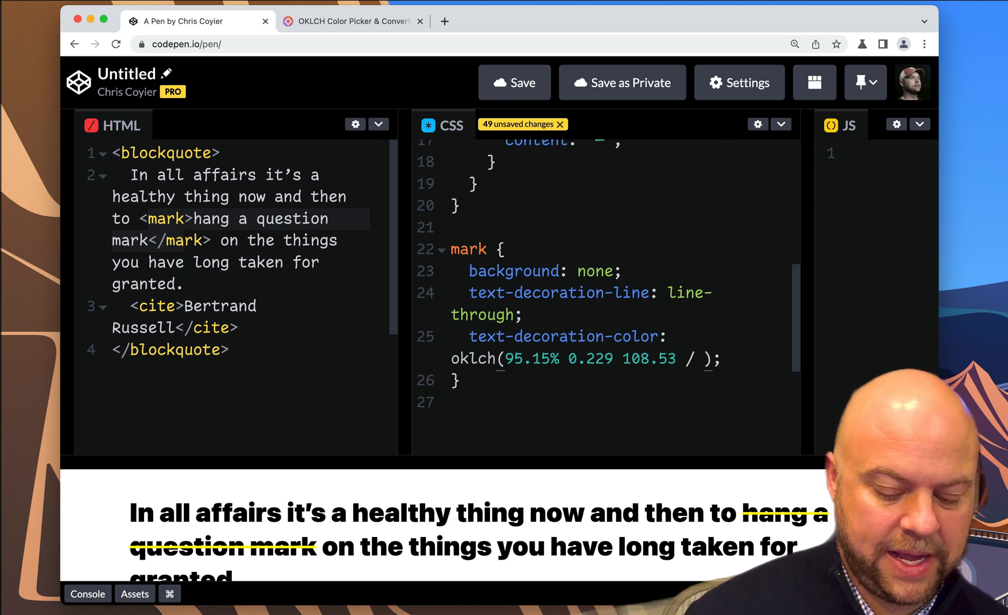
text(0.5)
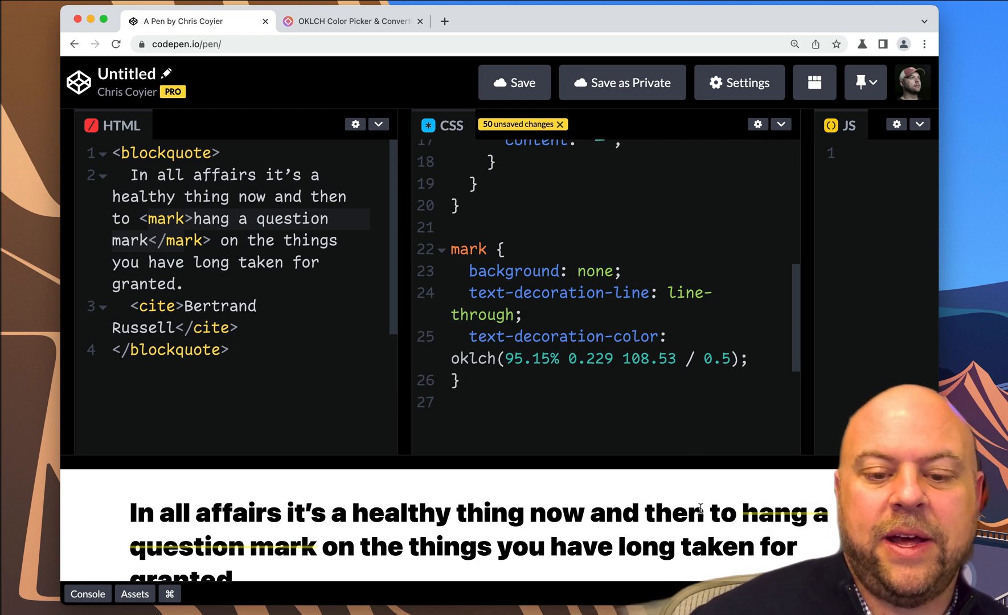
mouse_move(783, 346)
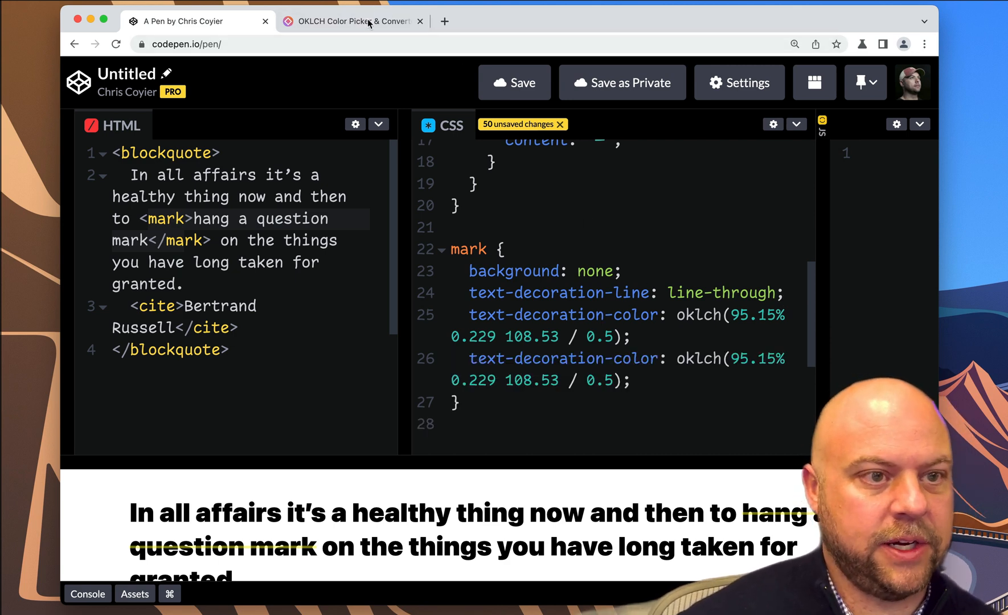
- Choose the hsl fallback format, hsl(59.02 100% 49%), in the picker and bring it back to the pen
click(351, 21)
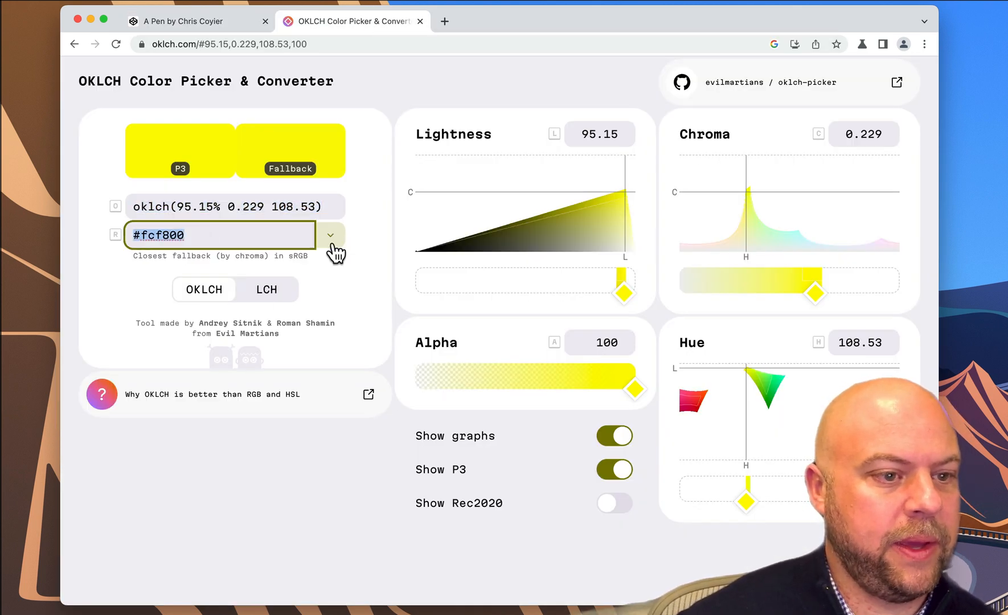
click(330, 235)
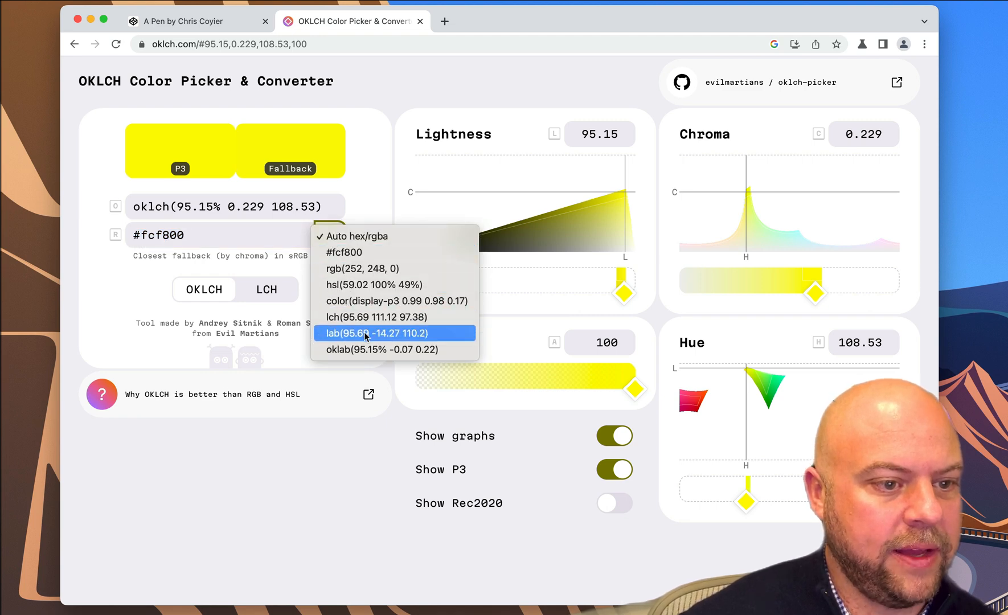
mouse_move(364, 320)
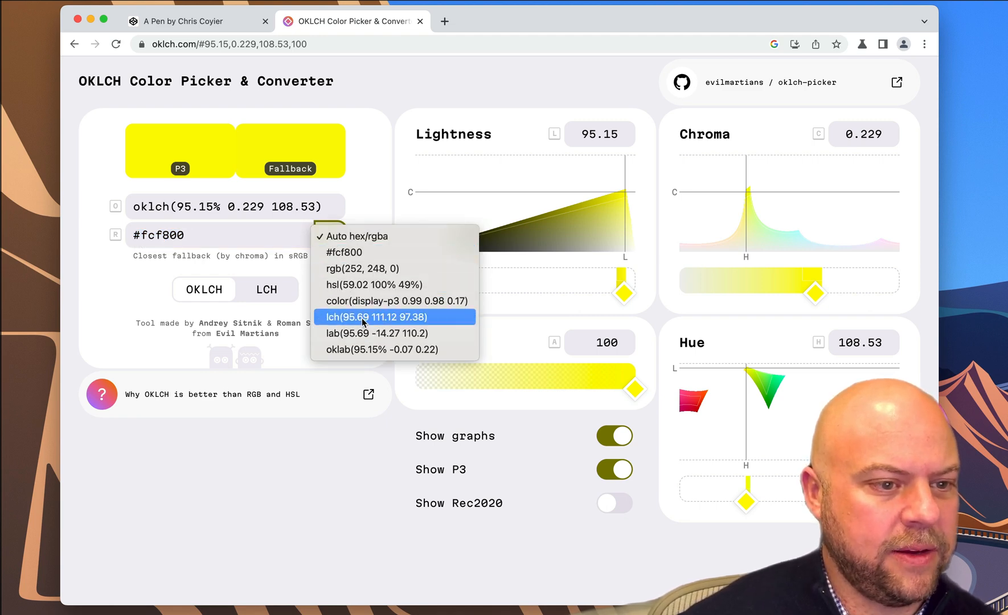
click(371, 285)
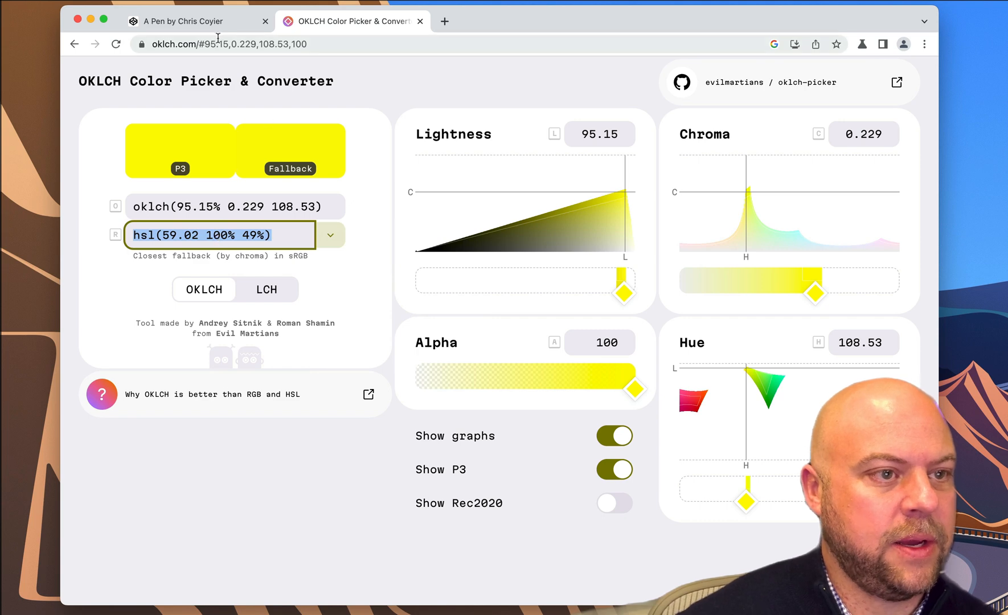
click(188, 20)
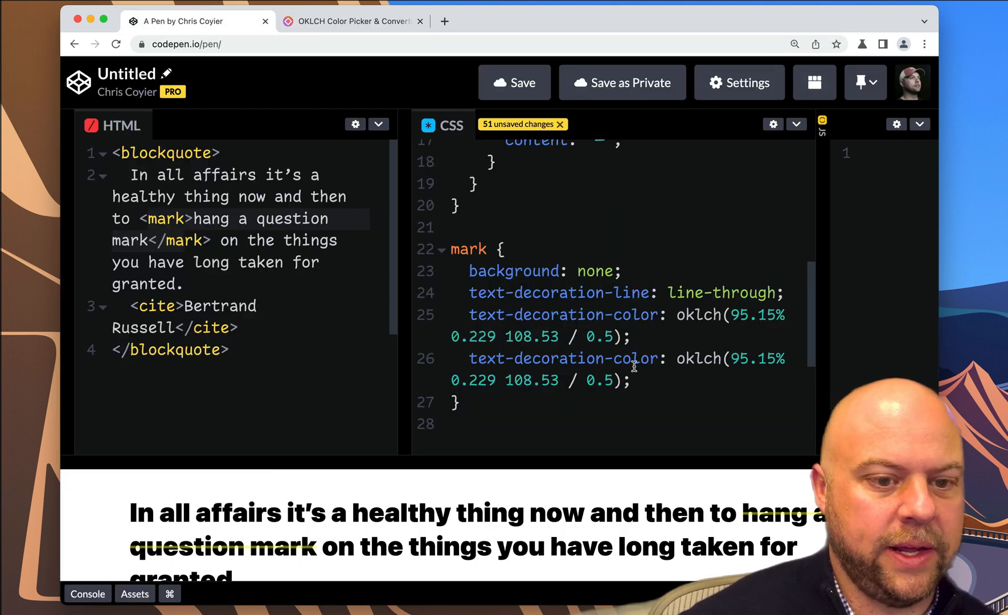
- Replace the duplicated oklch value with hsl(59.02 100% 49% / 0.5) as the fallback colour
drag(677, 358, 621, 379)
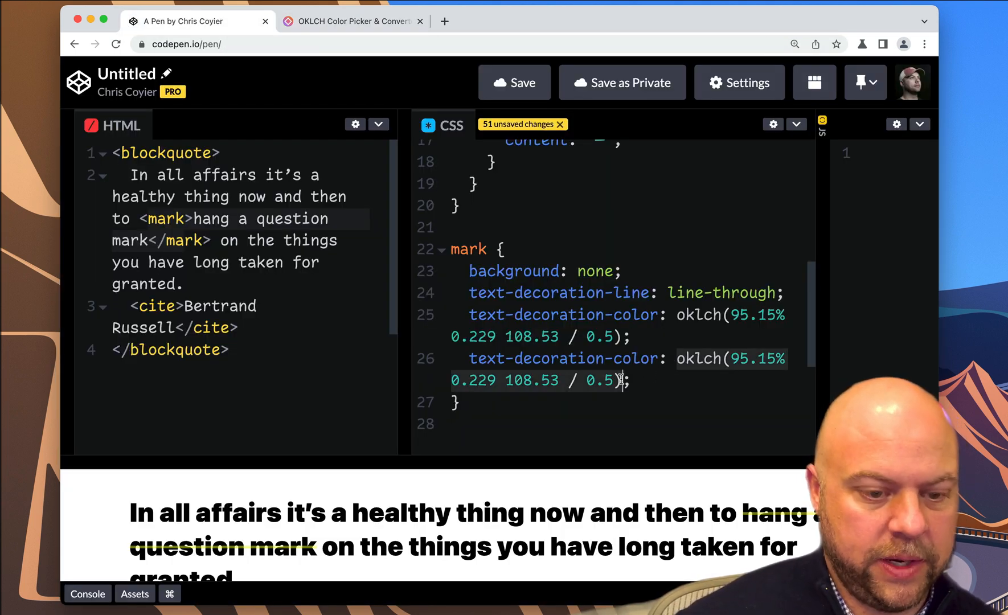
text(hsl(59.02 100% 49%))
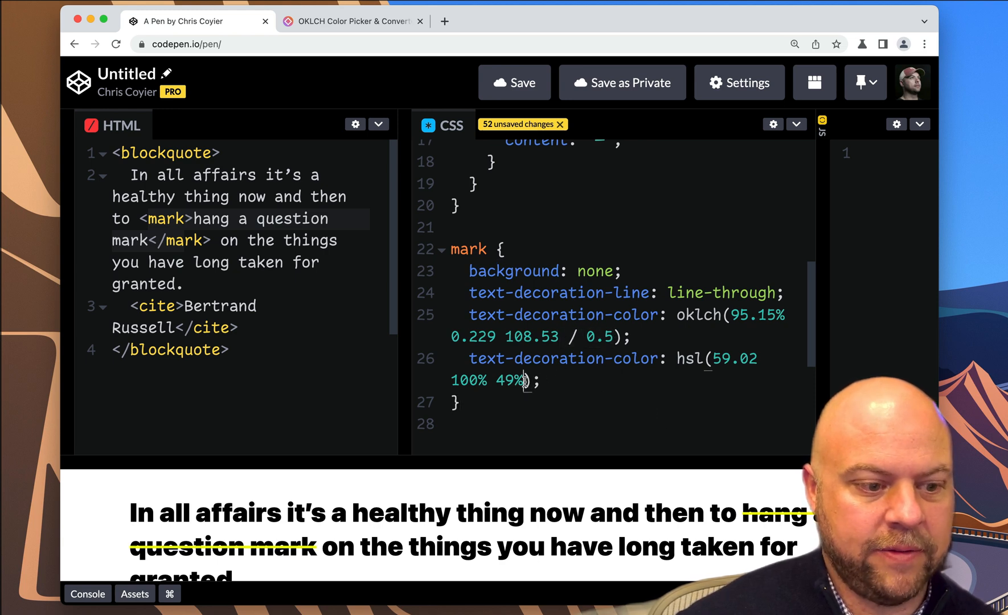
text(/ 0.5)
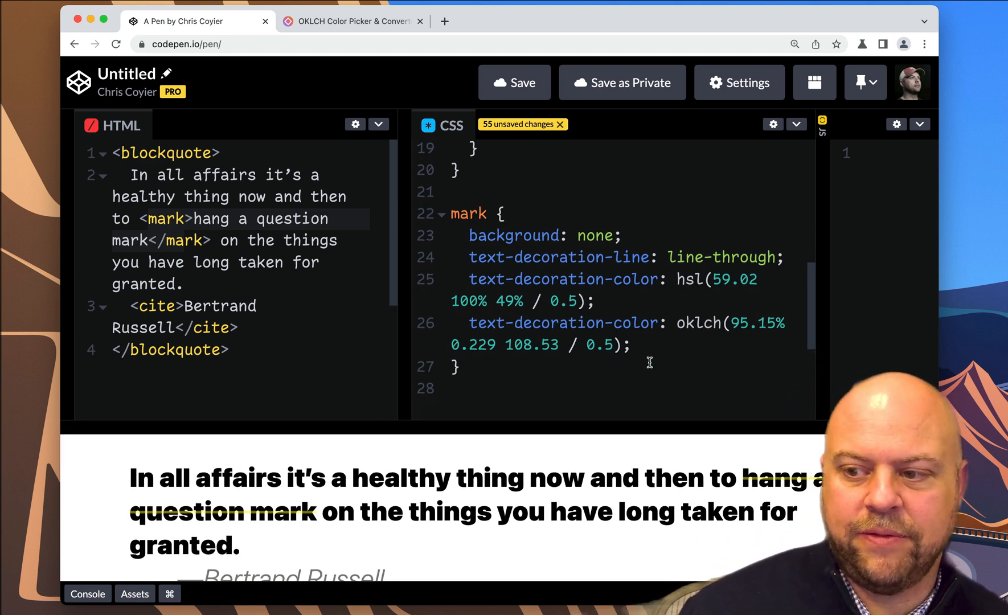
text(text-decora)
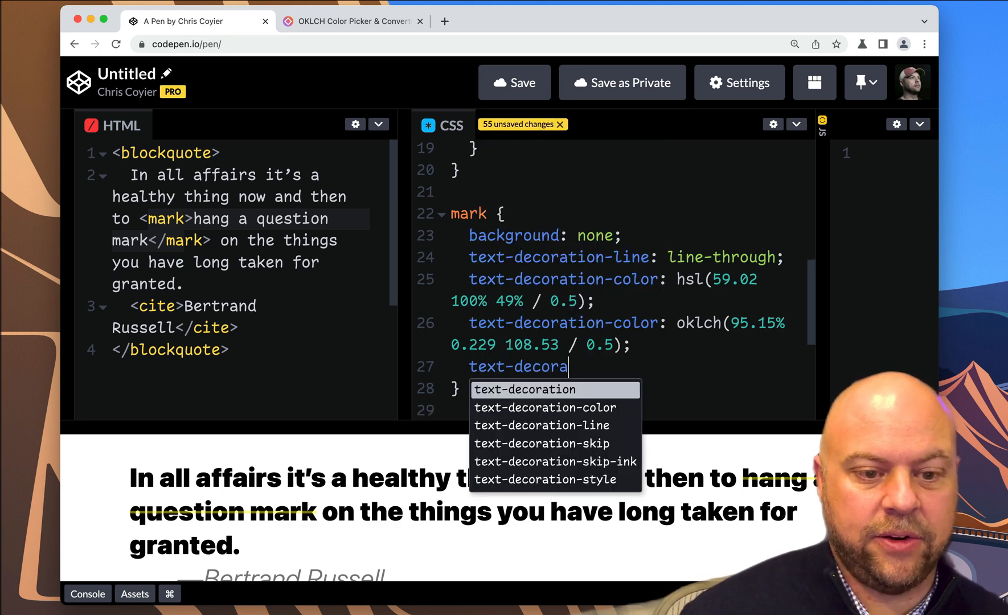
- Add text-decoration-thickness, trying 1px, 10px and 1em before settling on 1lh
text(tt)
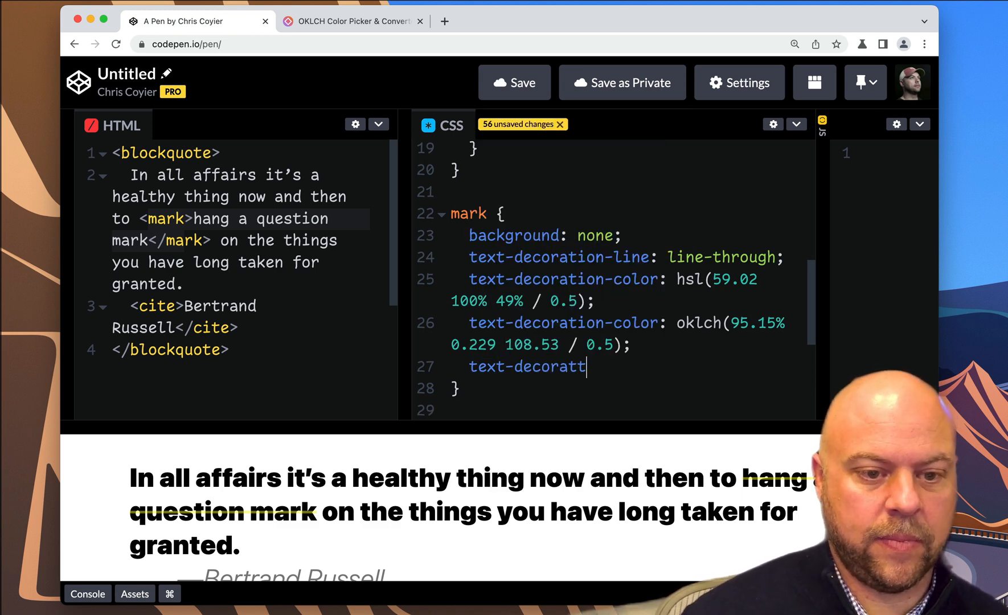
text(i)
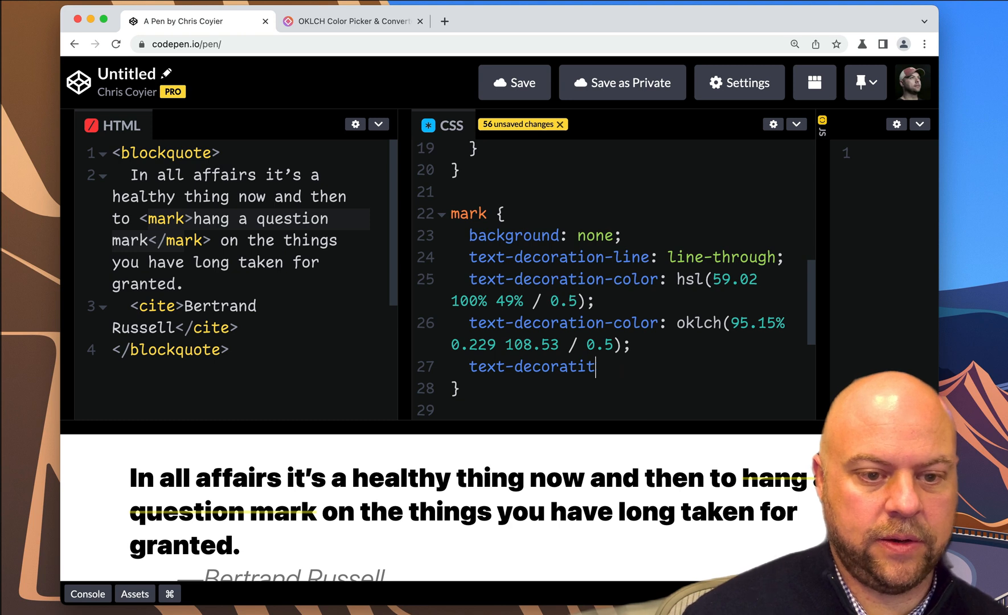
text(on-thic)
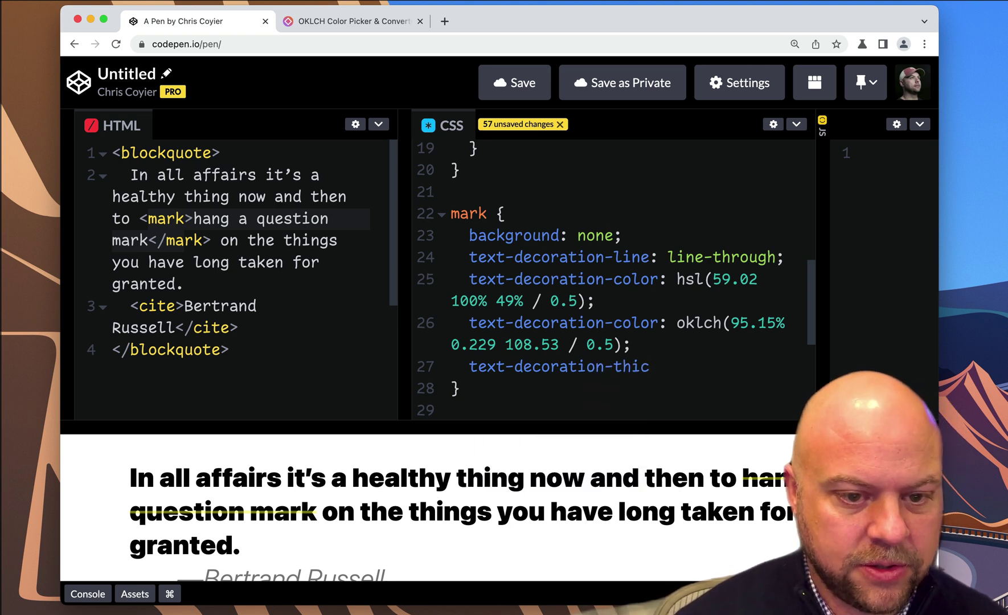
text(kness:)
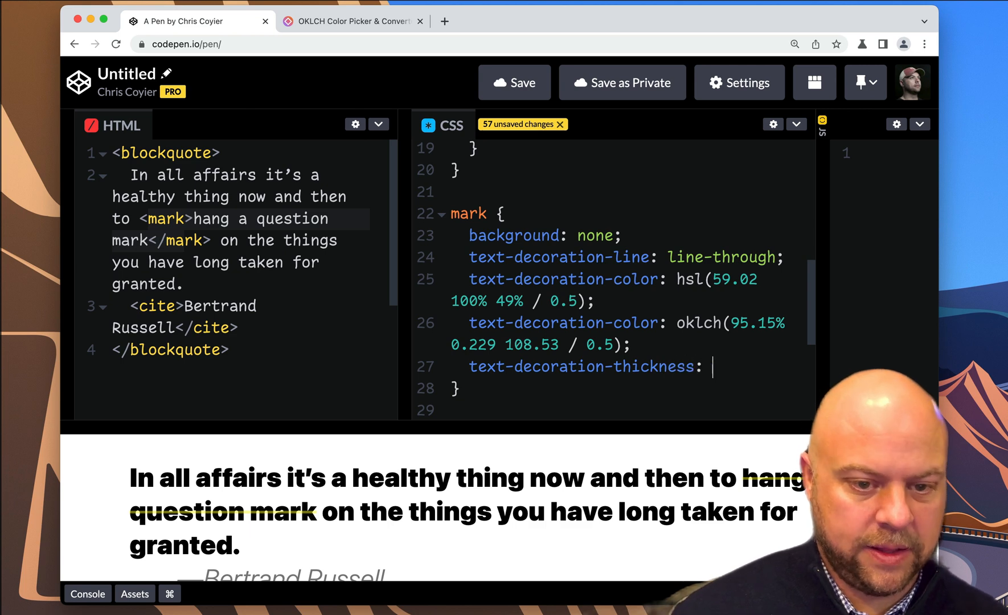
text(1px;)
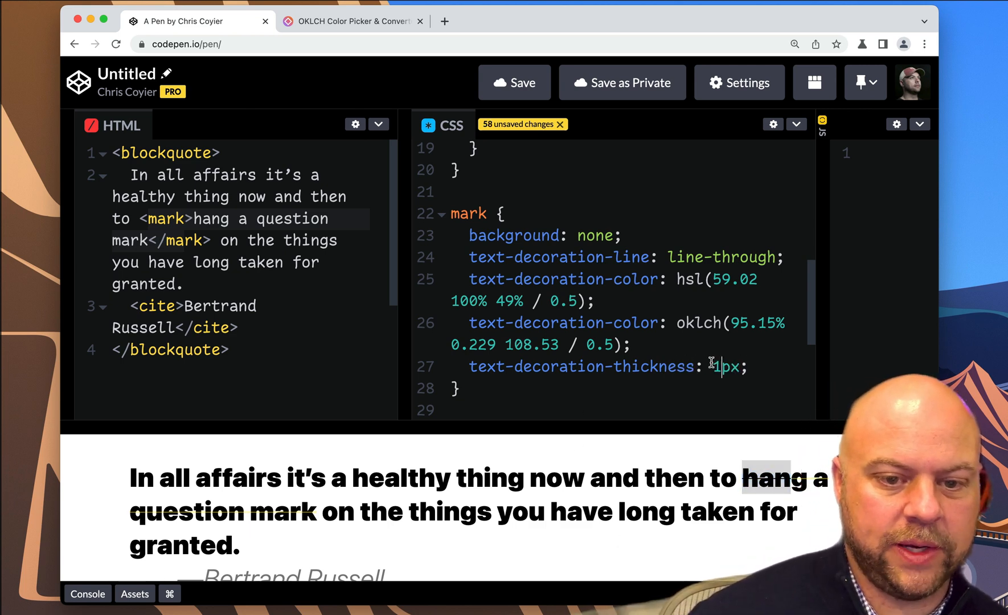
text(0)
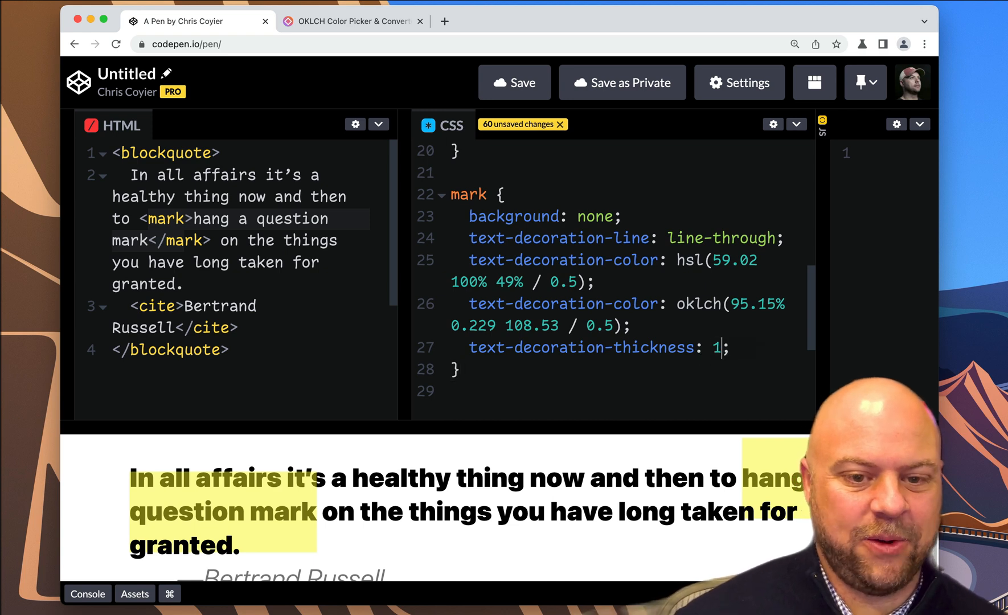
text(em)
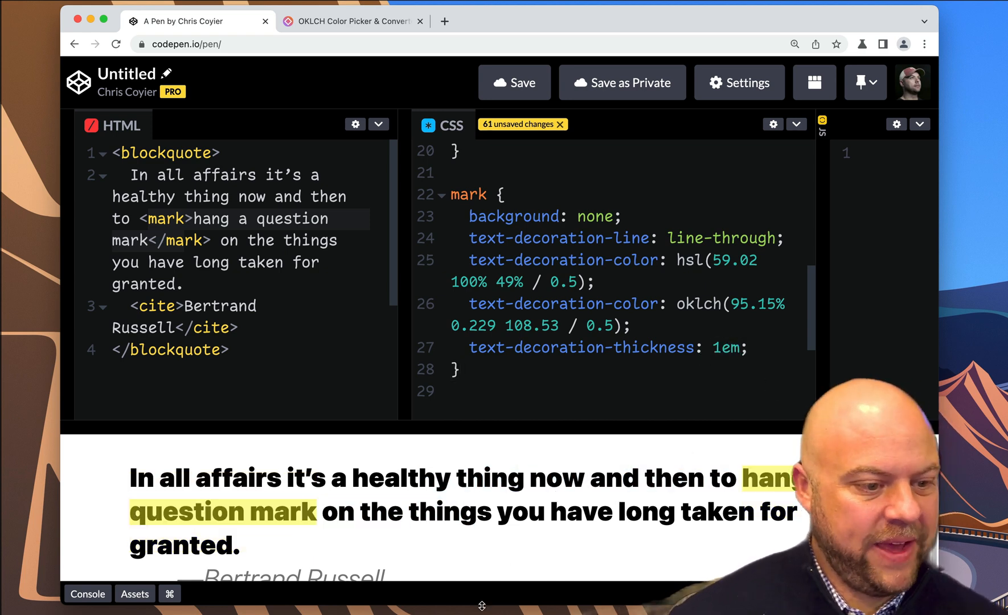
mouse_move(734, 413)
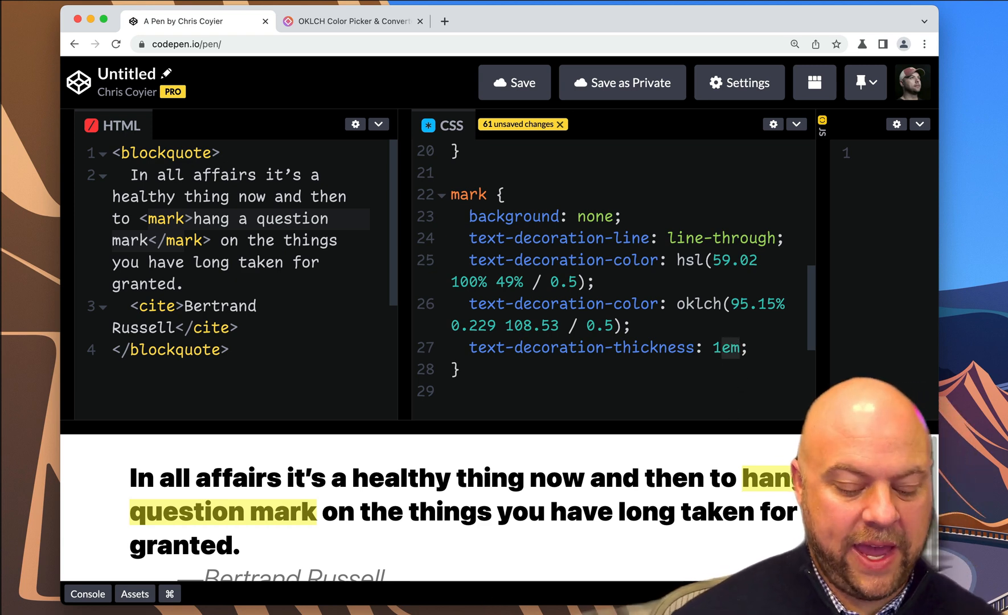
text(lh)
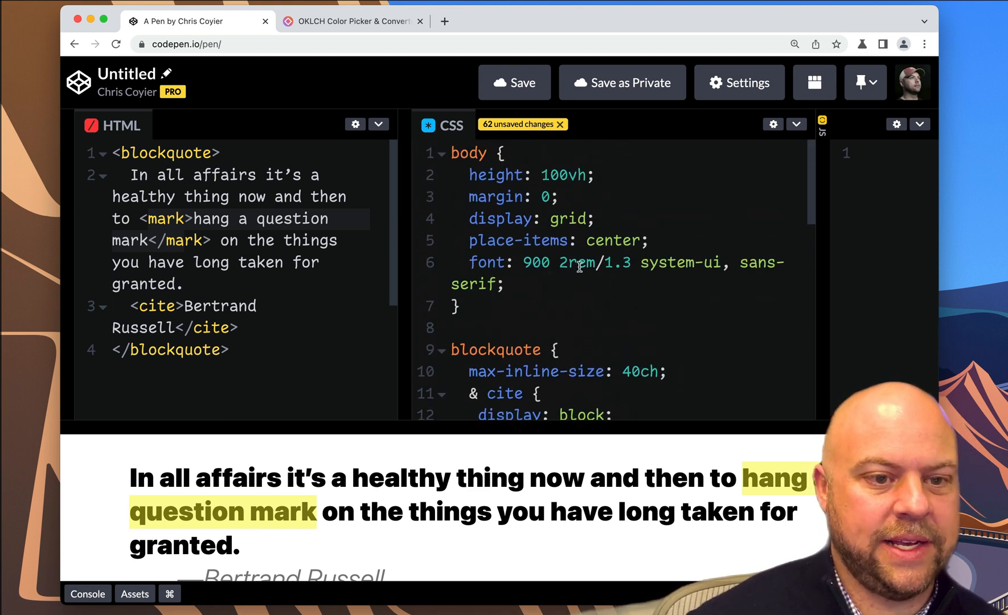
- Set the body font to 900 1.5rem with 1.8 line height and select the orphaned word granted
text(1rem)
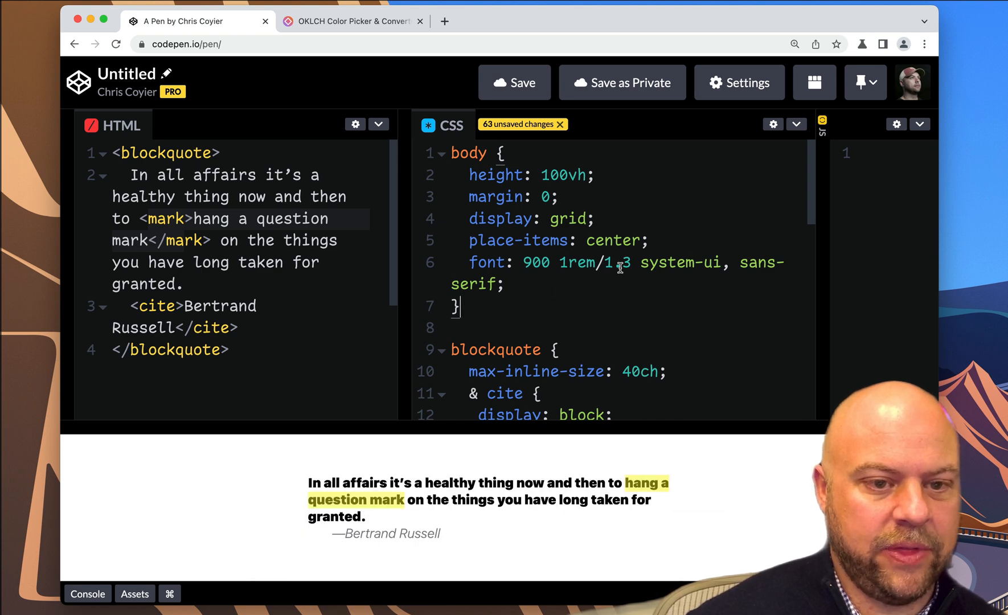
text(1.8)
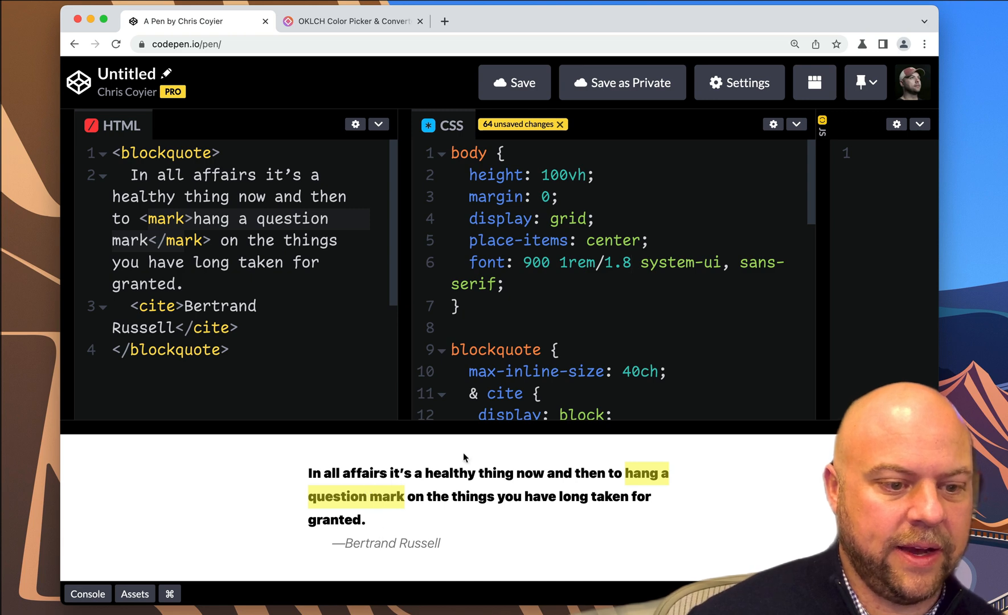
click(633, 262)
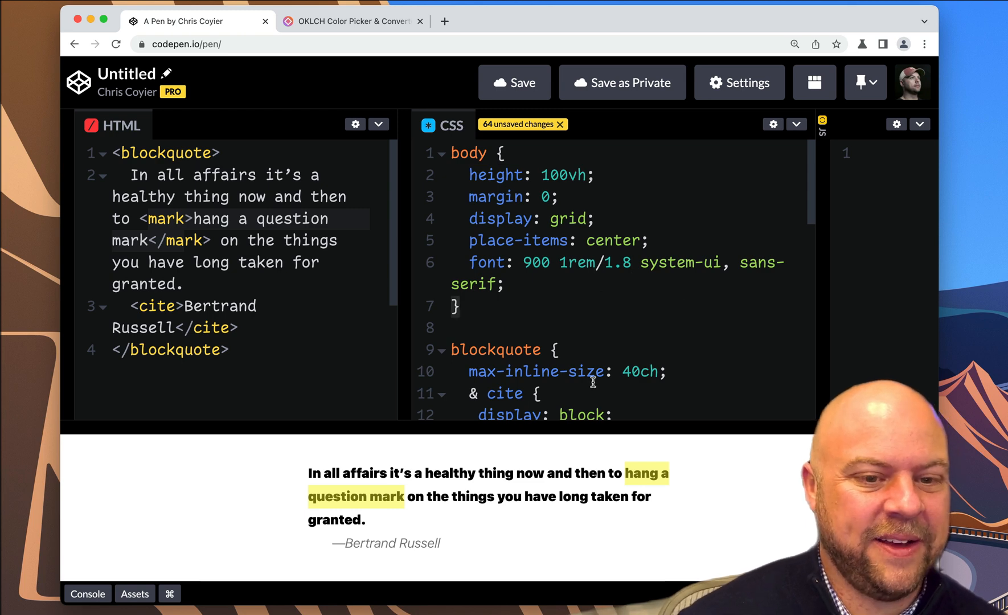
mouse_move(969, 225)
text(.5)
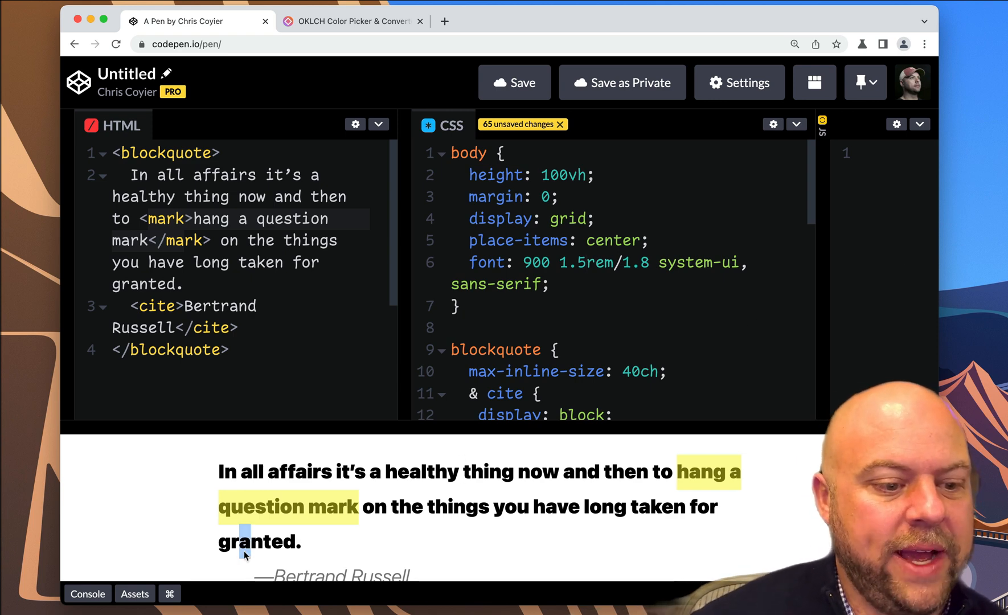
double_click(258, 542)
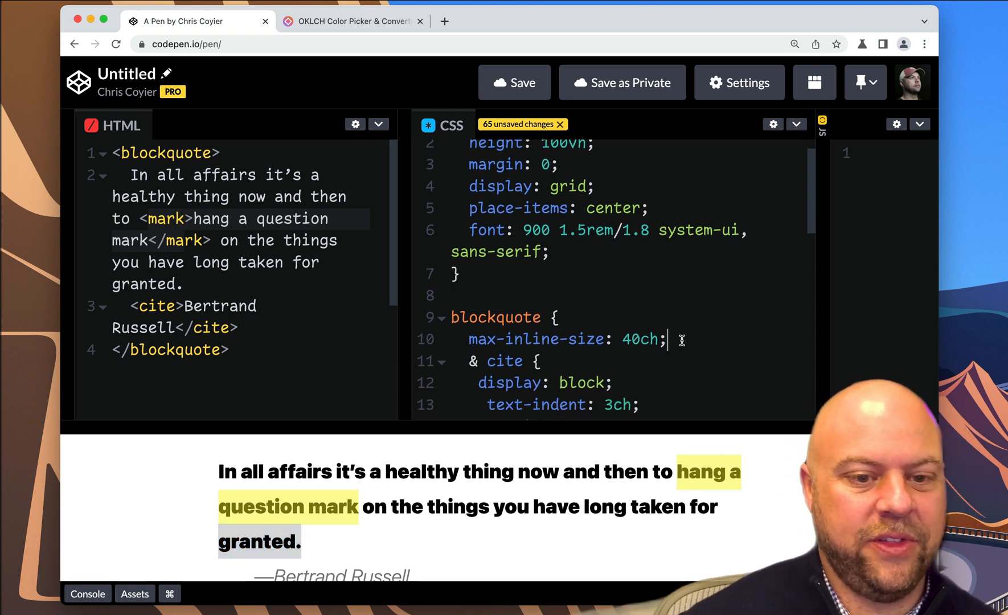
- Add text-wrap: balance to the blockquote rule so granted no longer sits alone
text(text-bala)
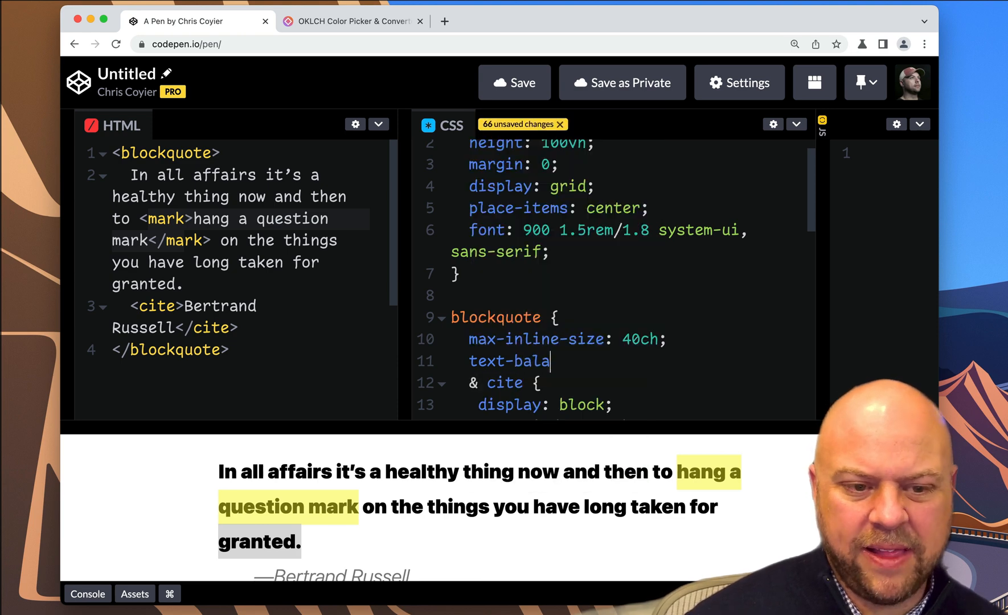
text(nce: balcne;)
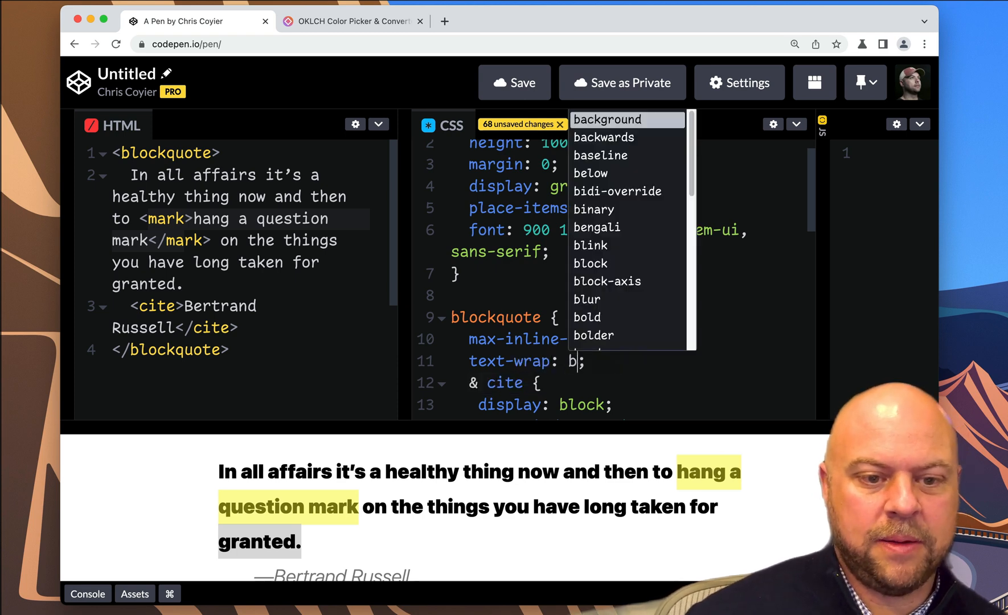
text(alance)
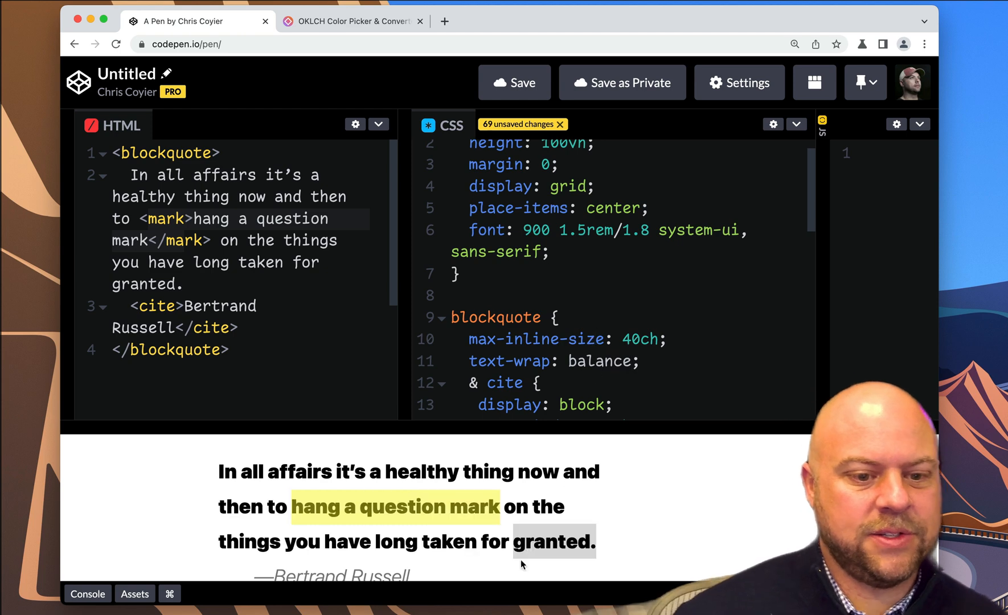
double_click(541, 541)
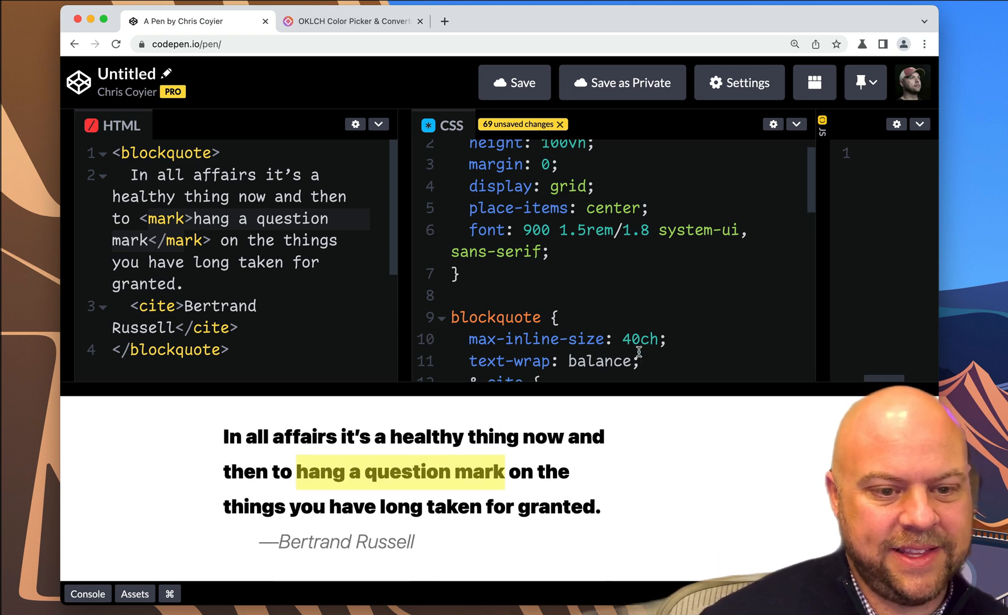
scroll(down, 3)
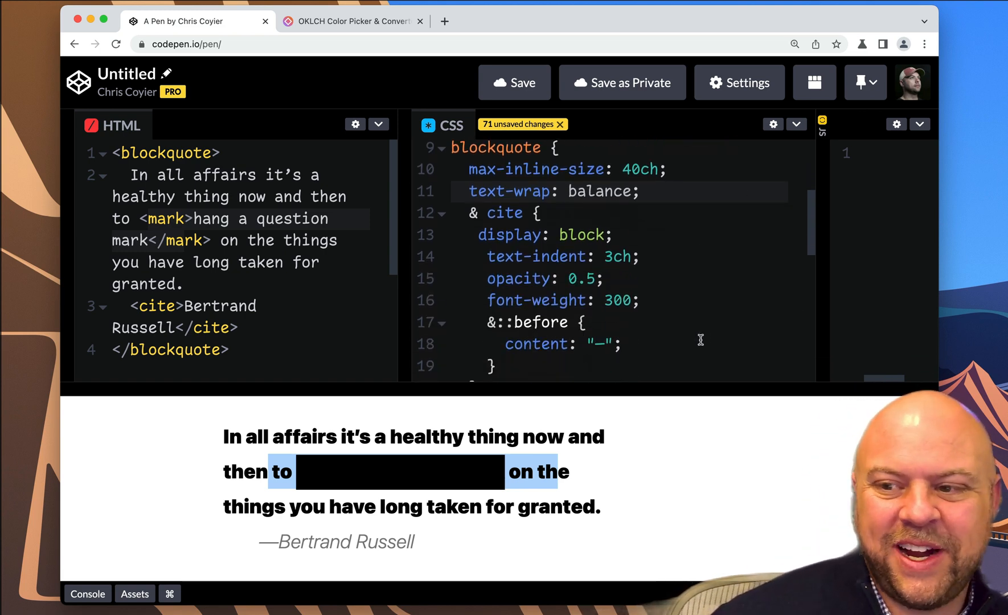
scroll(down, 3)
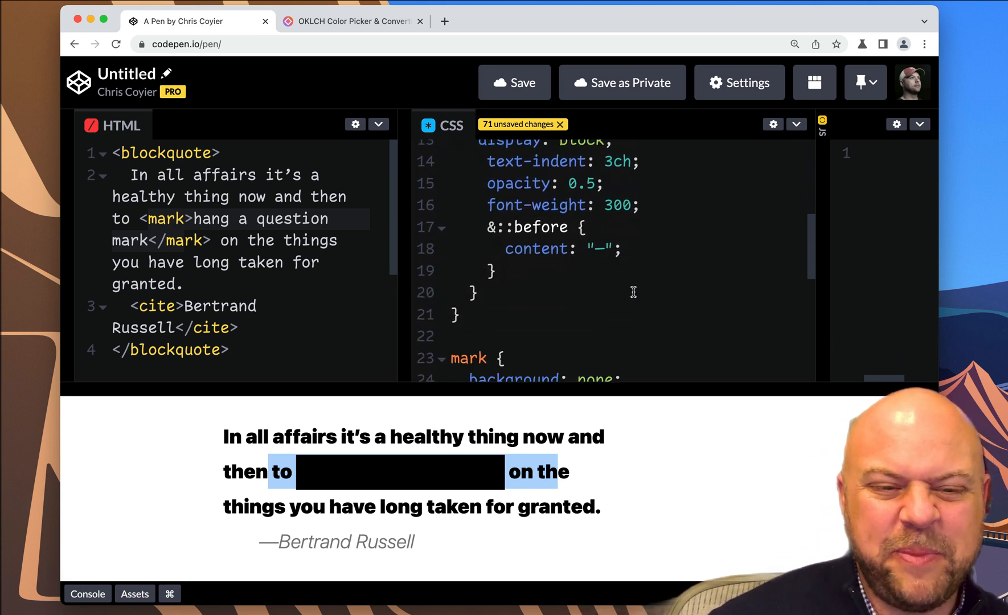
scroll(down, 3)
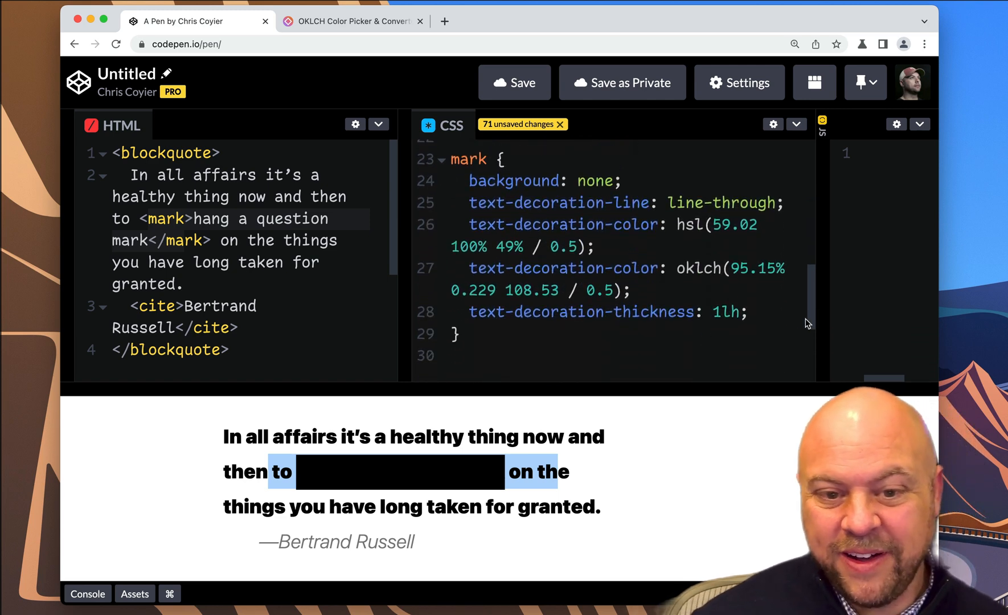
text(&)
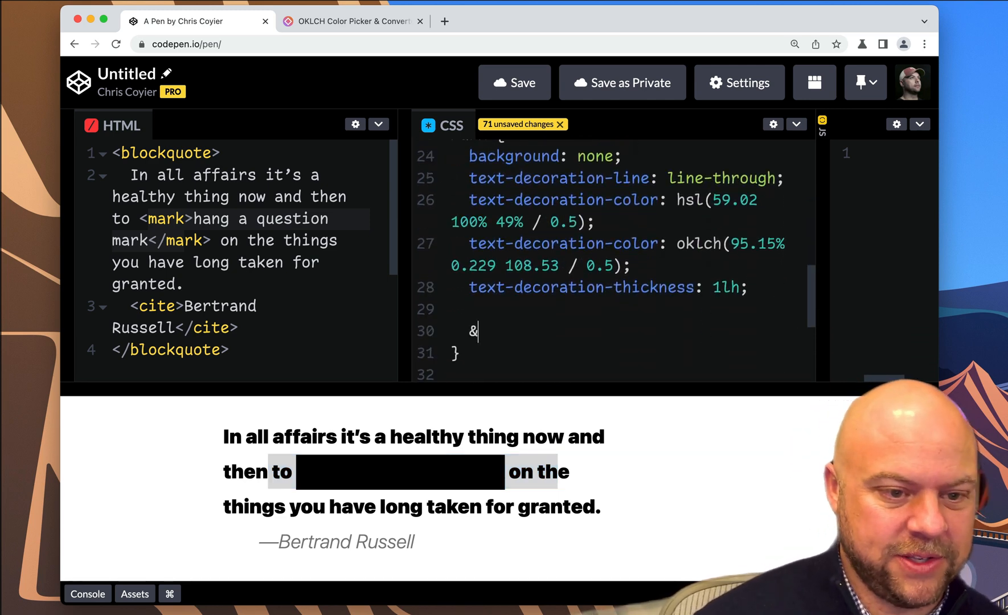
text(::selection {)
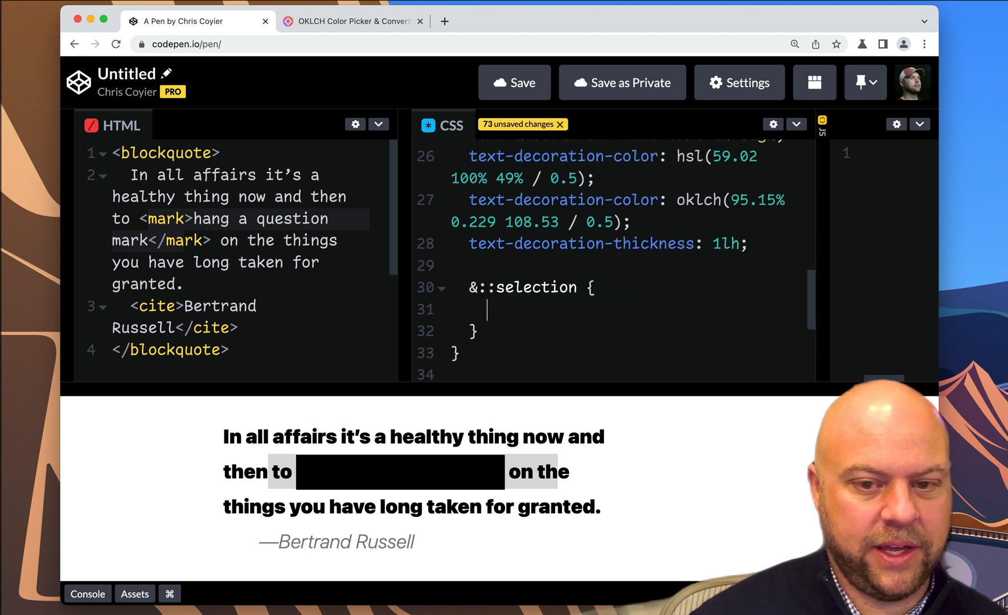
text(background:)
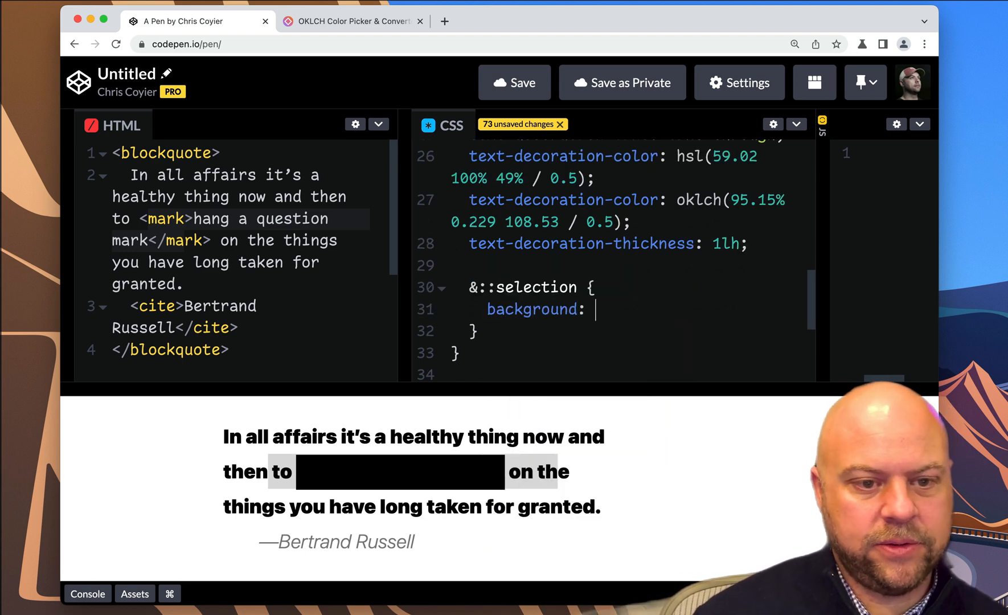
text(red;)
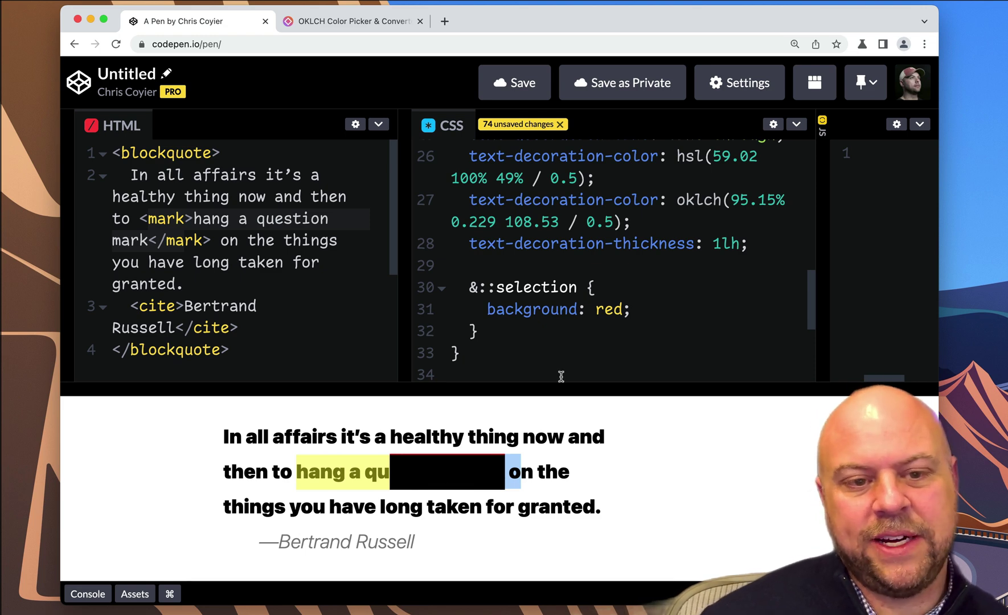
mouse_move(652, 303)
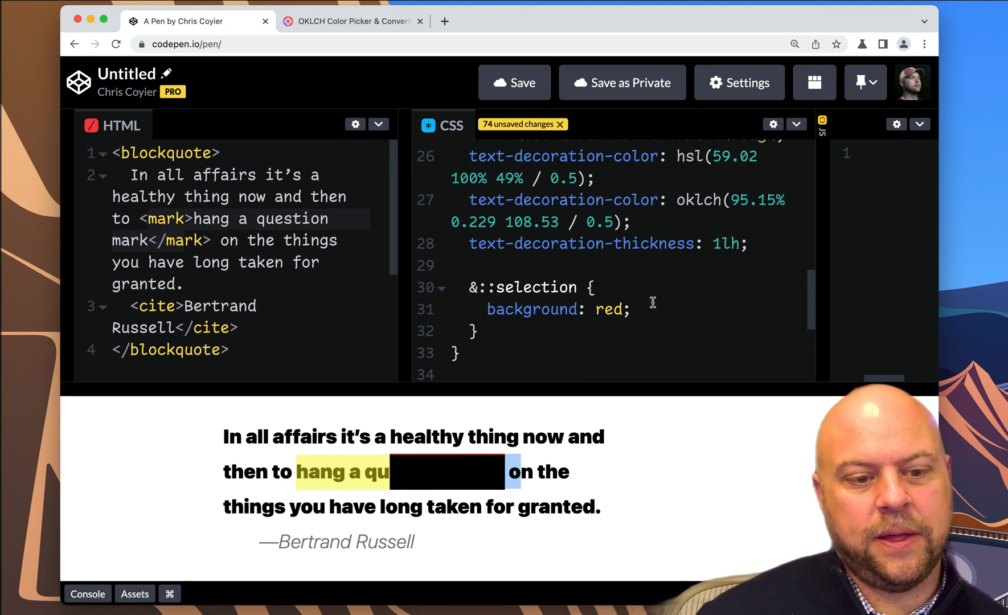
mouse_move(312, 462)
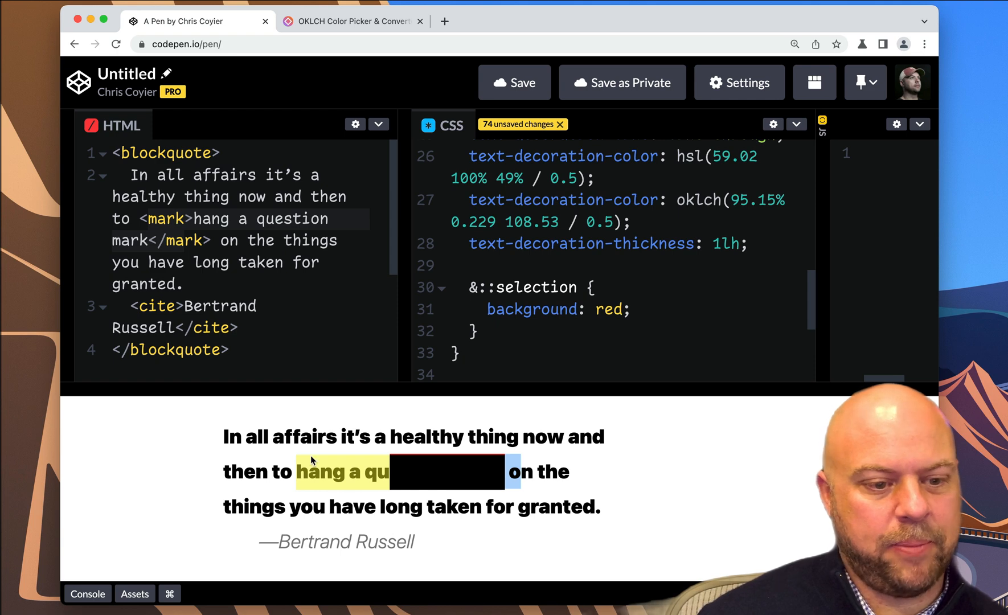
mouse_move(679, 253)
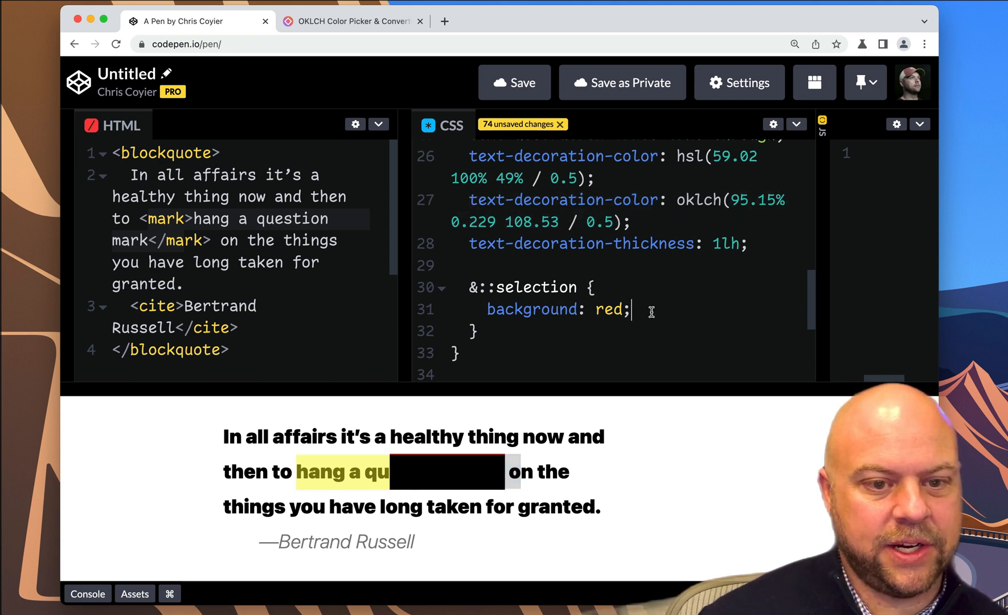
text(text-decoration-color: oklch(95.15% 0.229 108.53 / 0.5);)
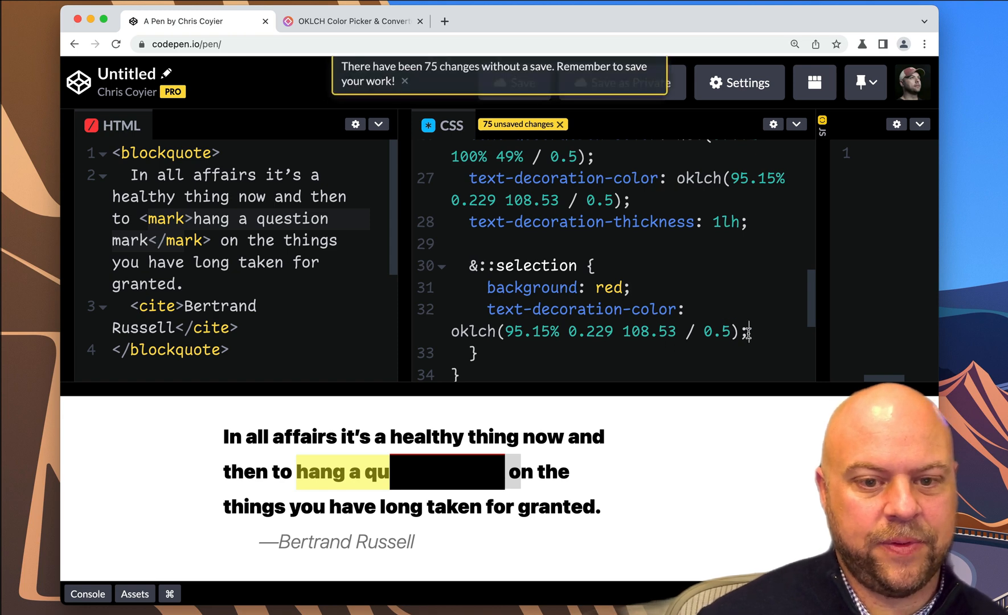
text(none;)
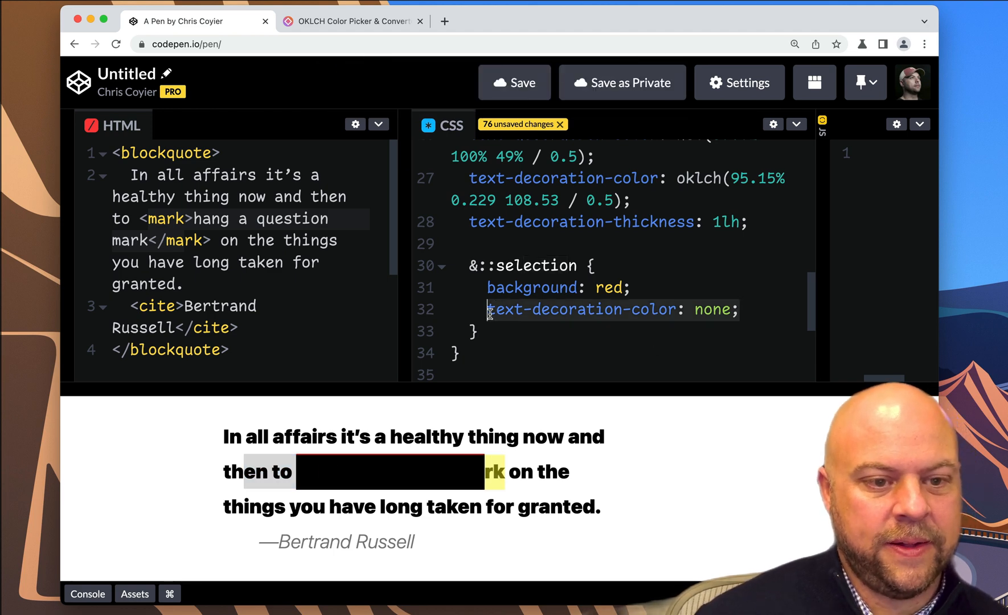
text(color: purple;)
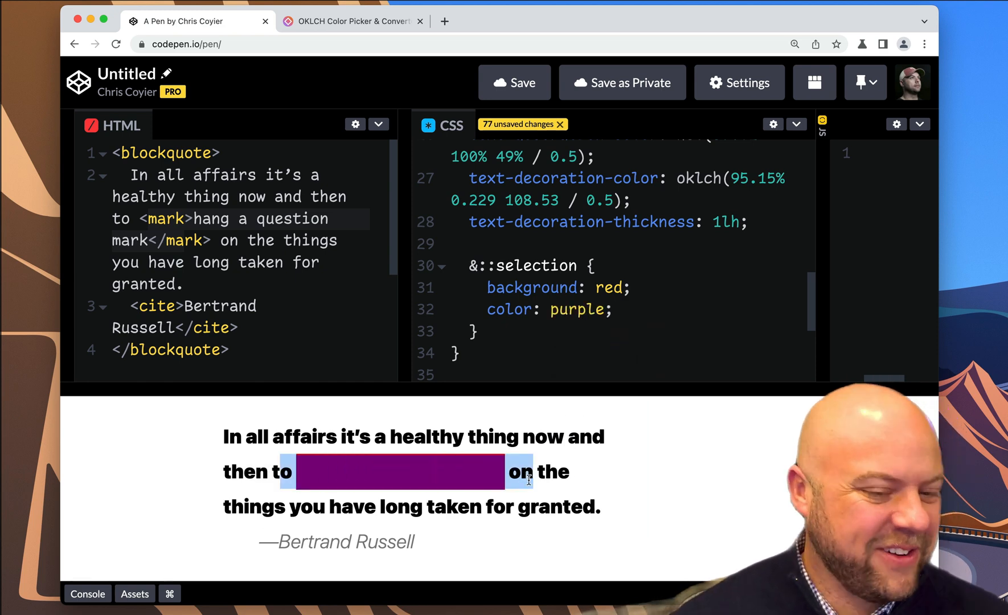
click(482, 332)
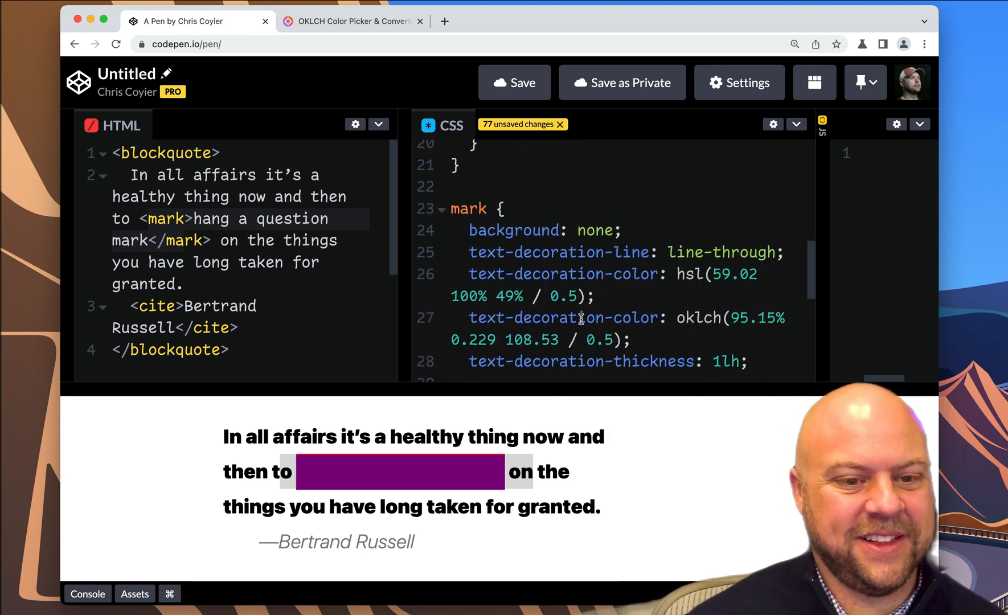
scroll(down, 3)
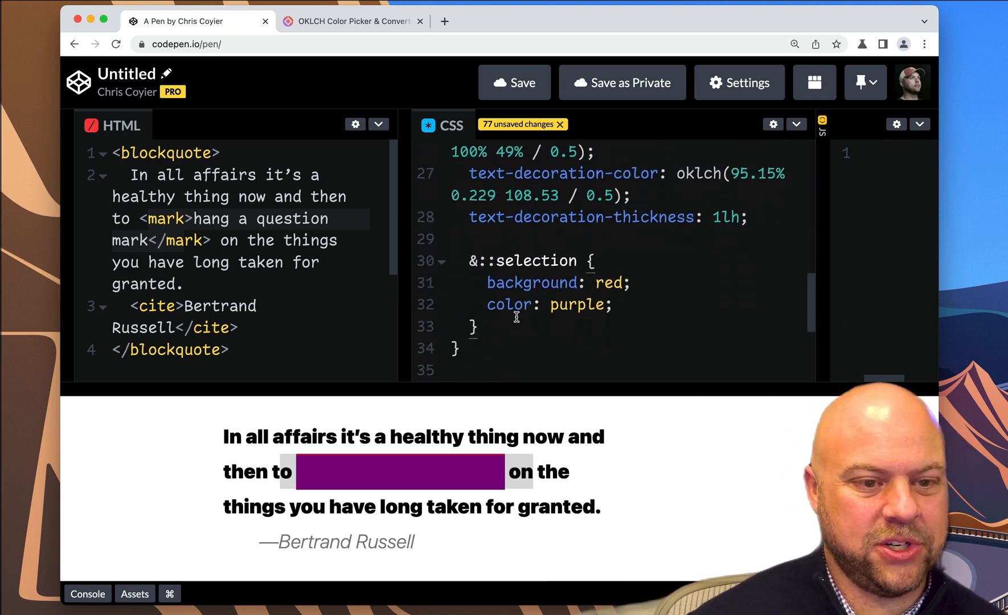
key(Cmd+/)
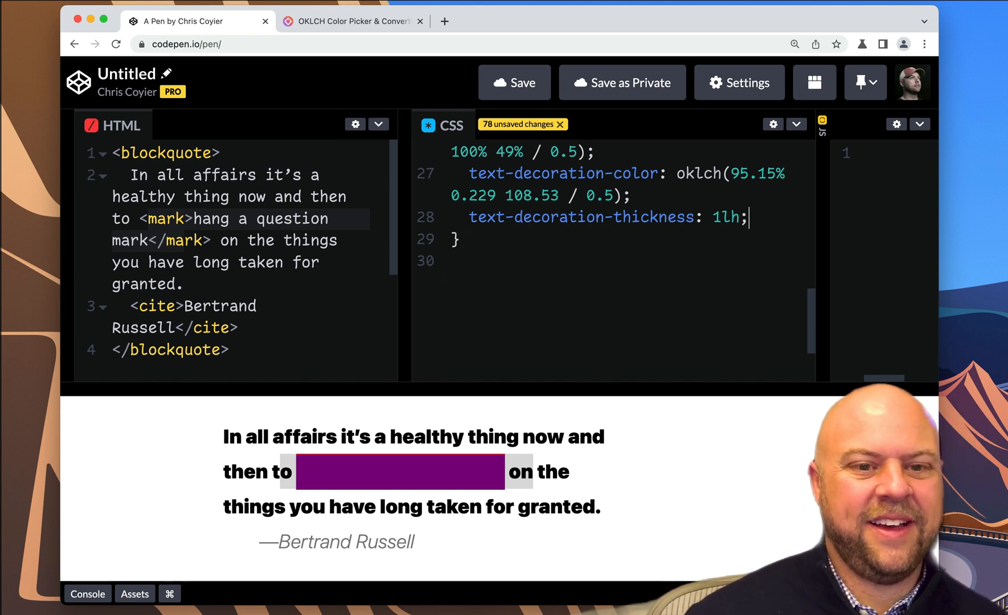
key(Enter)
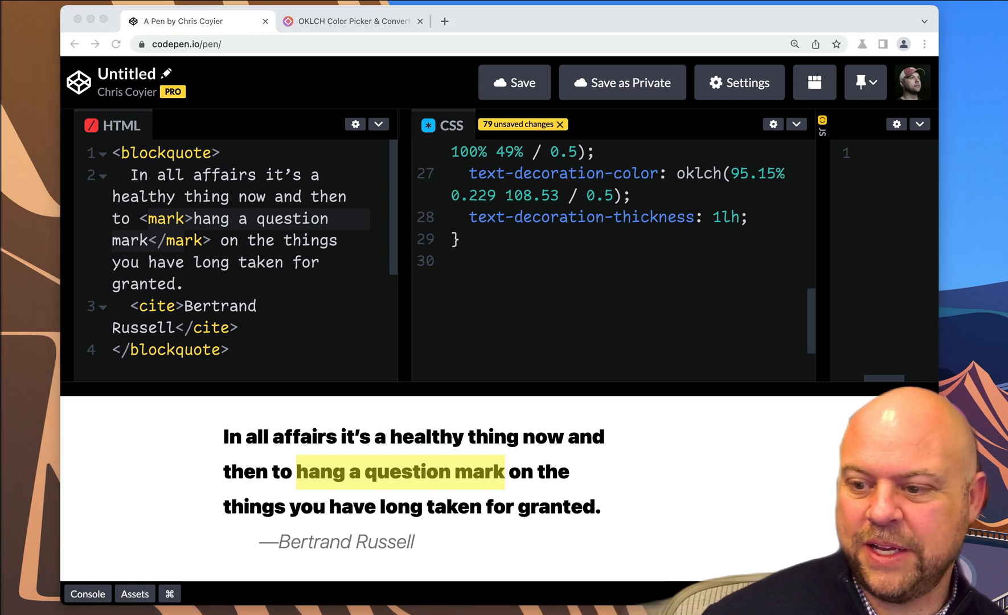
mouse_move(677, 422)
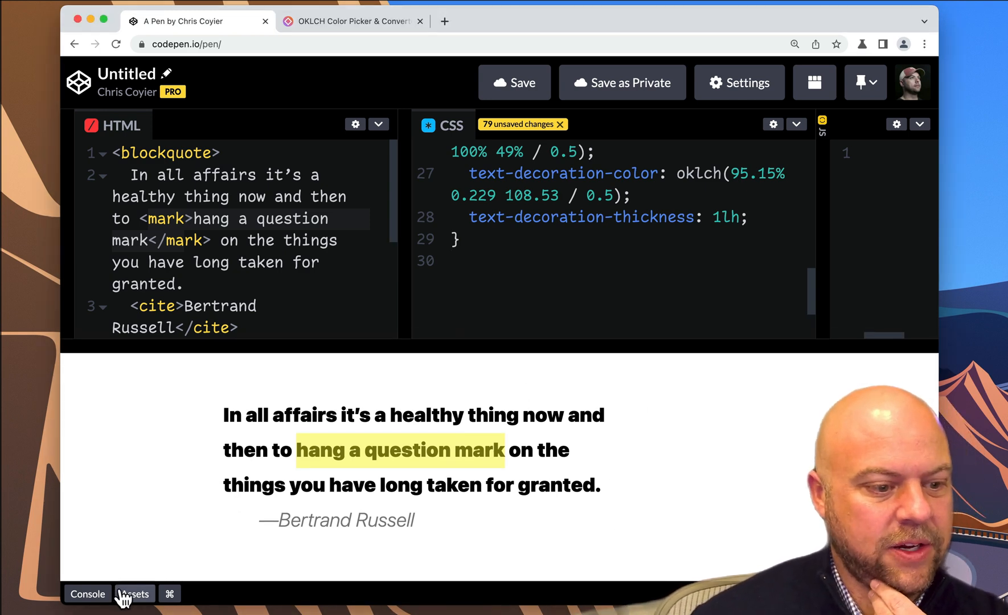
- Copy the checkered pattern from Assets > Patterns and paste its SVG background-image into the body rule
click(135, 593)
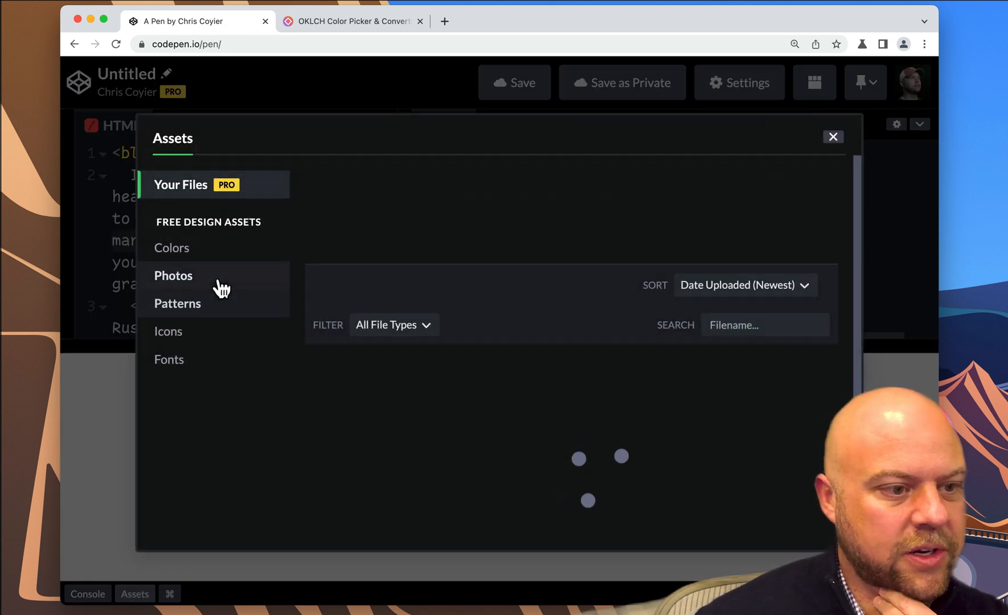
click(178, 303)
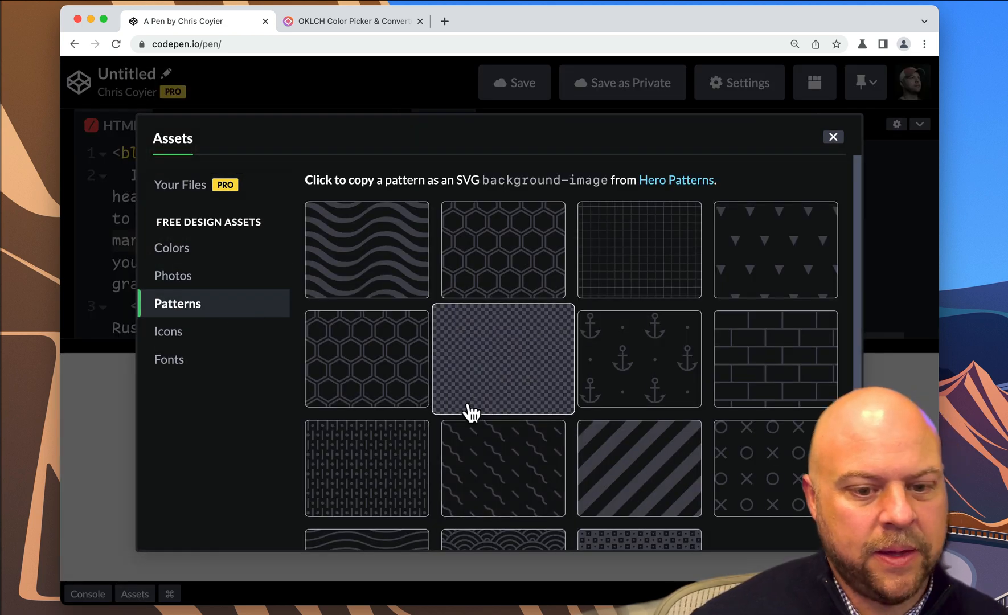
click(504, 364)
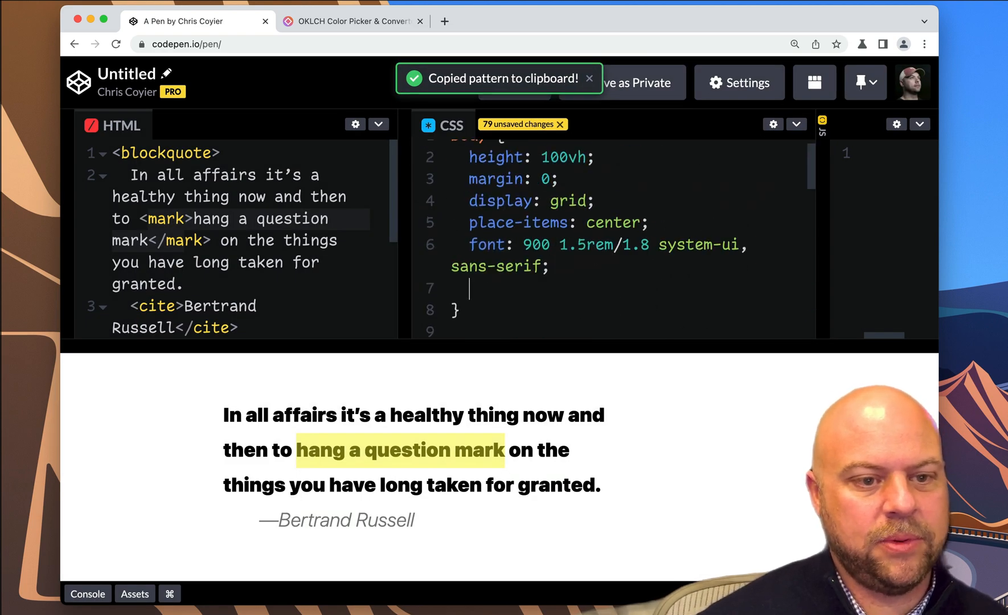
text(background-image: url('data:image/svg+xml,%3Csvg)
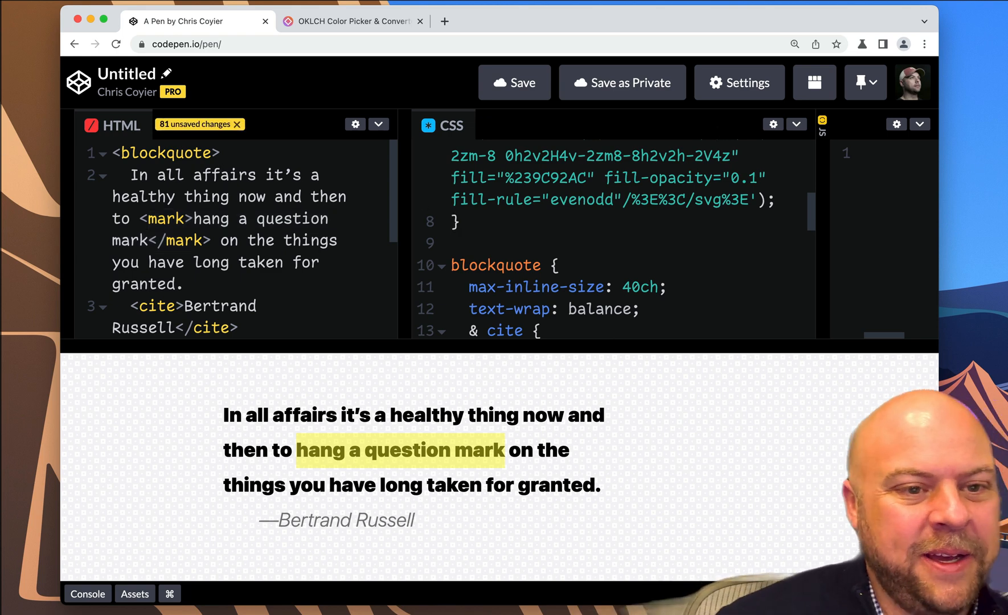
mouse_move(815, 326)
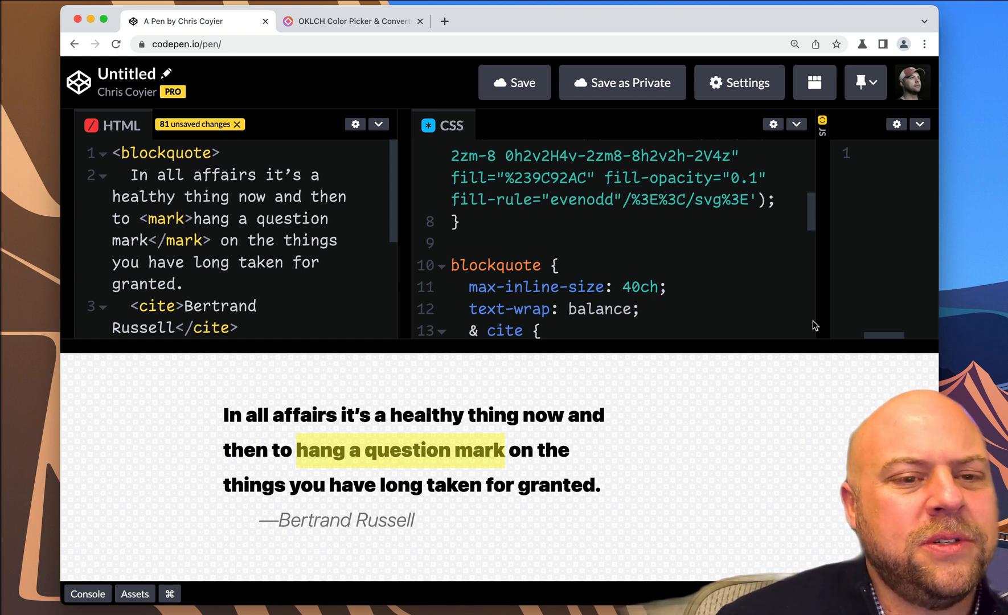